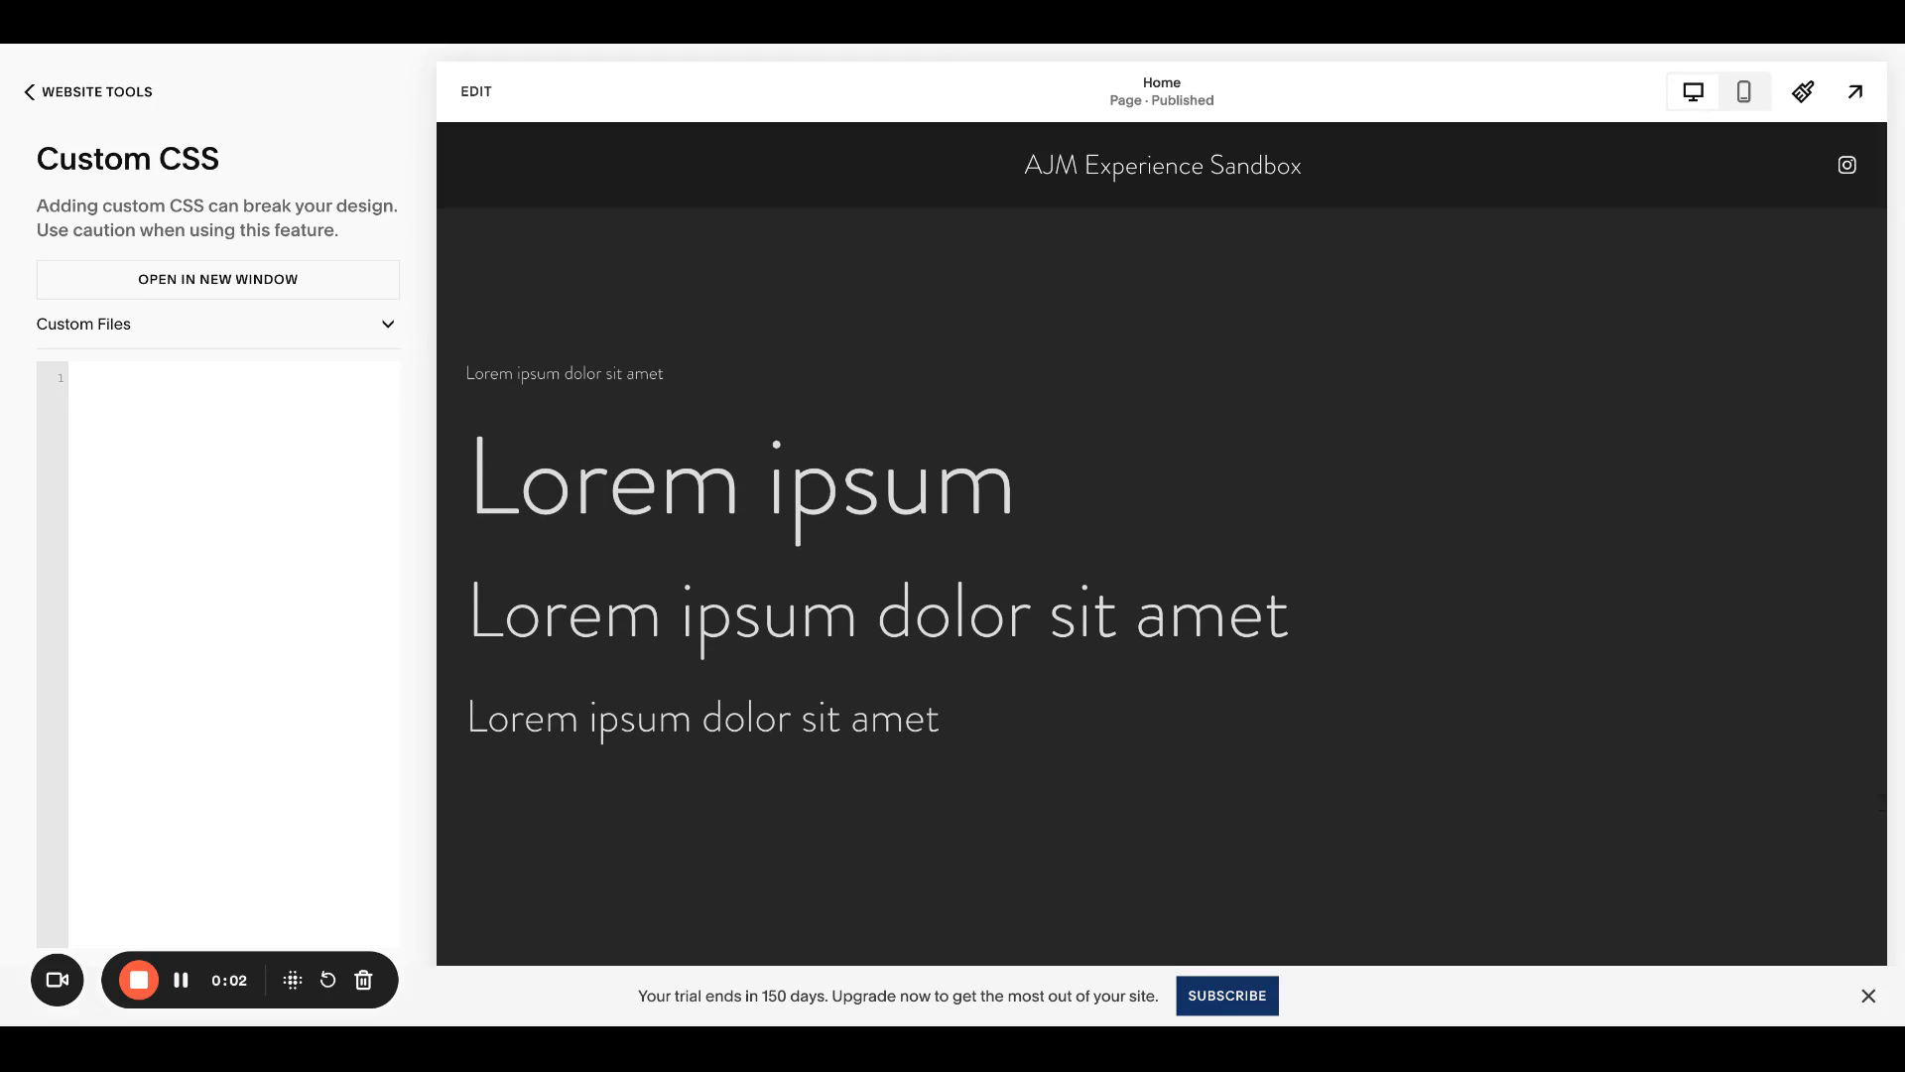
pyautogui.moveTo(1723, 301)
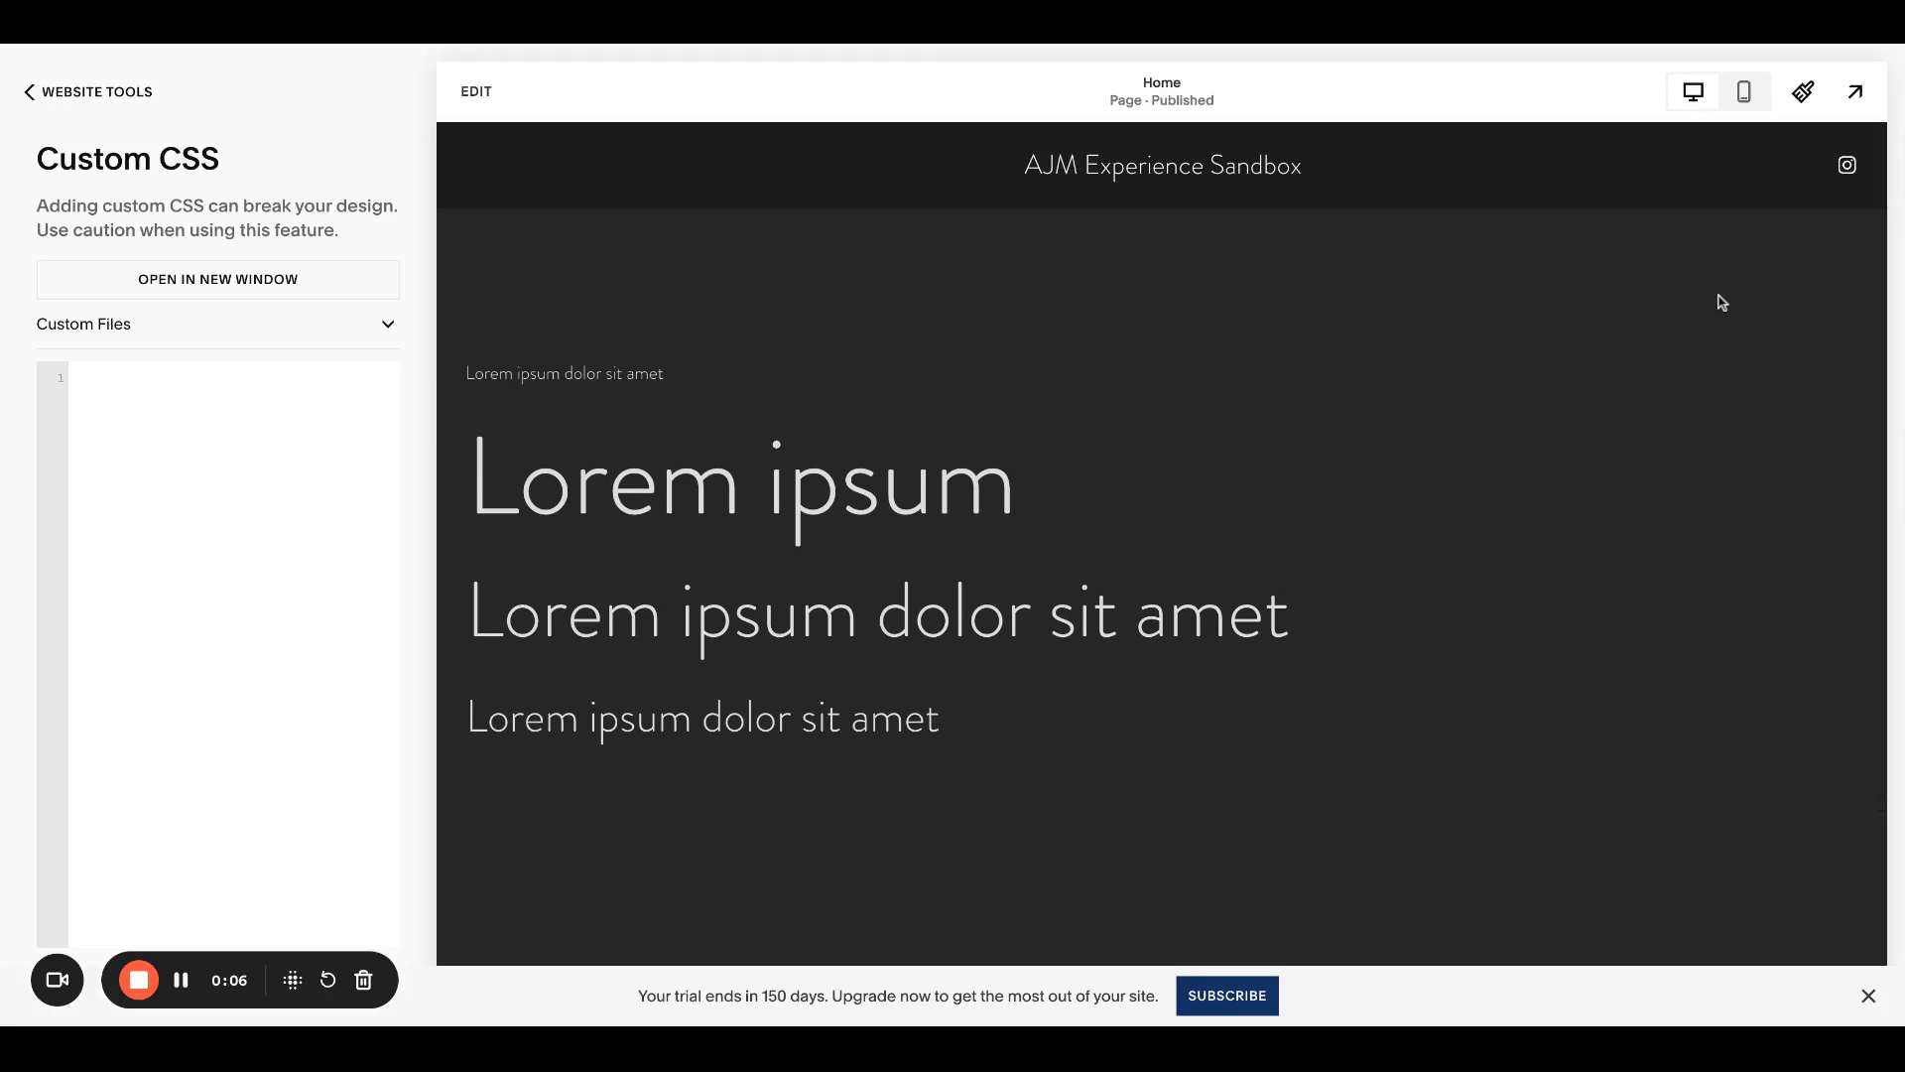
pyautogui.moveTo(1804, 91)
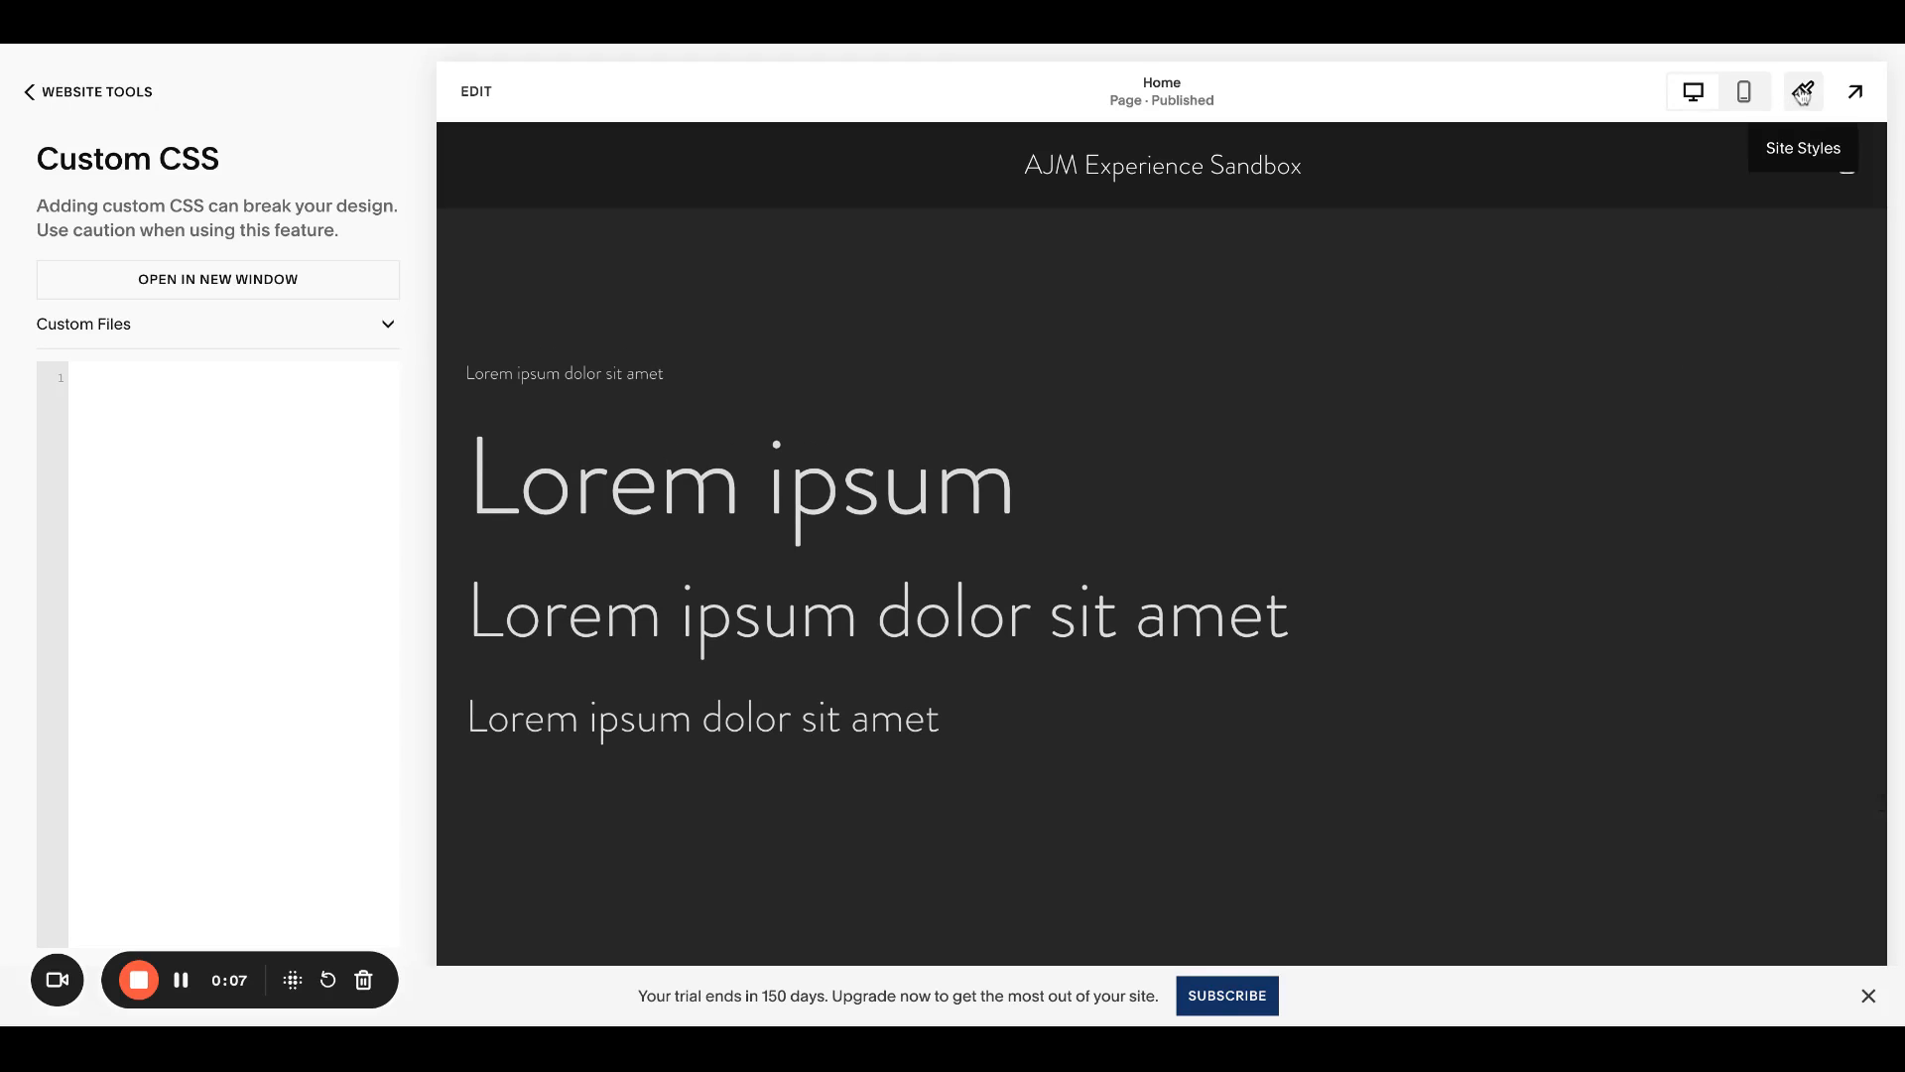
# Step: Review Site Styles fonts and reach the Headings settings (Brandon Grotesque, weight 300)
pyautogui.click(1805, 91)
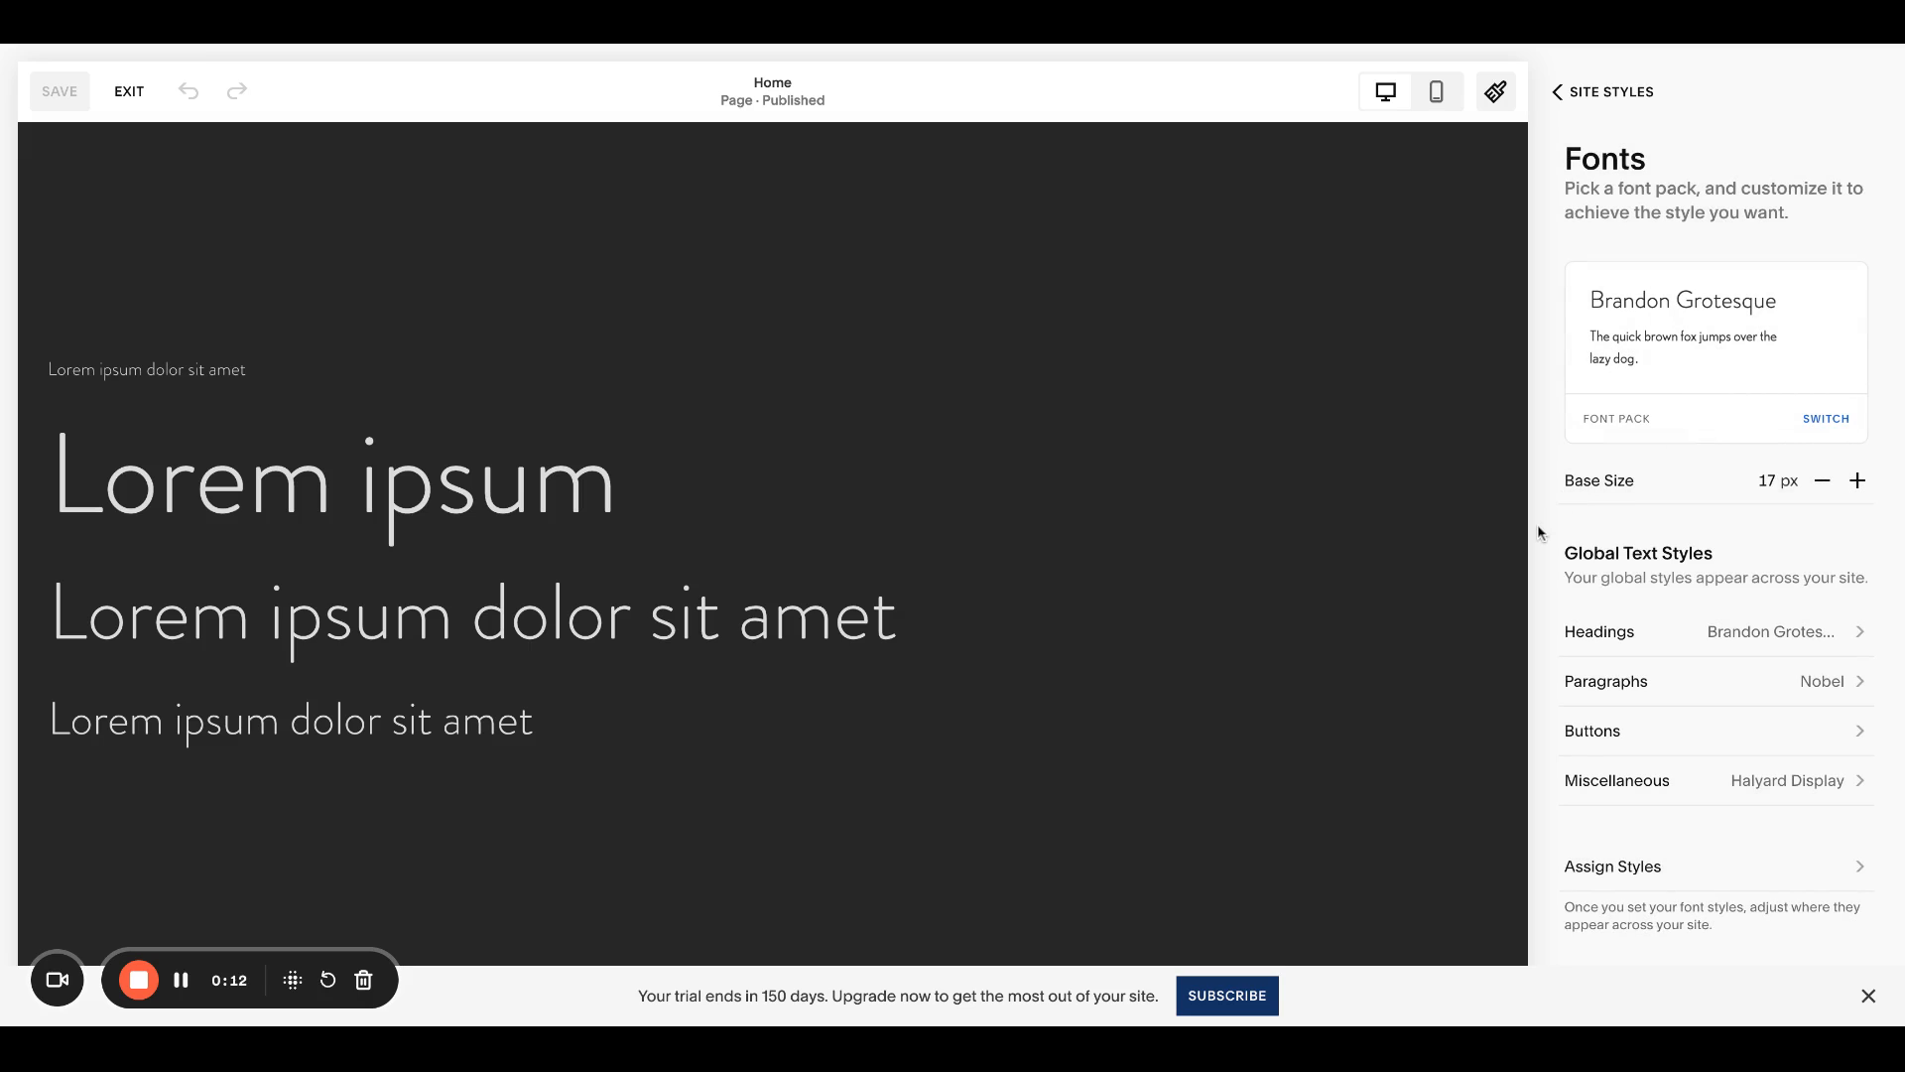
pyautogui.moveTo(1631, 574)
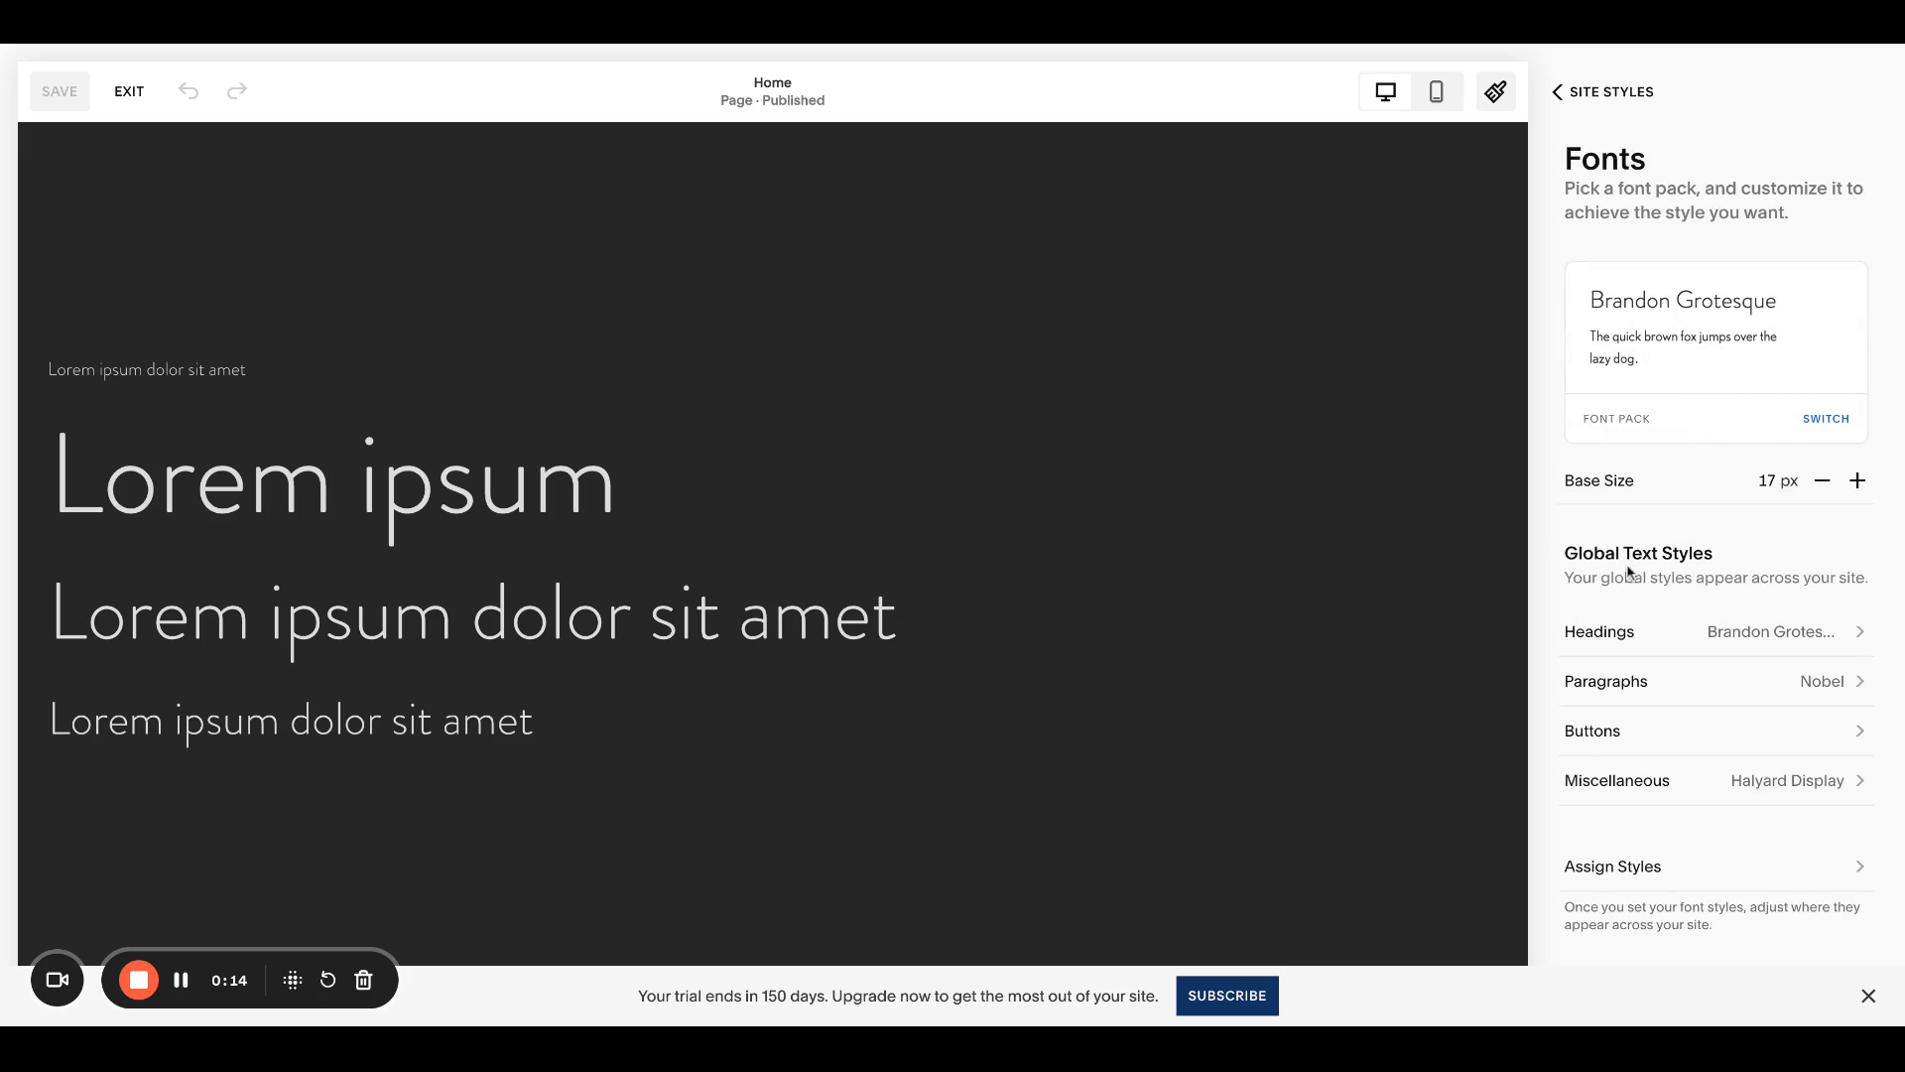
pyautogui.moveTo(1603, 734)
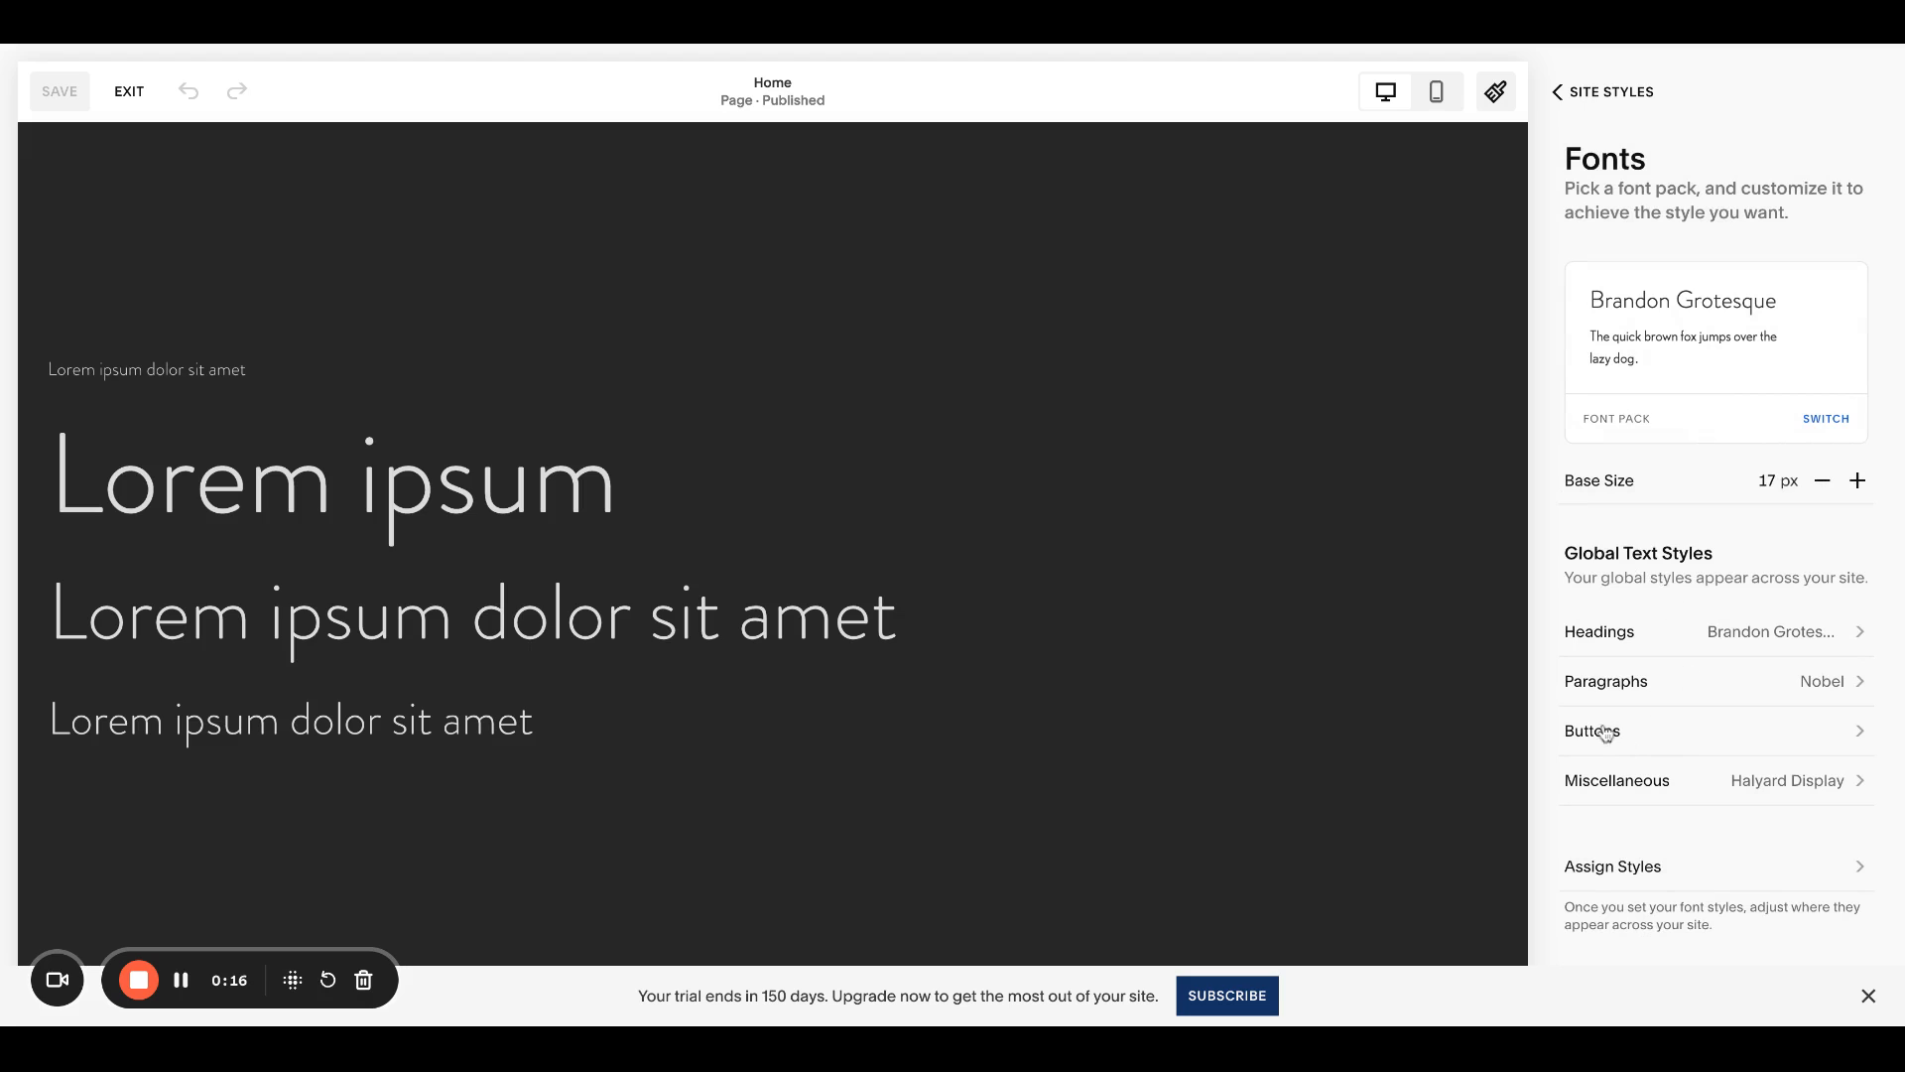
pyautogui.moveTo(1647, 637)
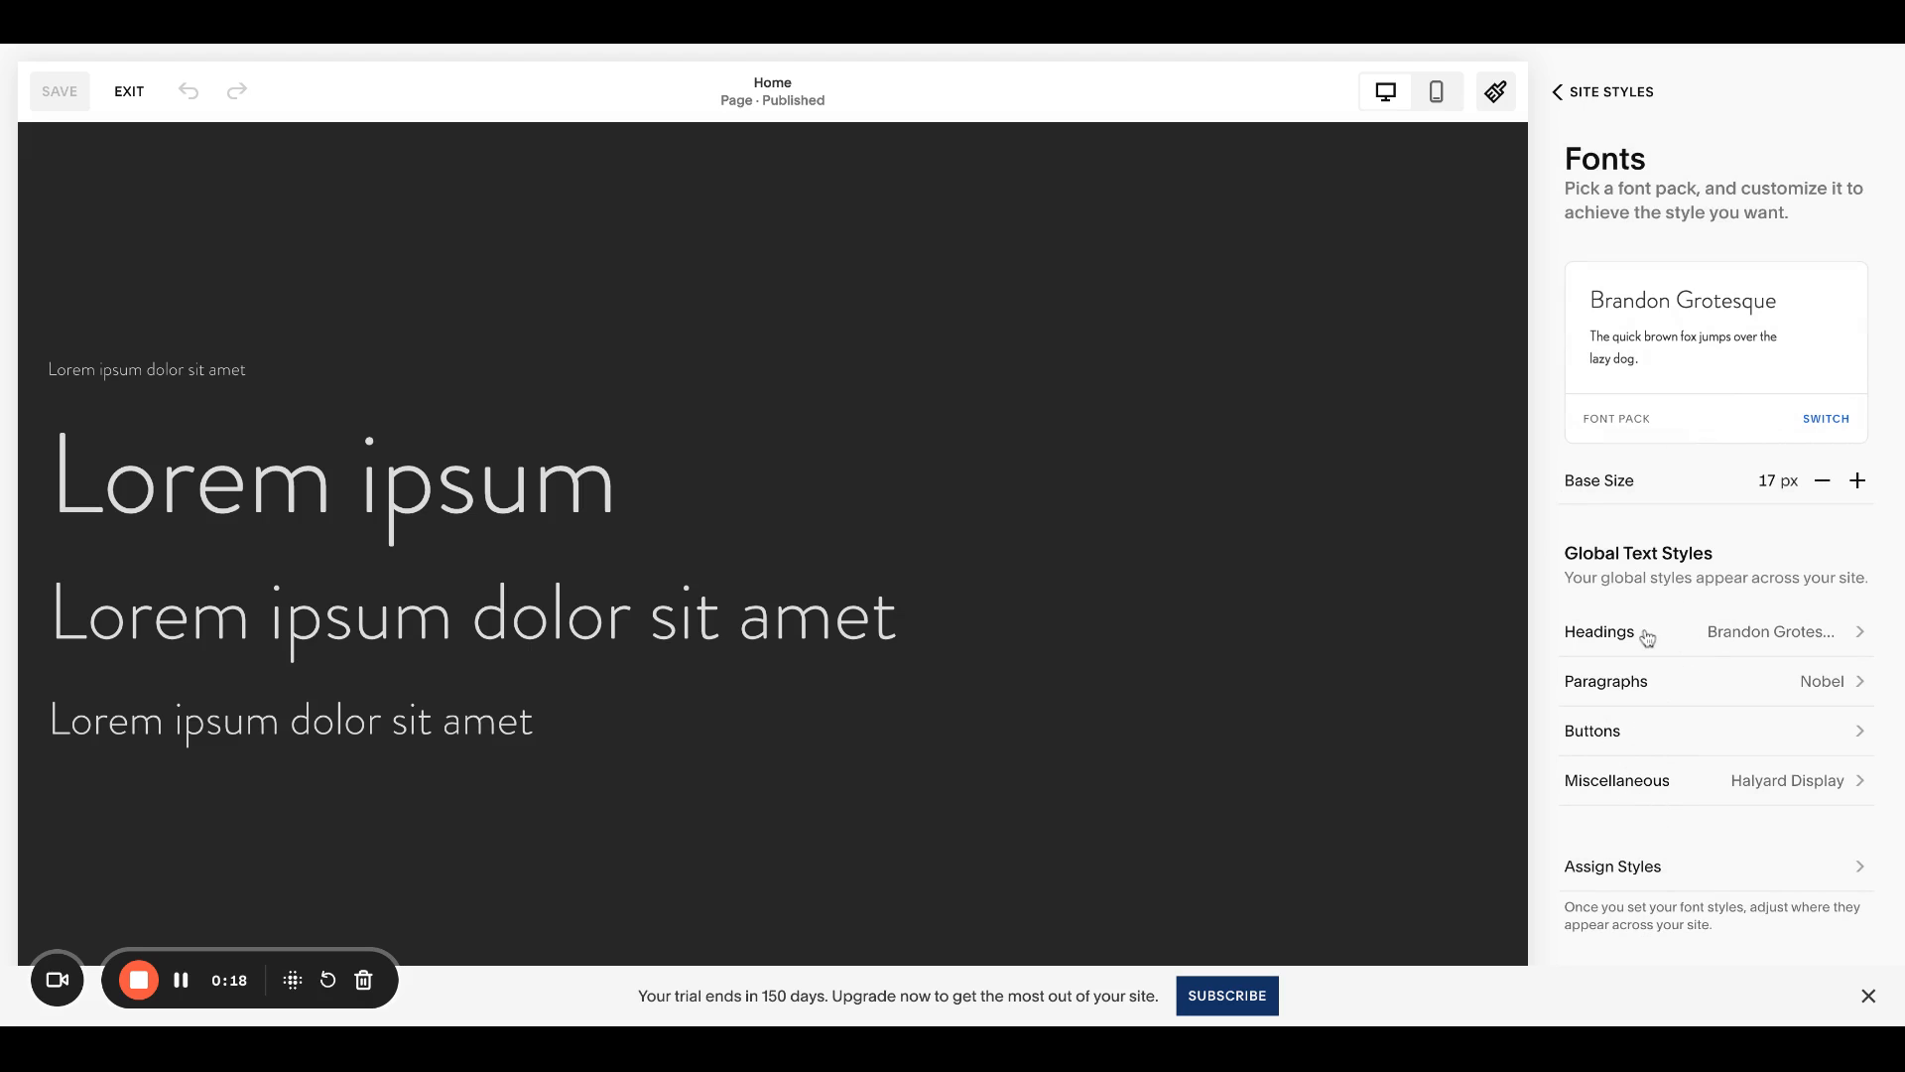
pyautogui.moveTo(1649, 683)
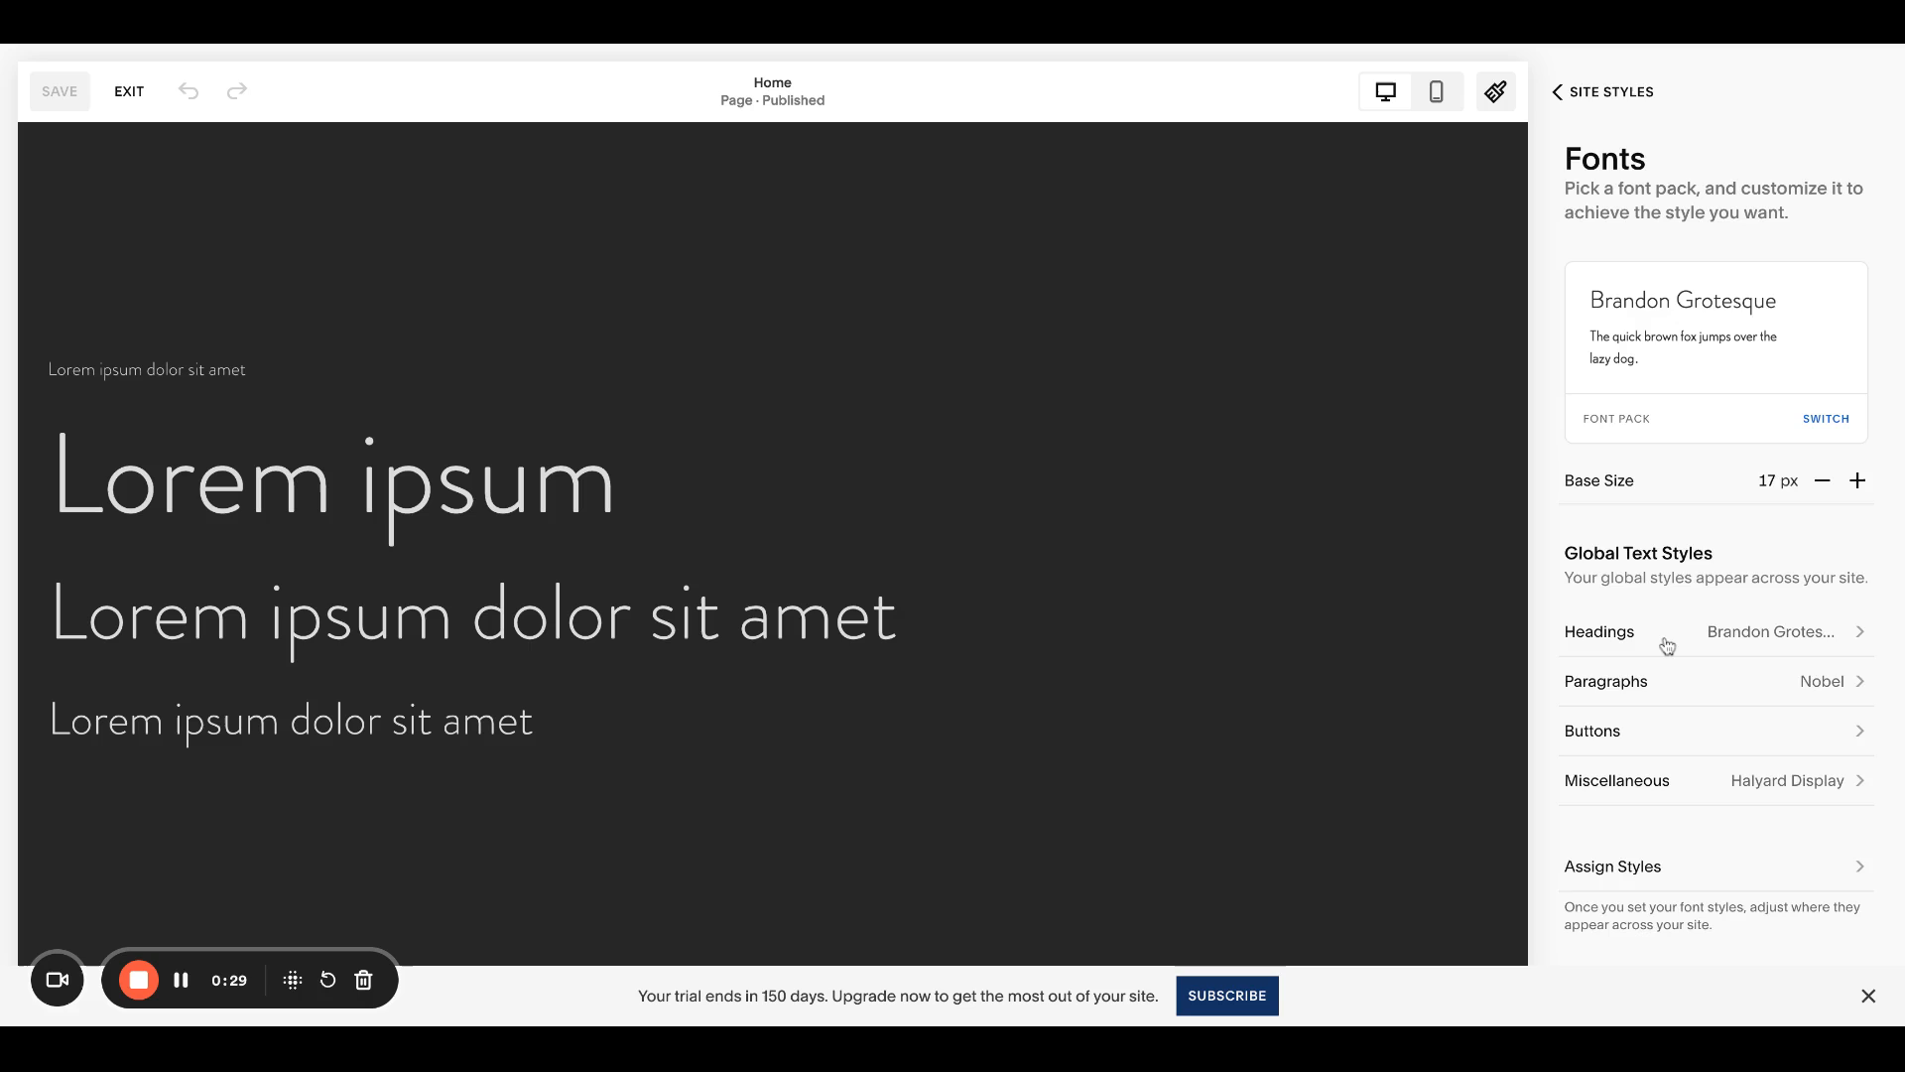
pyautogui.click(1713, 631)
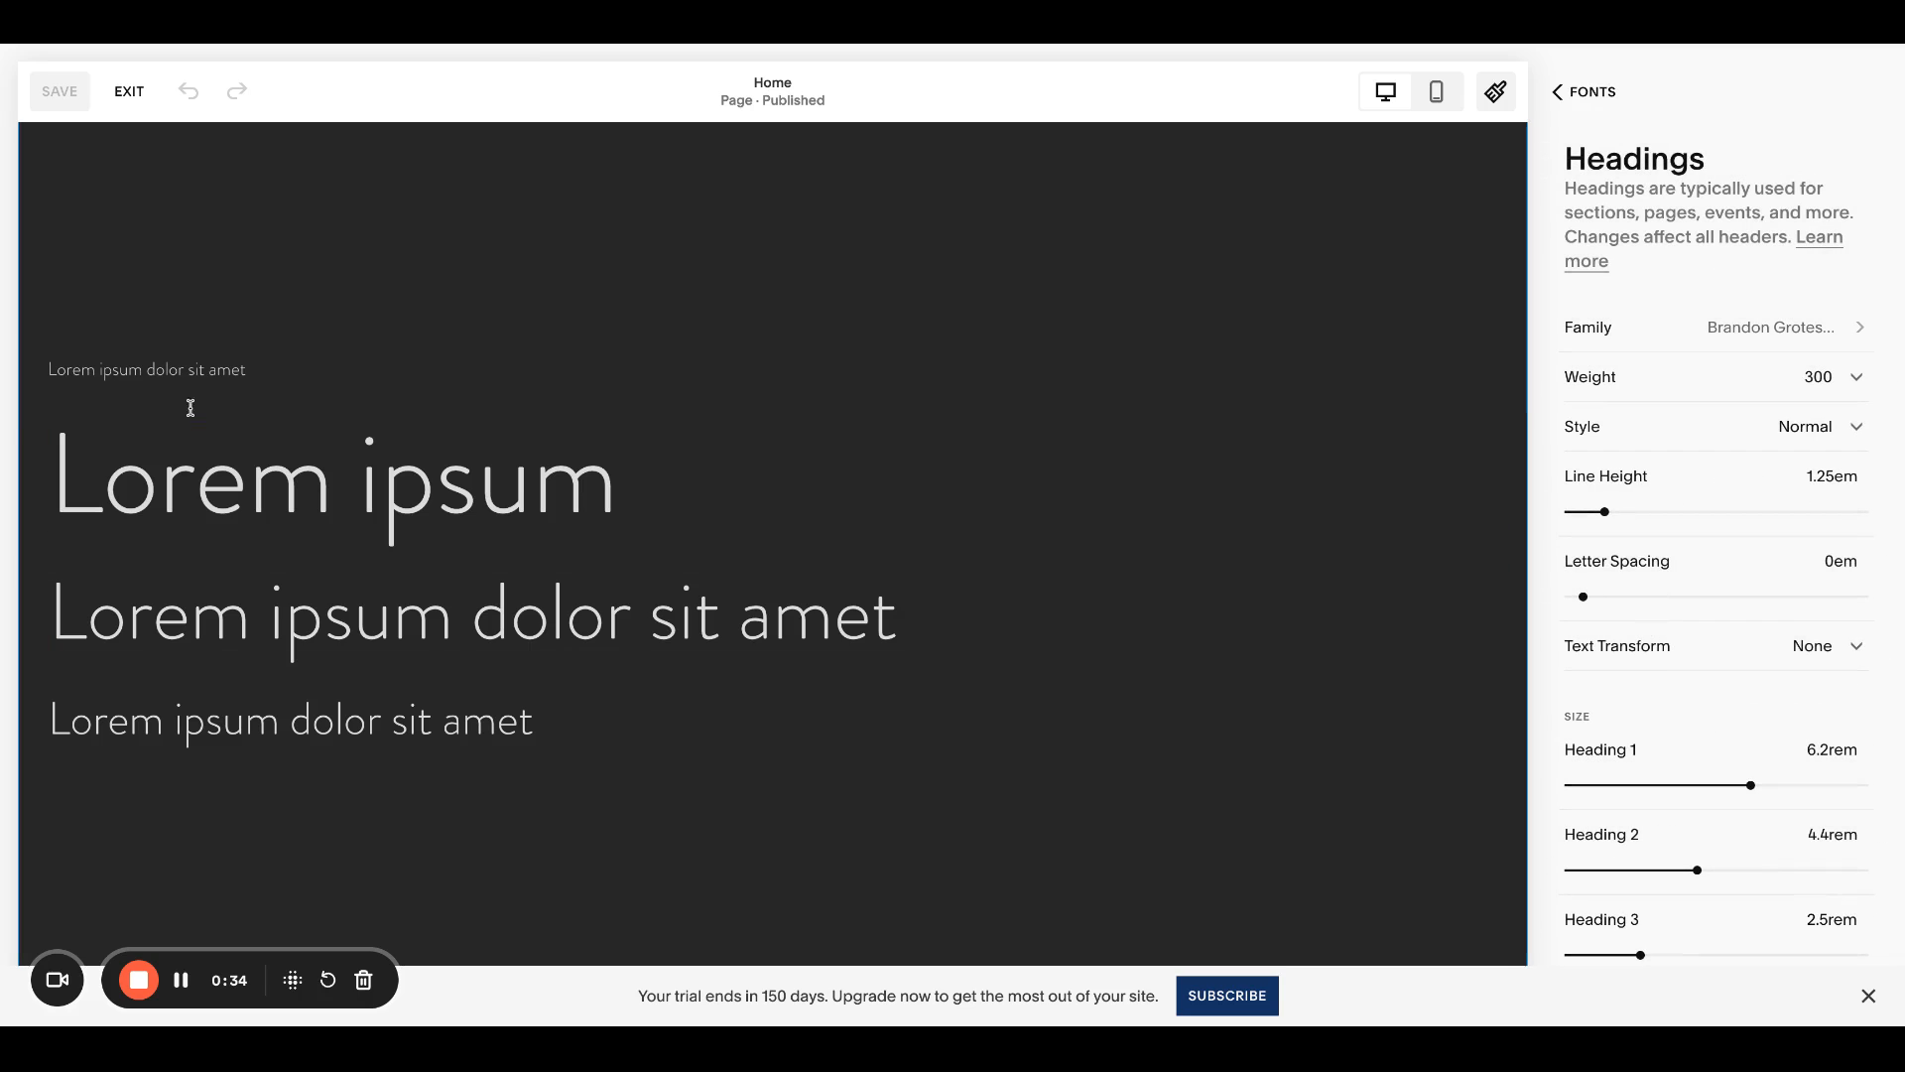
# Step: Scroll through Headings unchanged, back out of Site Styles and exit the page editor
pyautogui.click(145, 369)
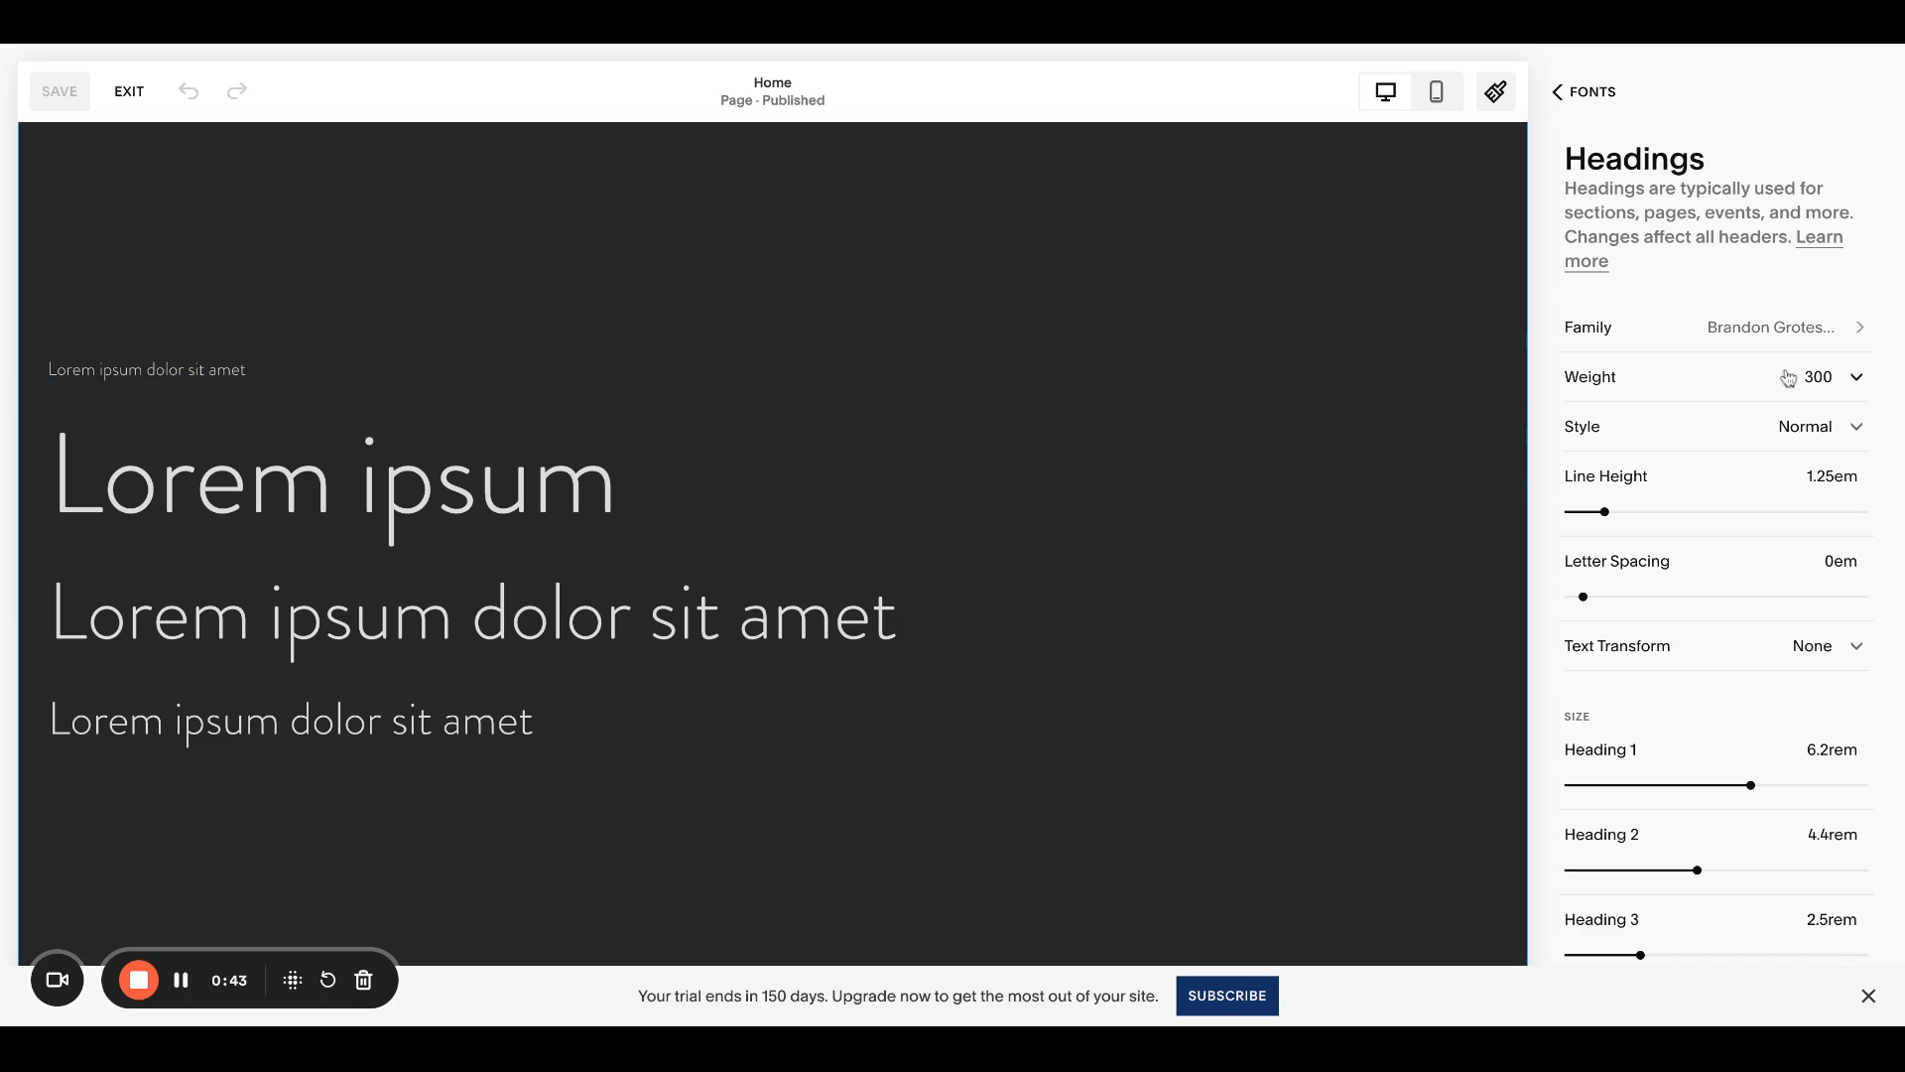
pyautogui.scroll(-3)
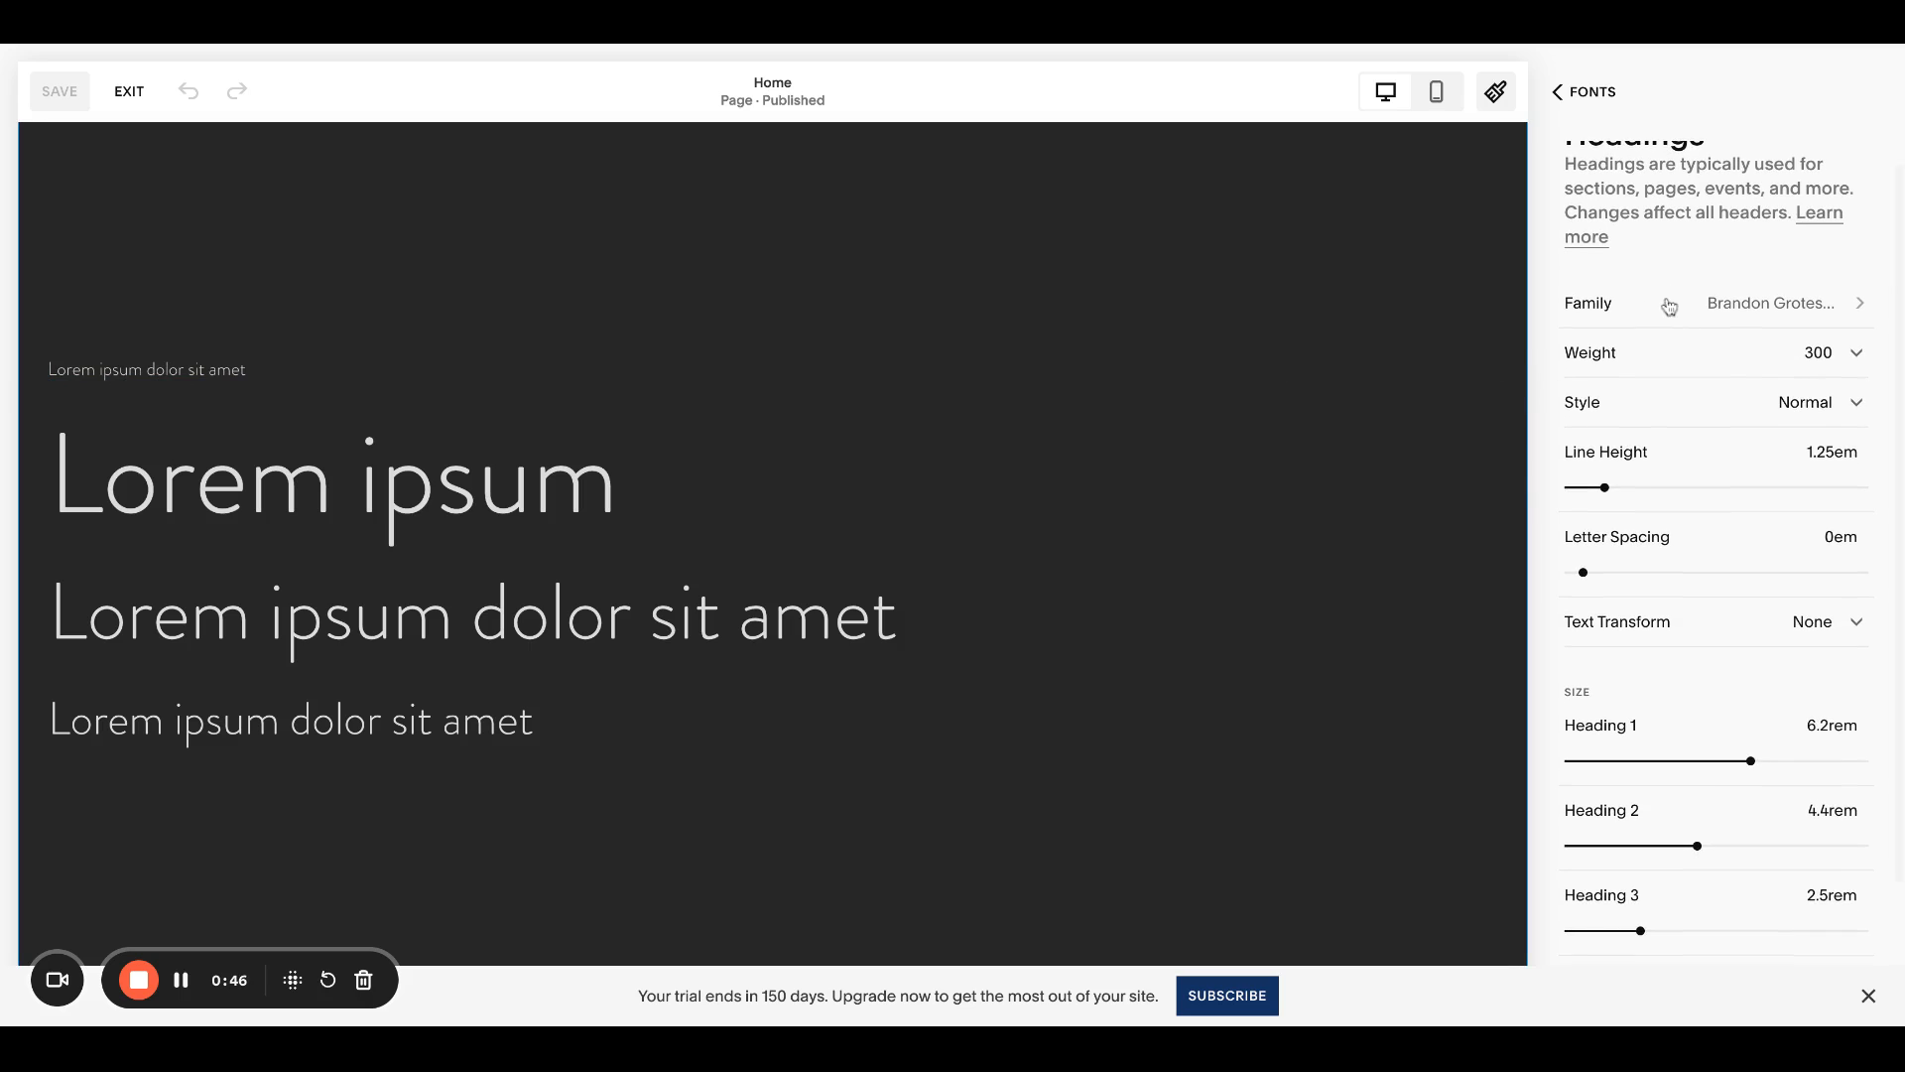
pyautogui.scroll(-3)
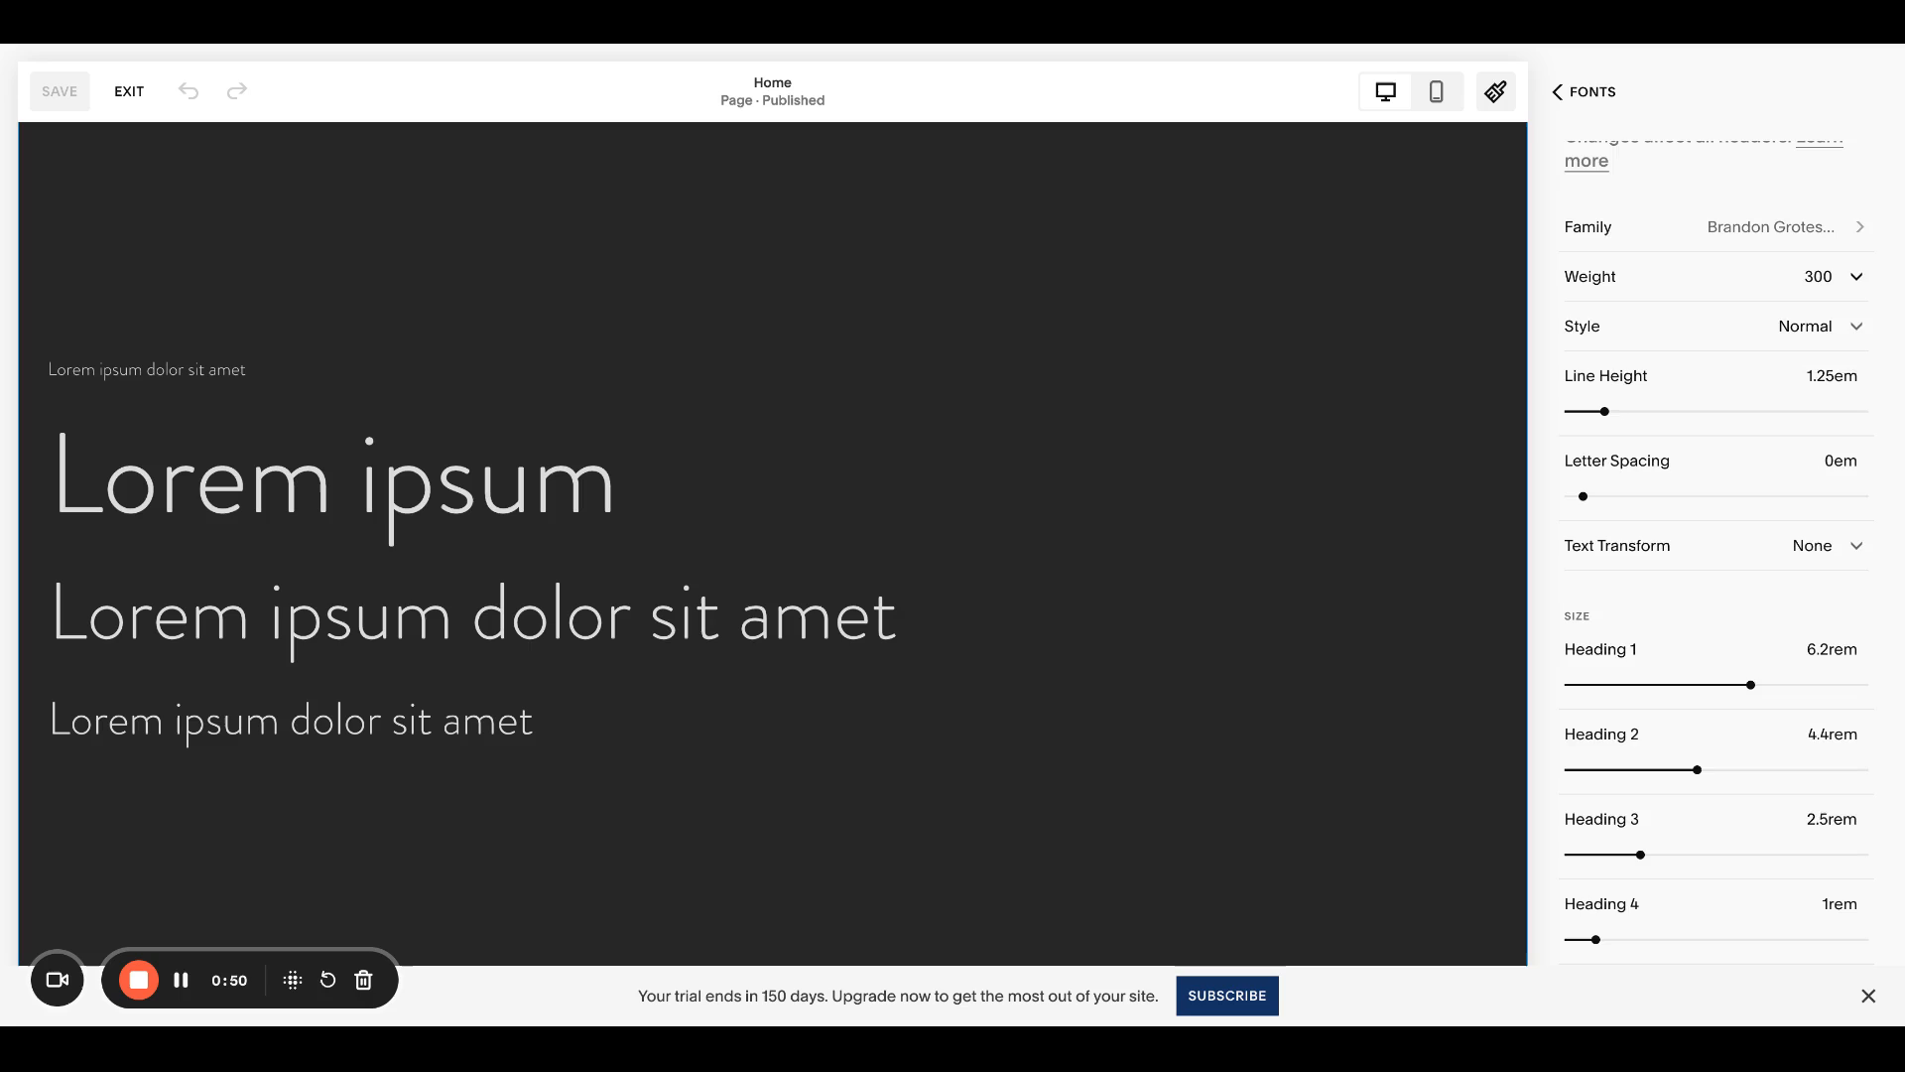
pyautogui.scroll(3)
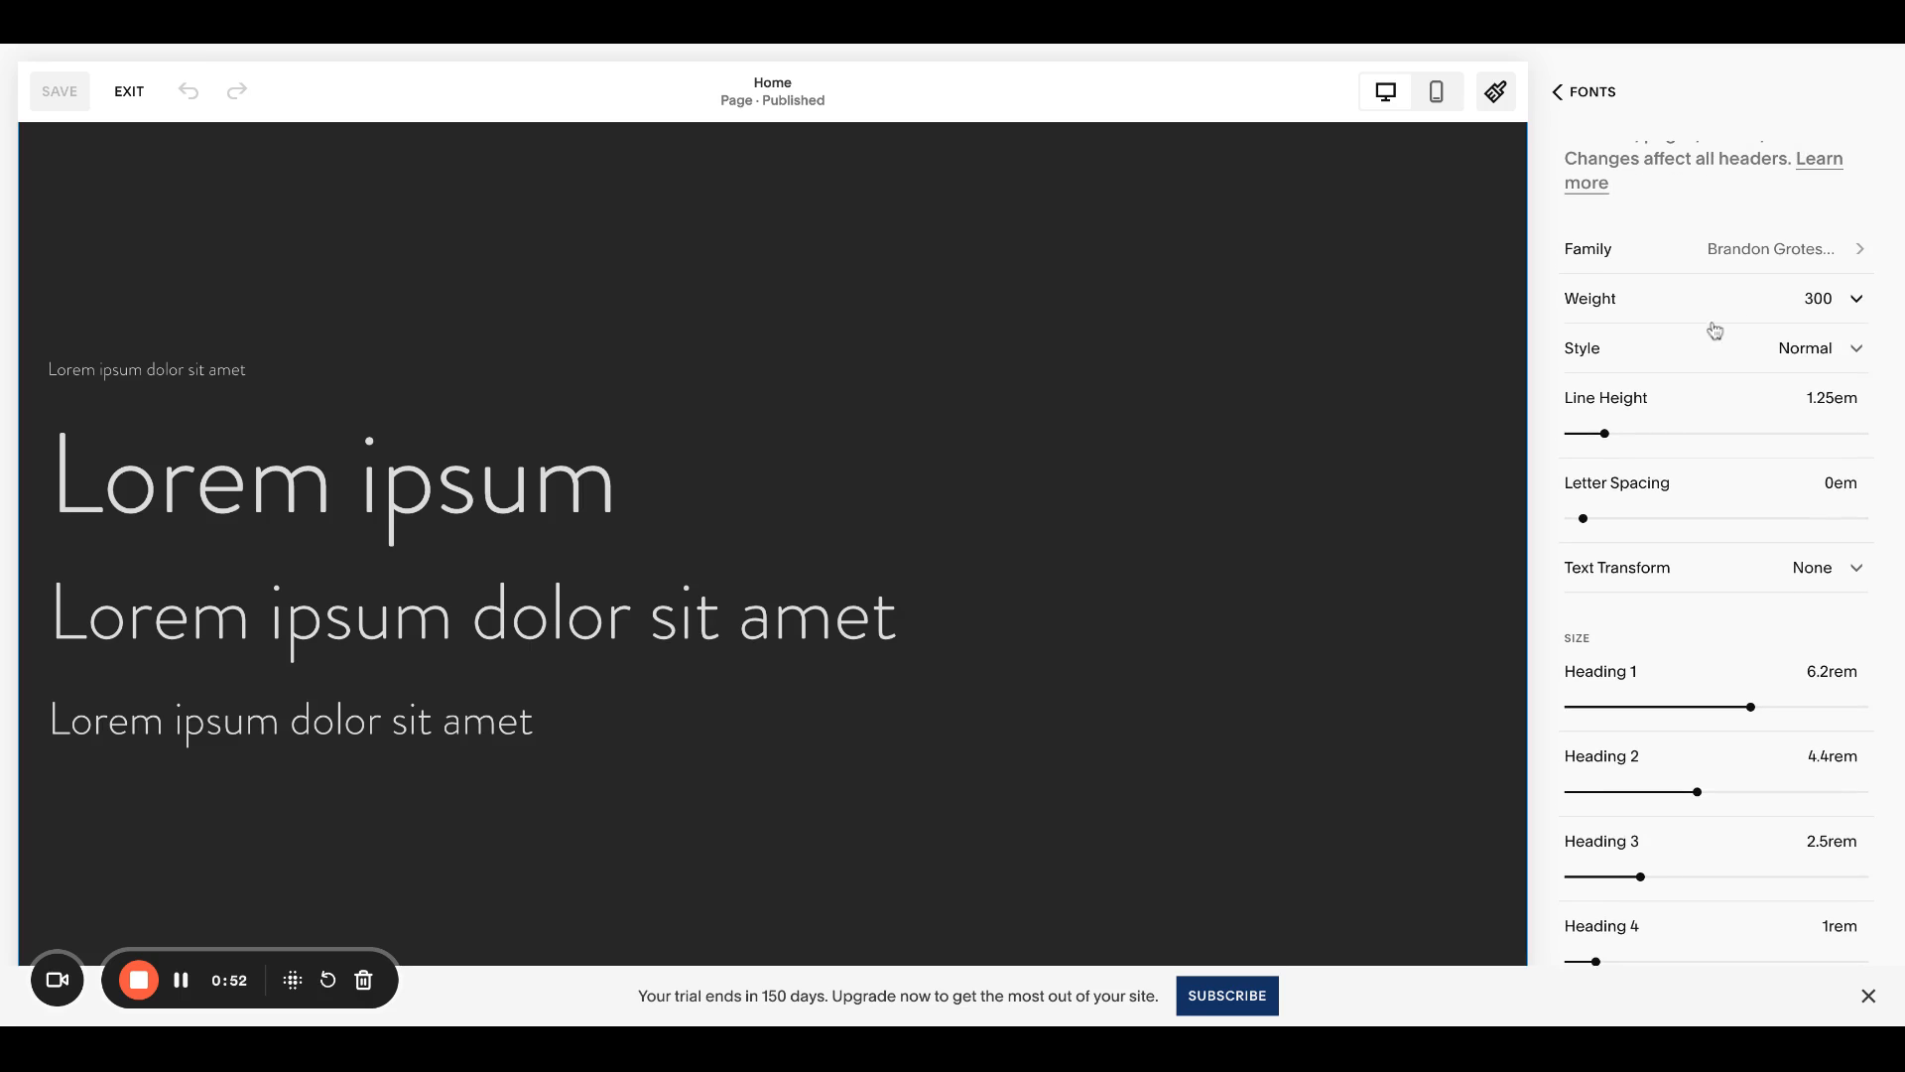
pyautogui.moveTo(1782, 322)
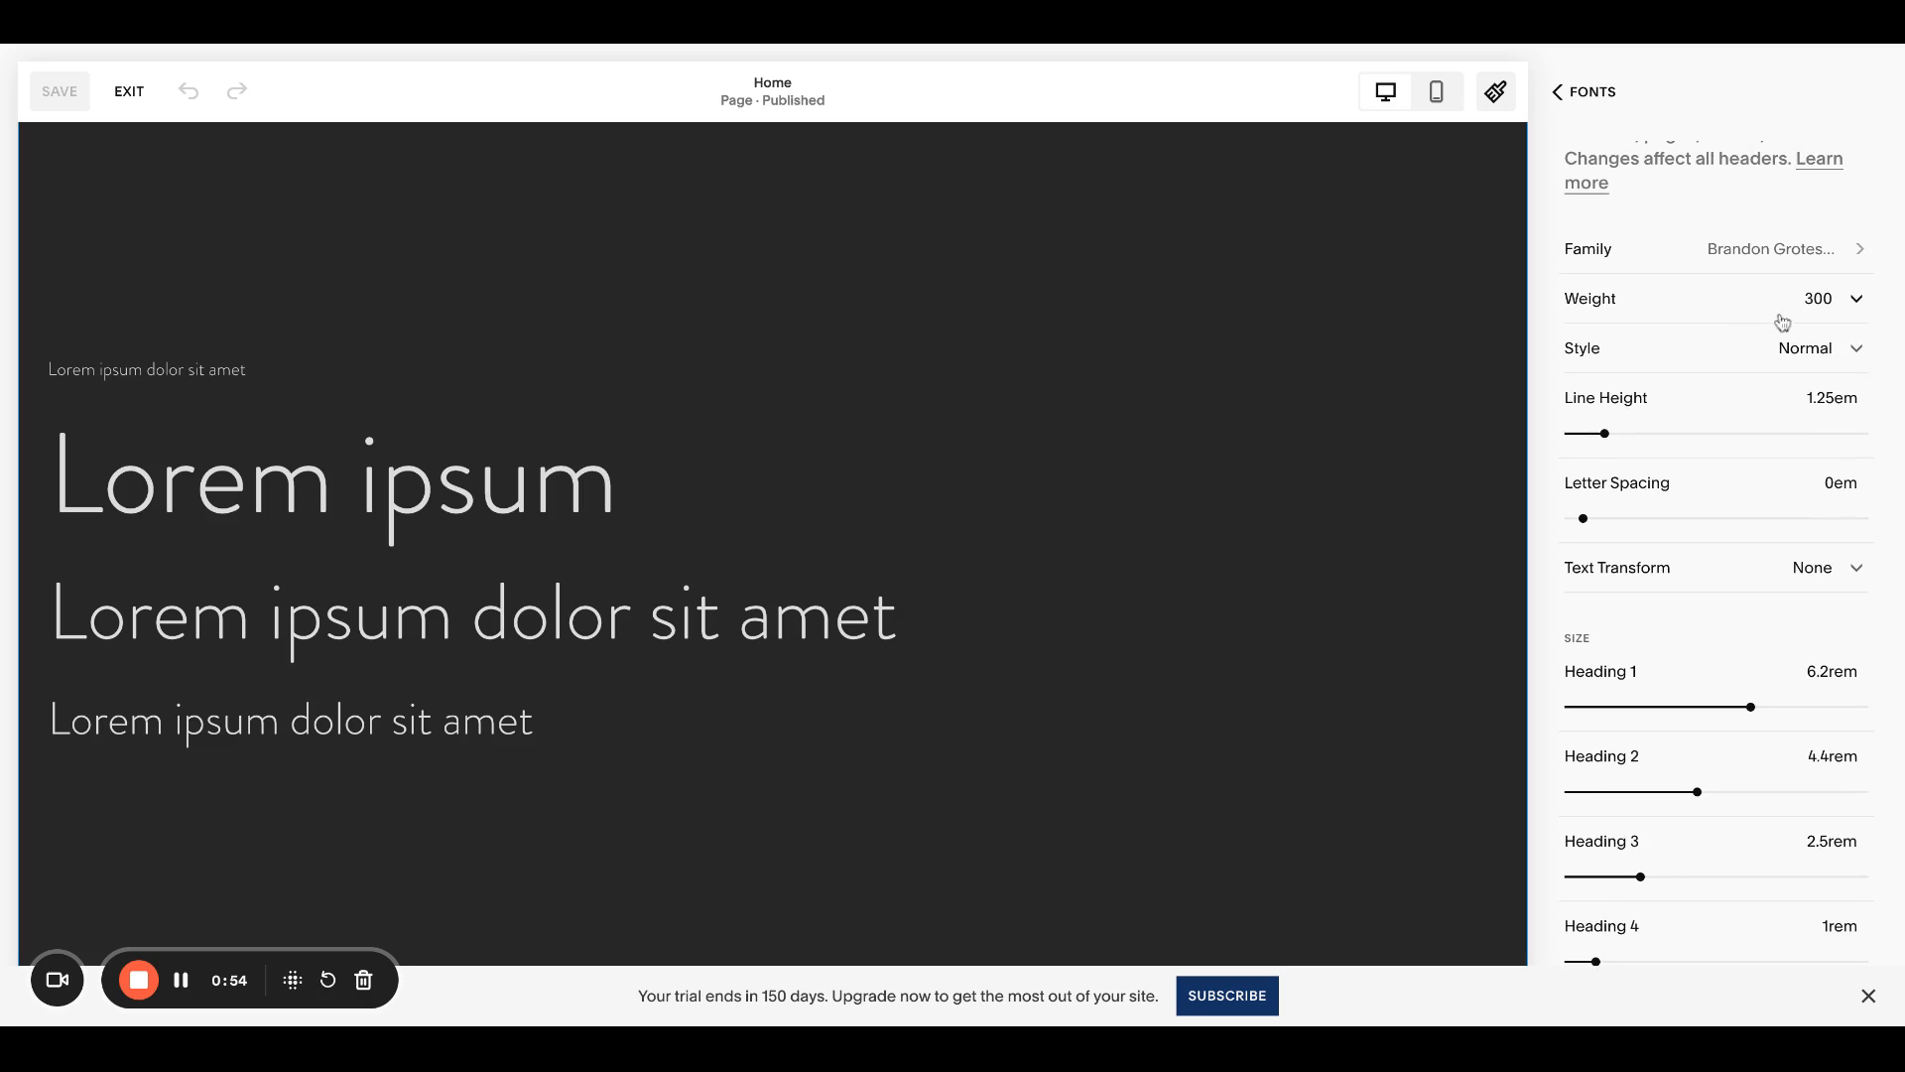
pyautogui.moveTo(1687, 591)
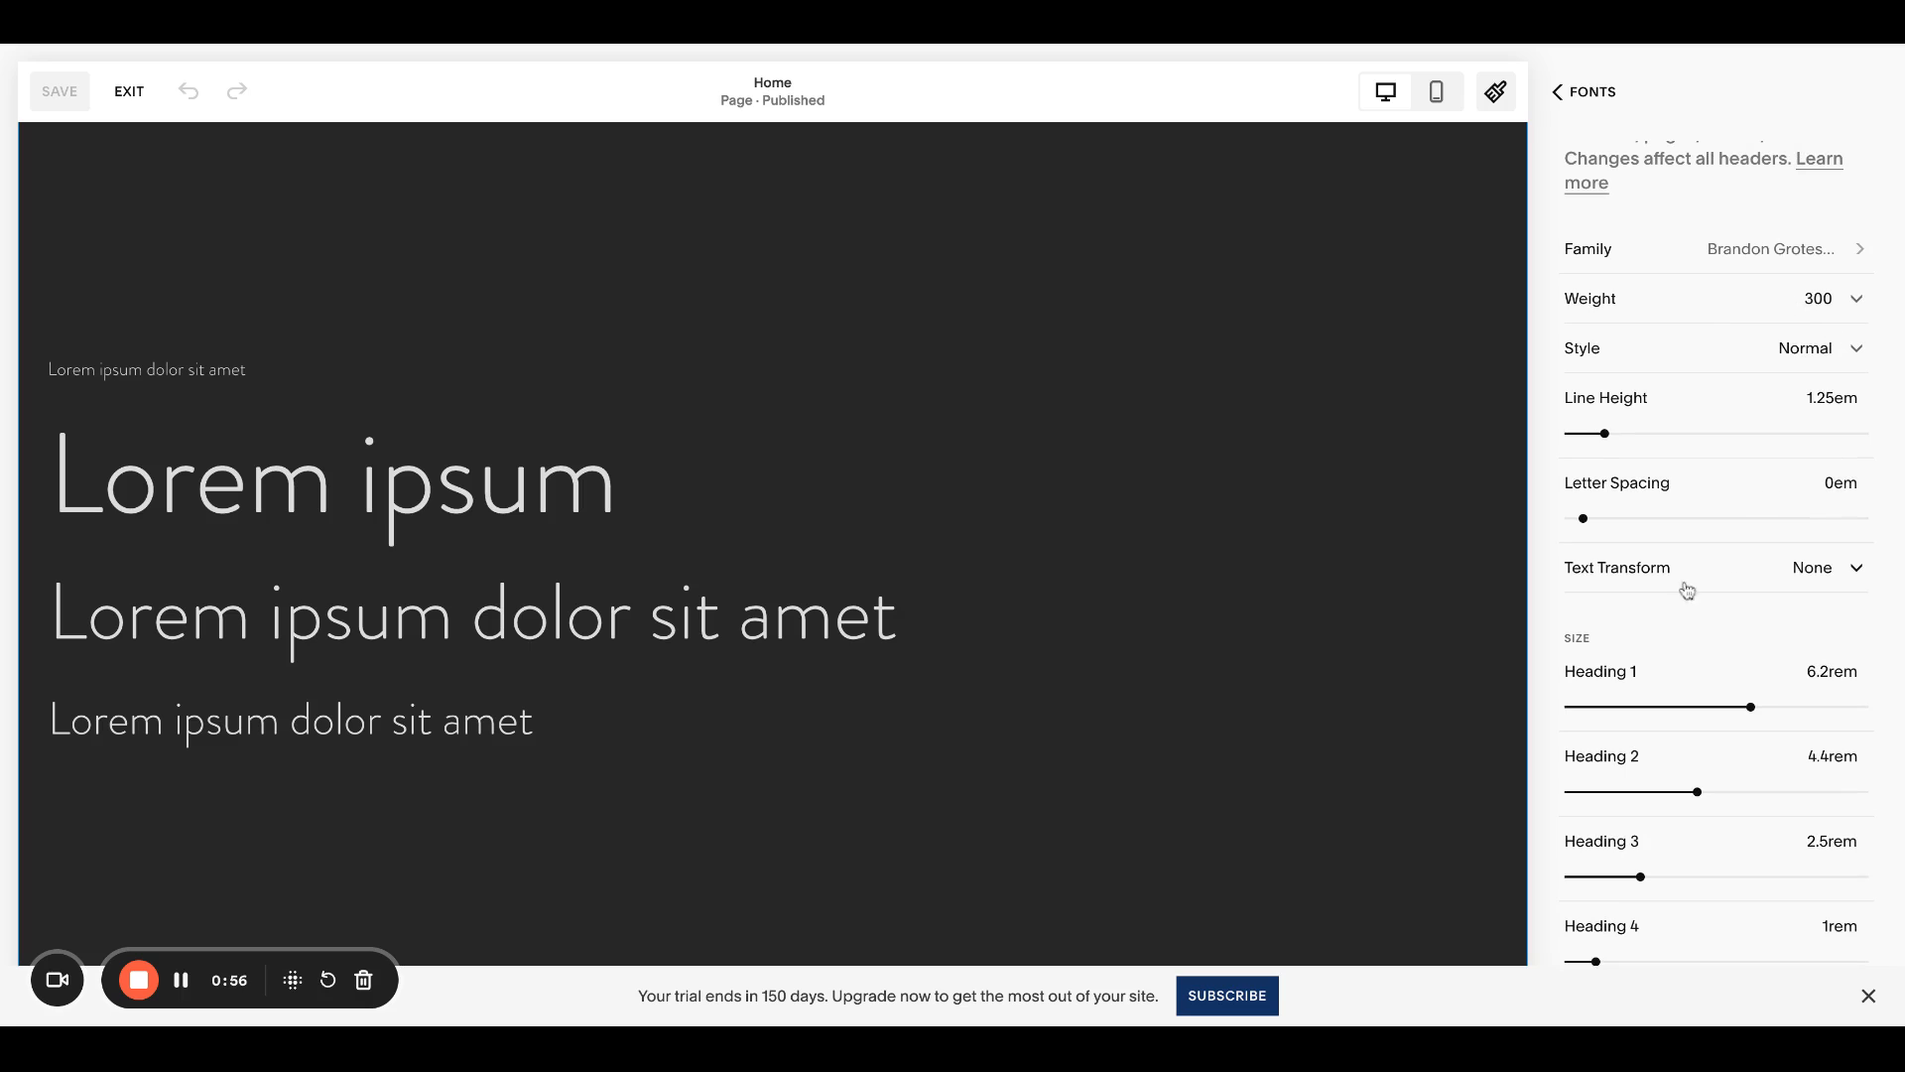
pyautogui.moveTo(1630, 457)
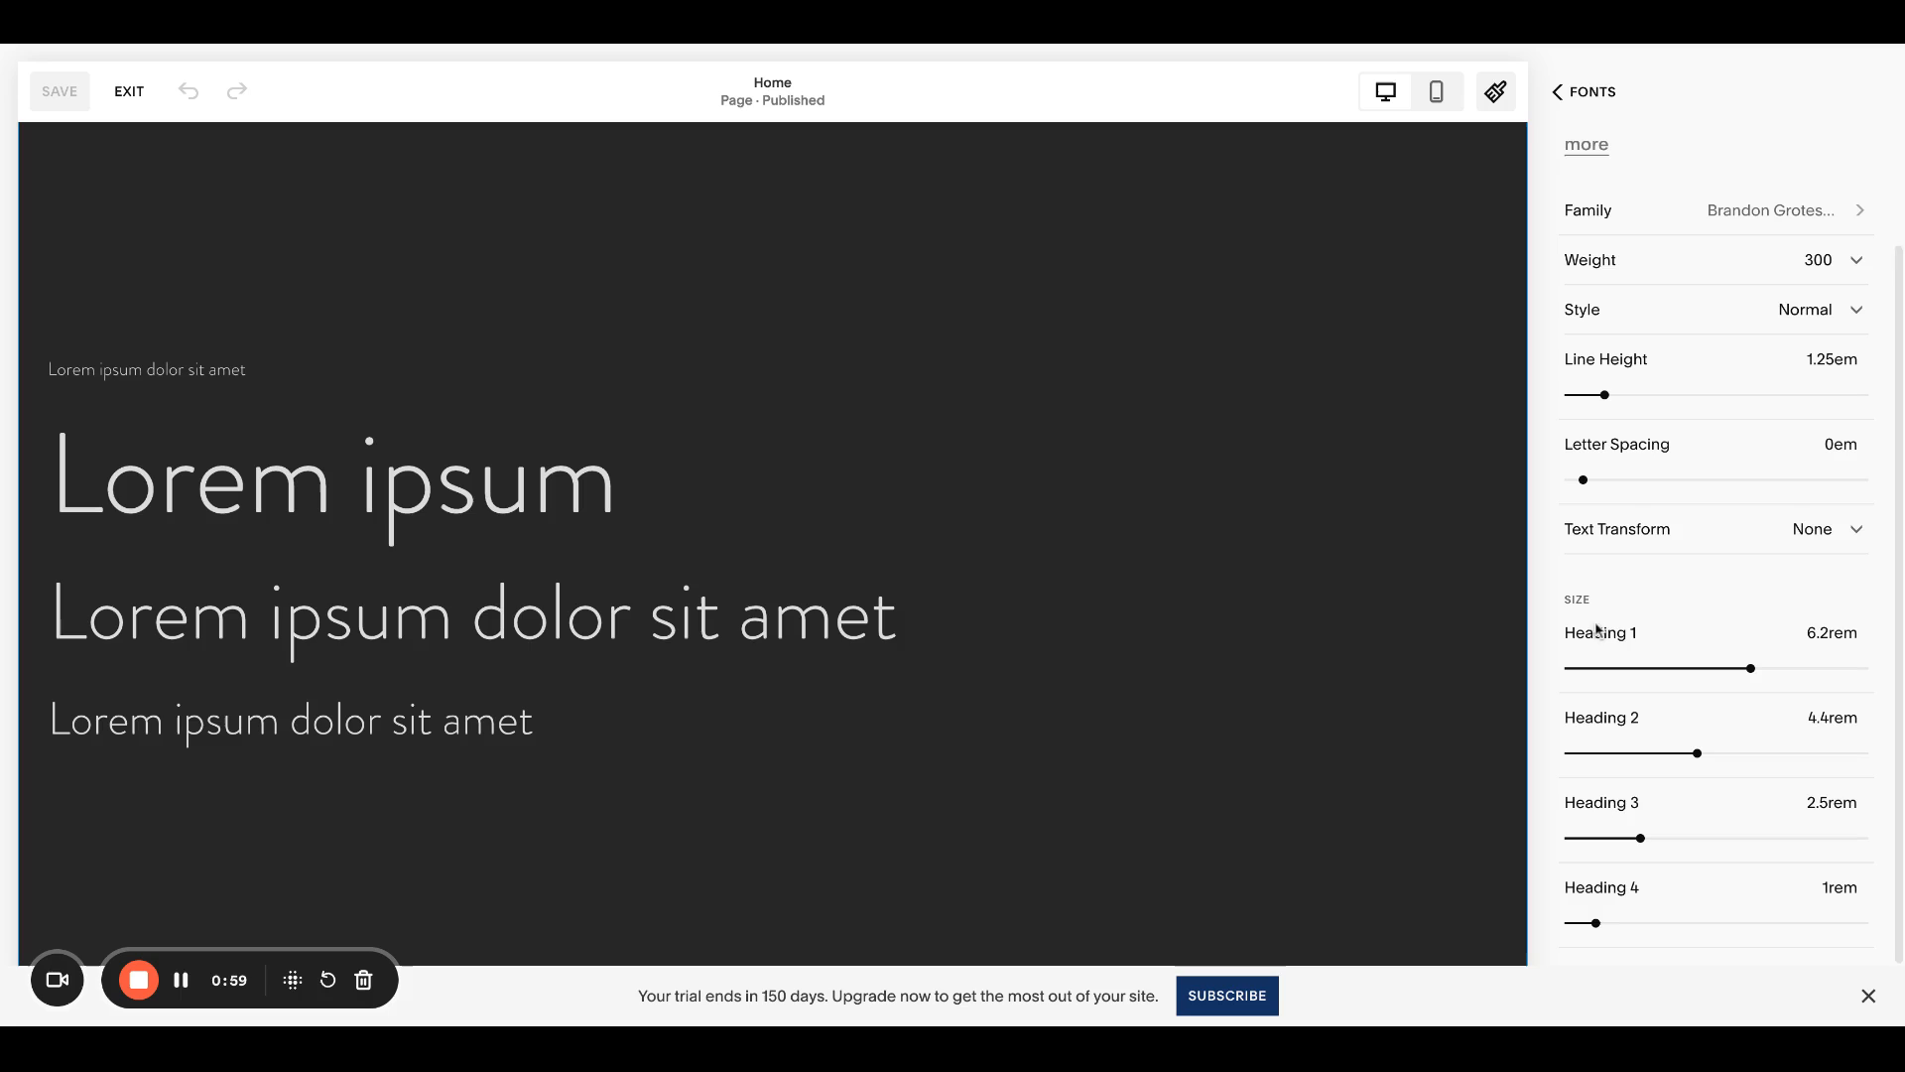
pyautogui.moveTo(1594, 919)
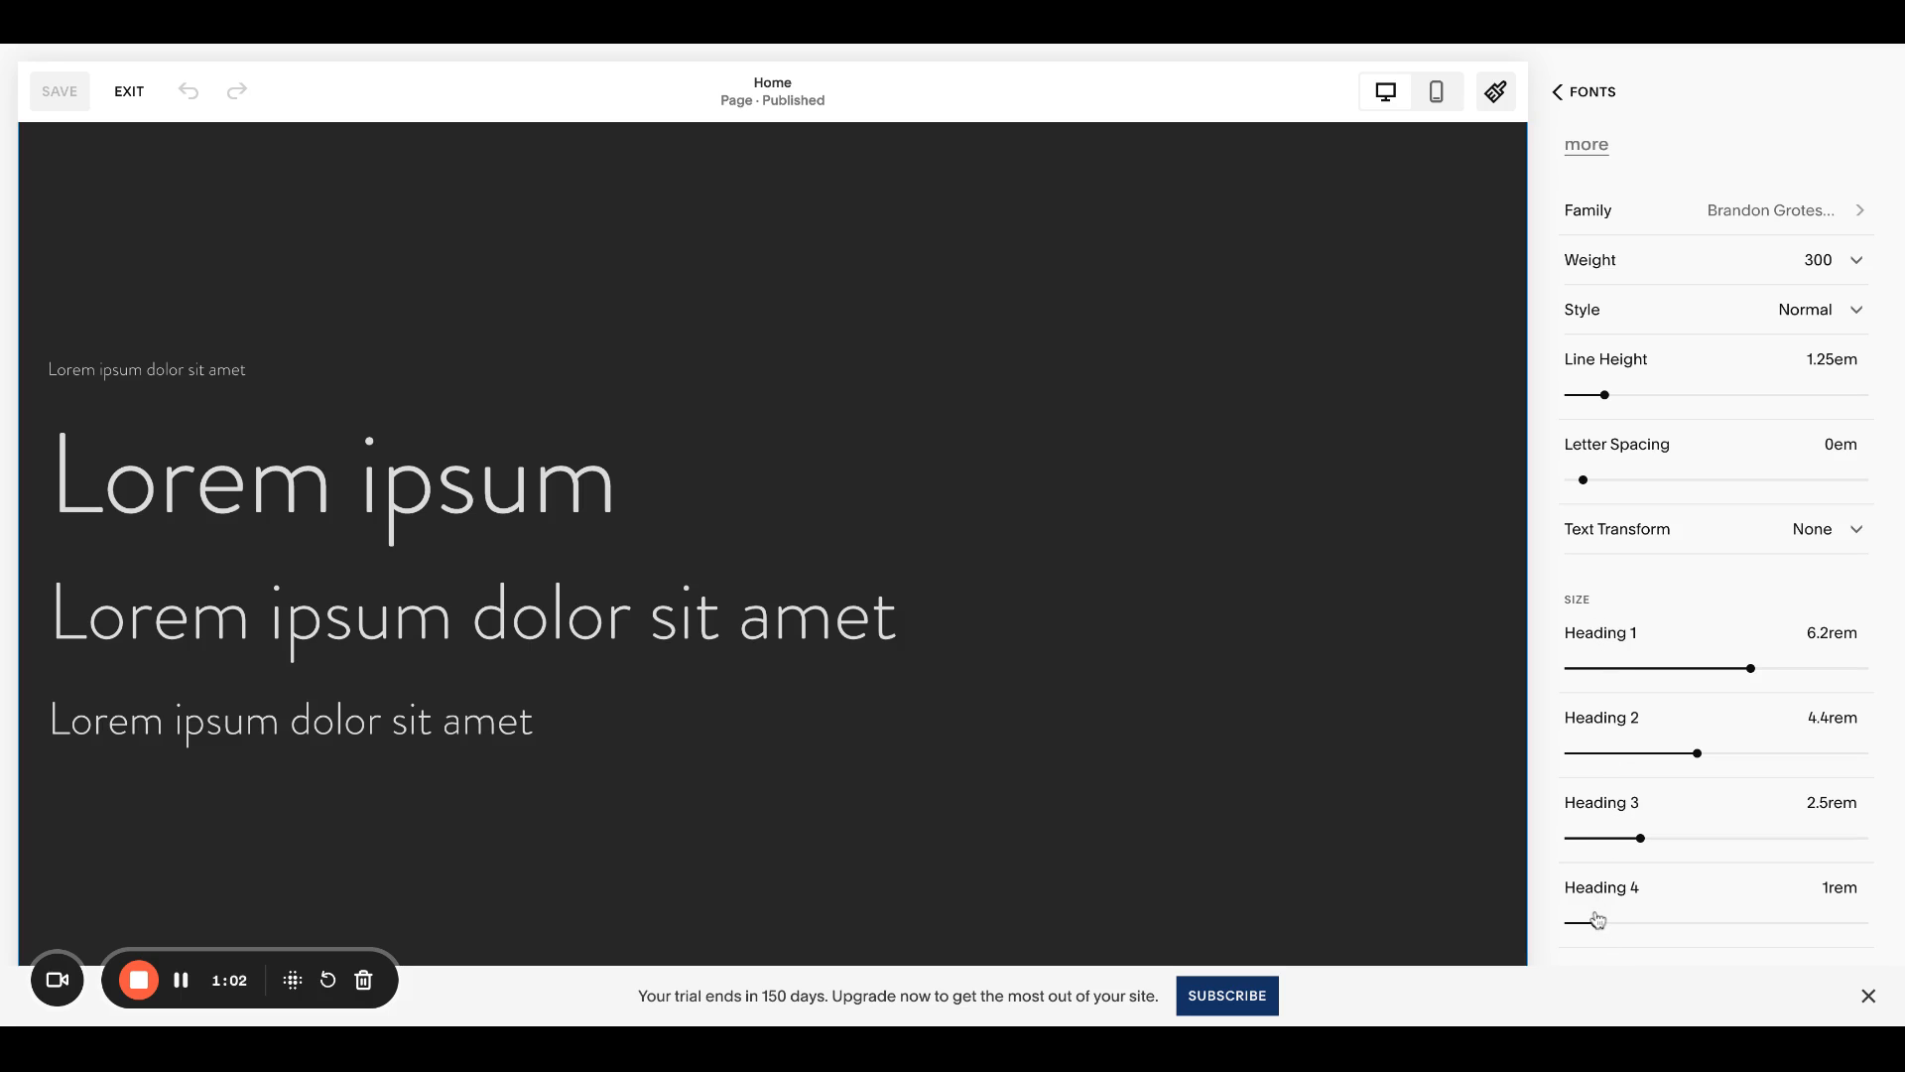
pyautogui.moveTo(1610, 153)
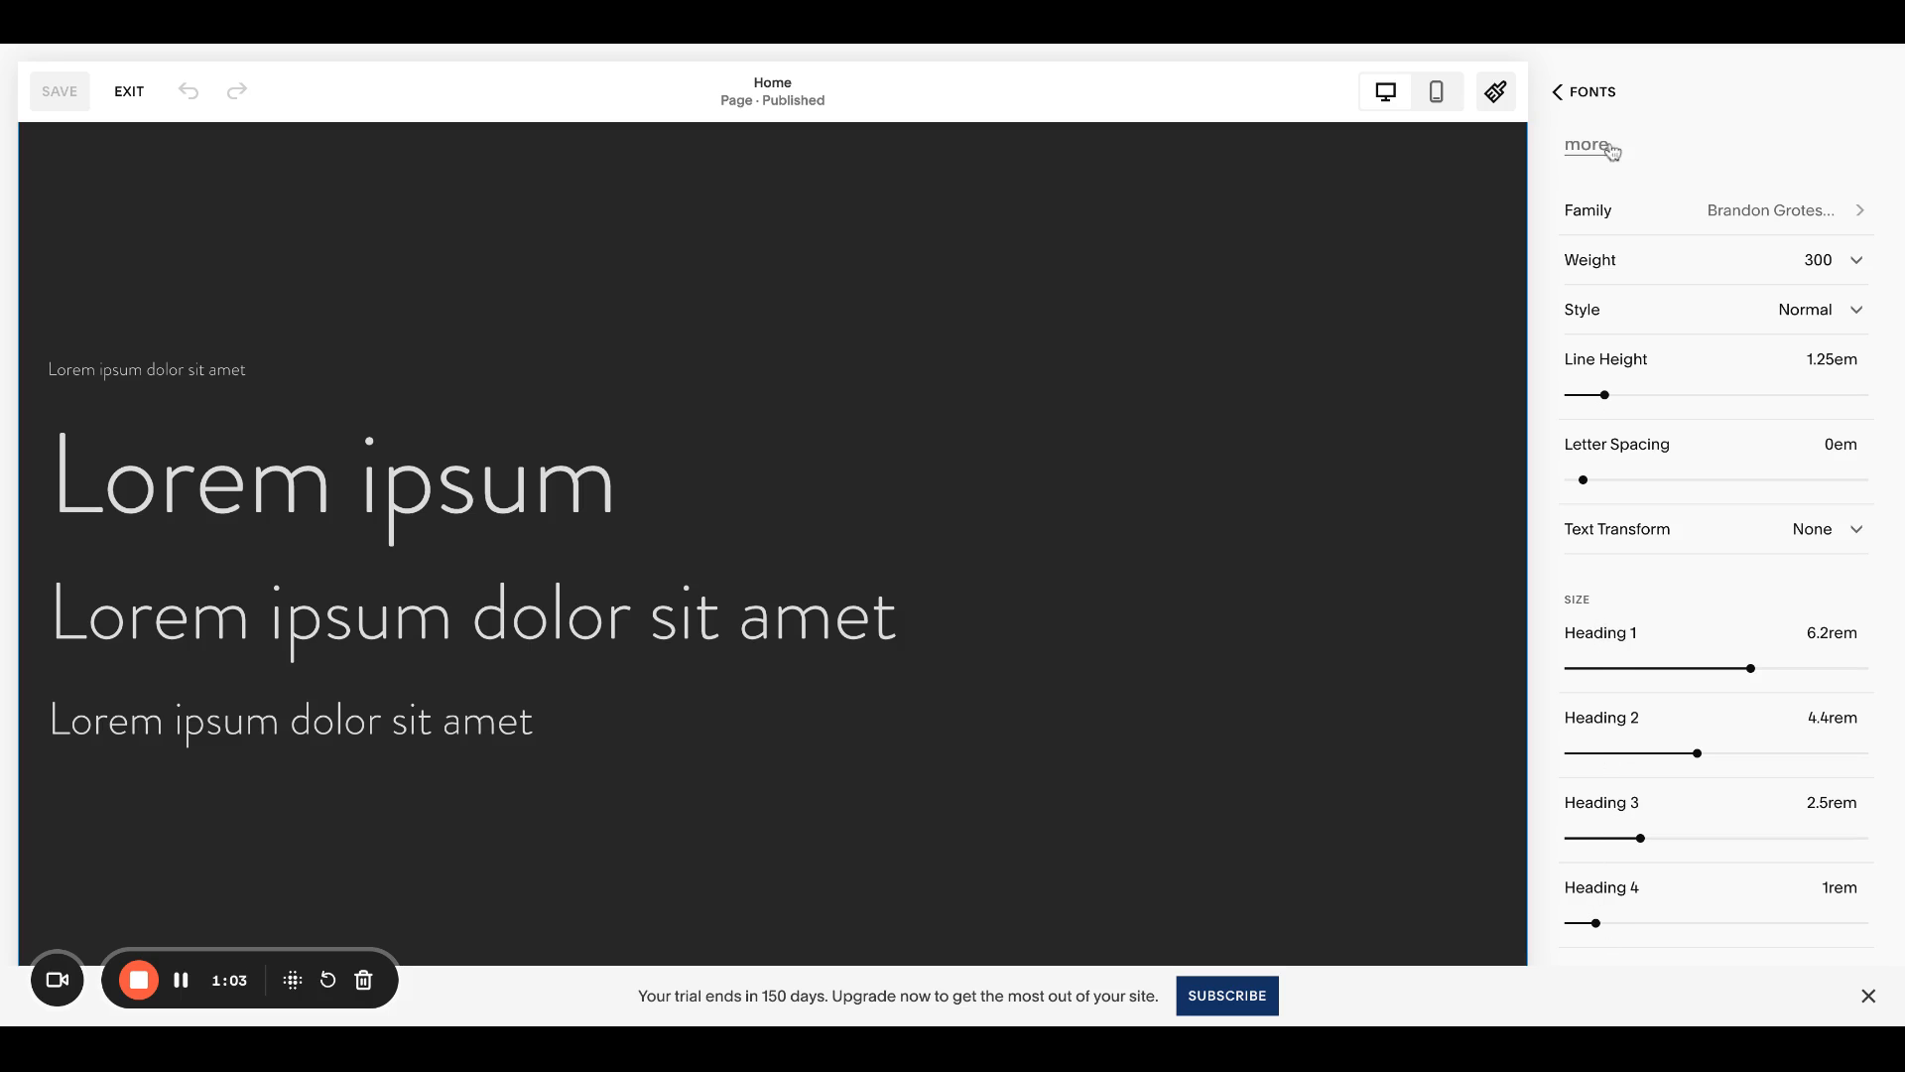
pyautogui.click(1584, 91)
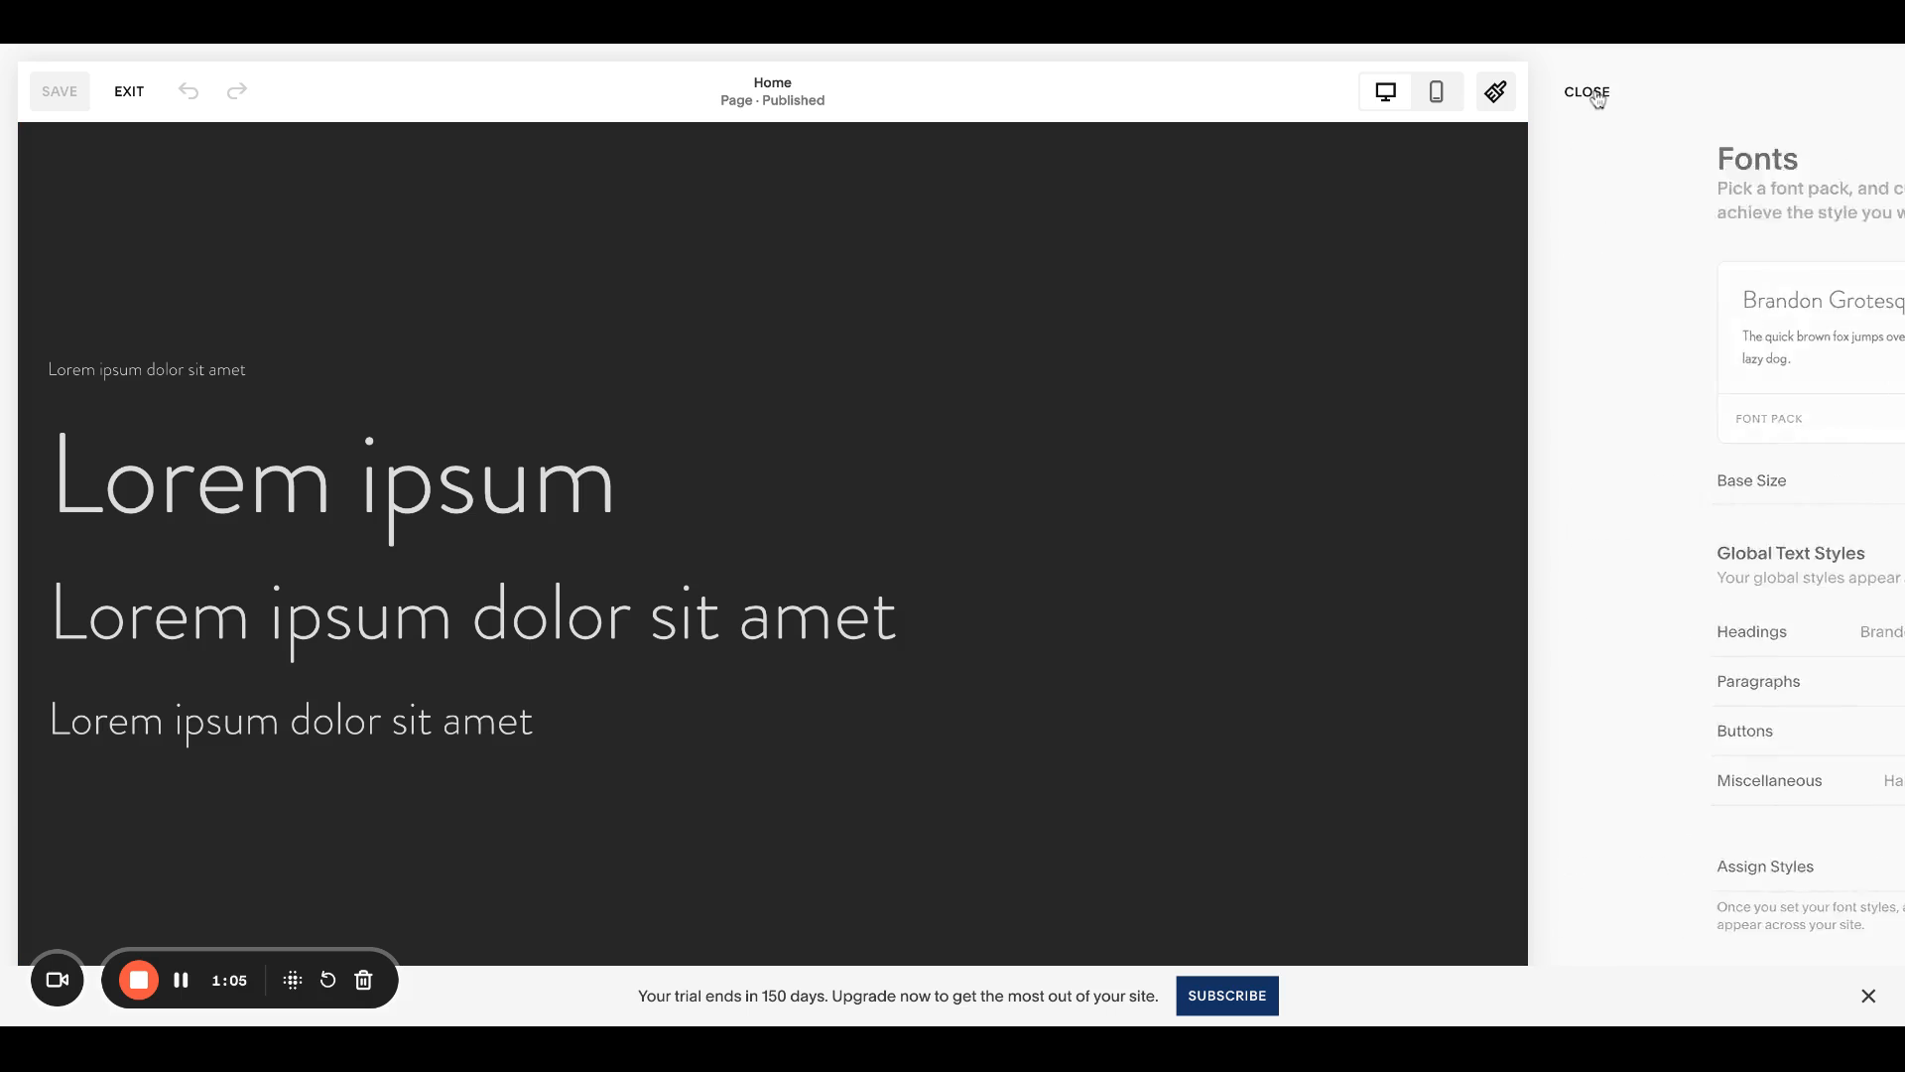
pyautogui.click(1588, 93)
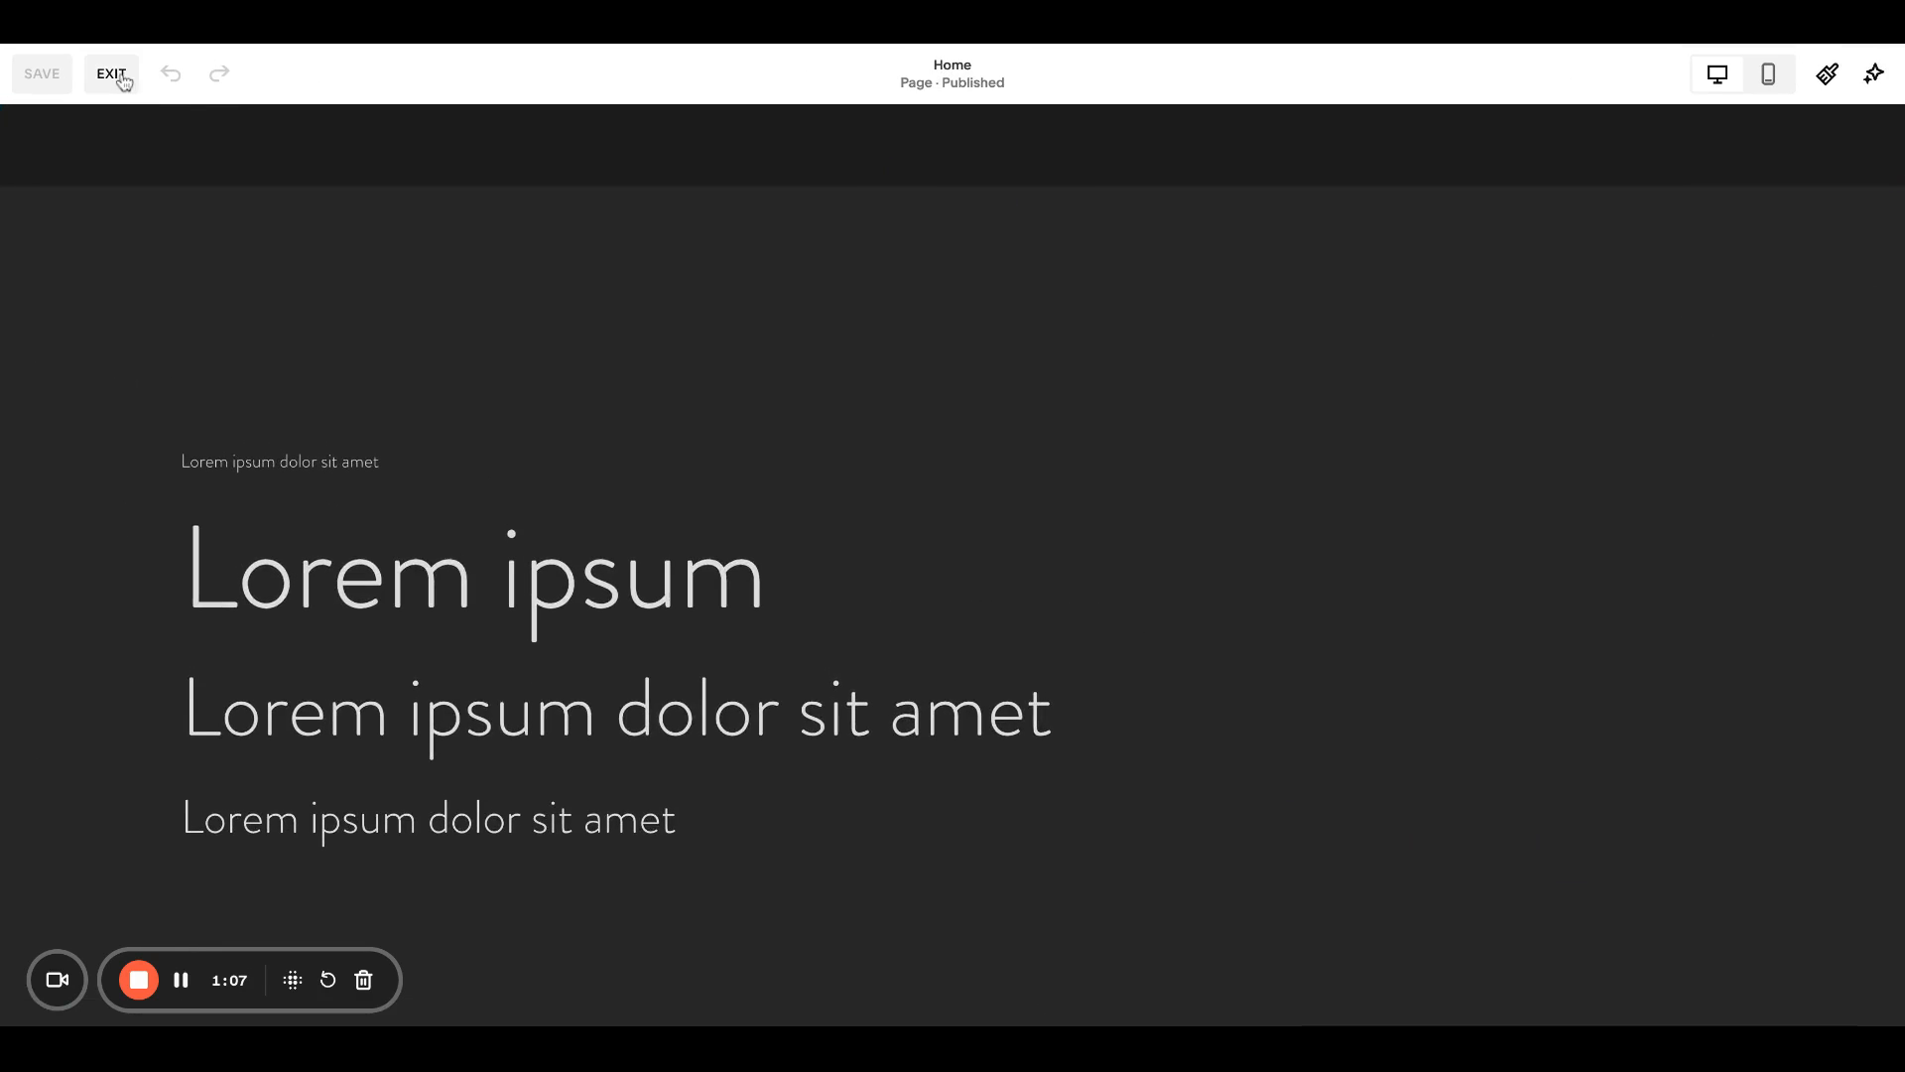
pyautogui.click(111, 73)
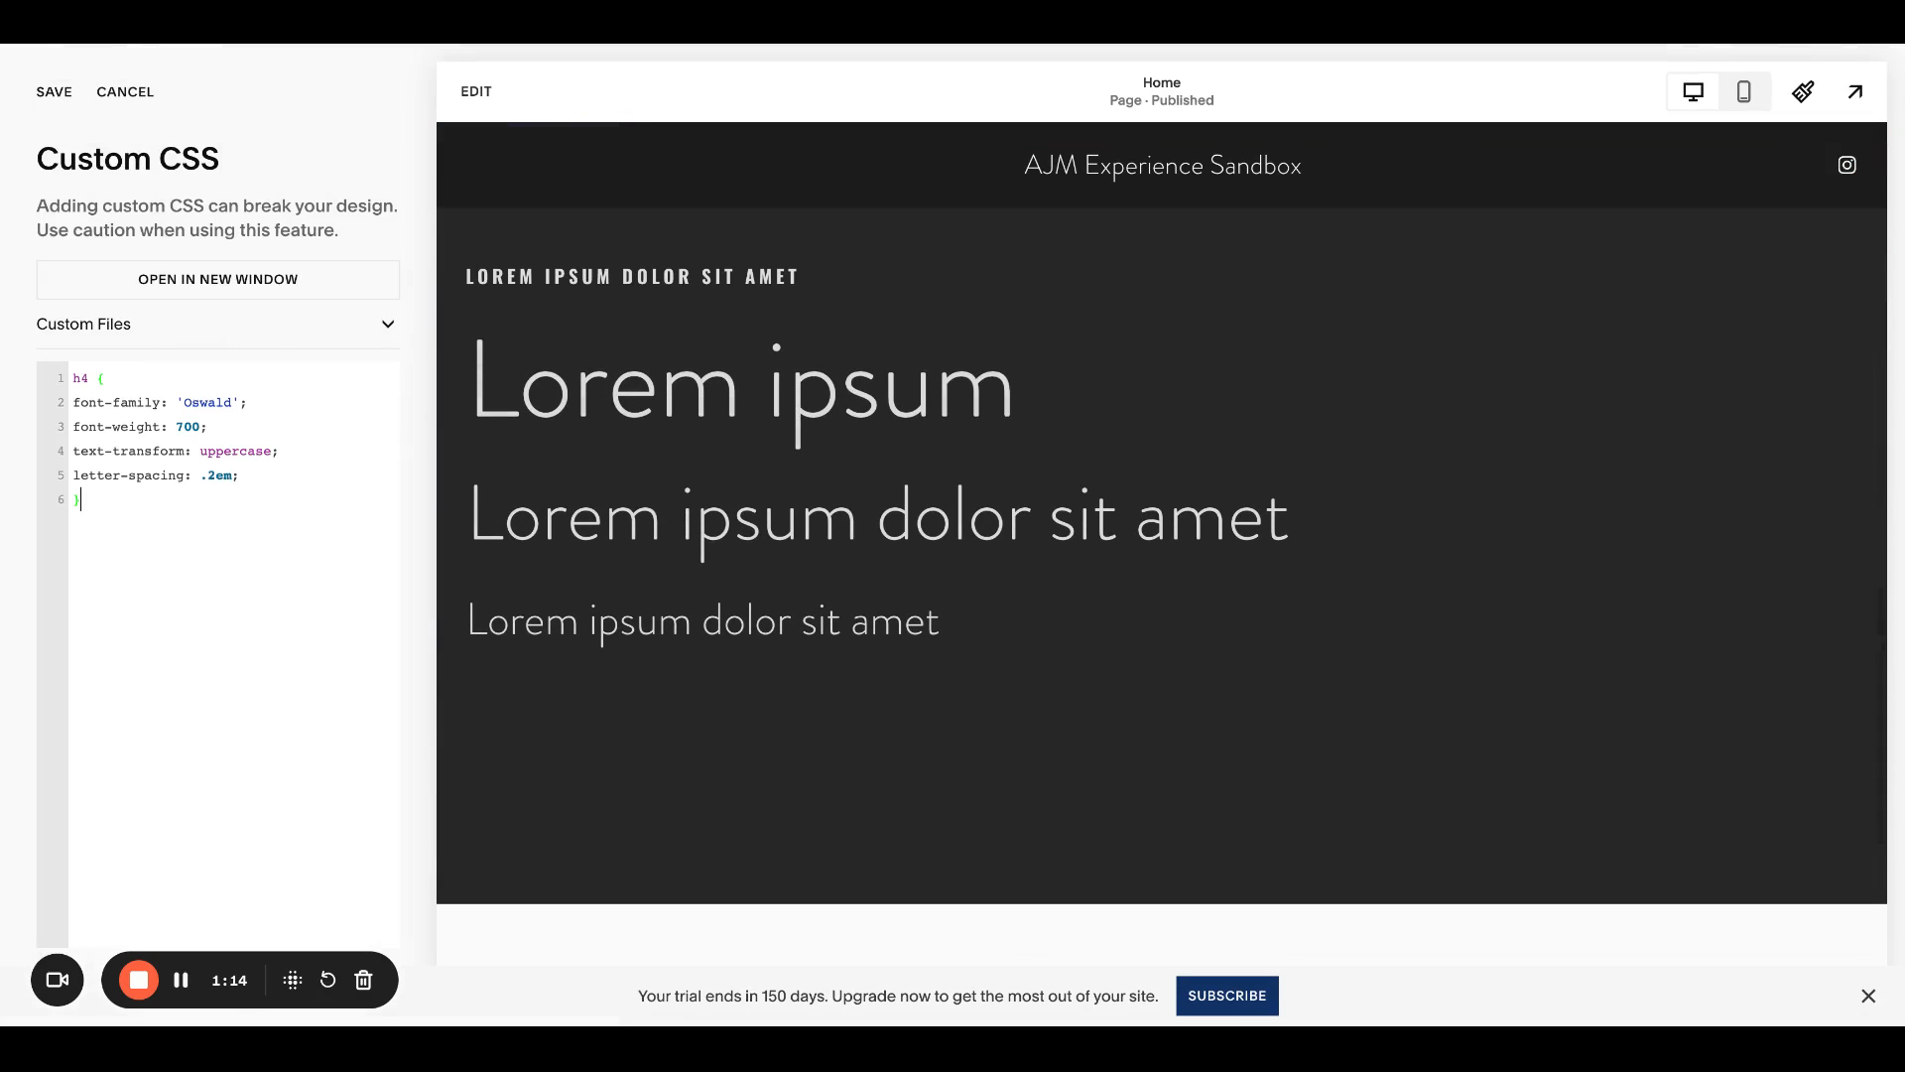
pyautogui.moveTo(147, 580)
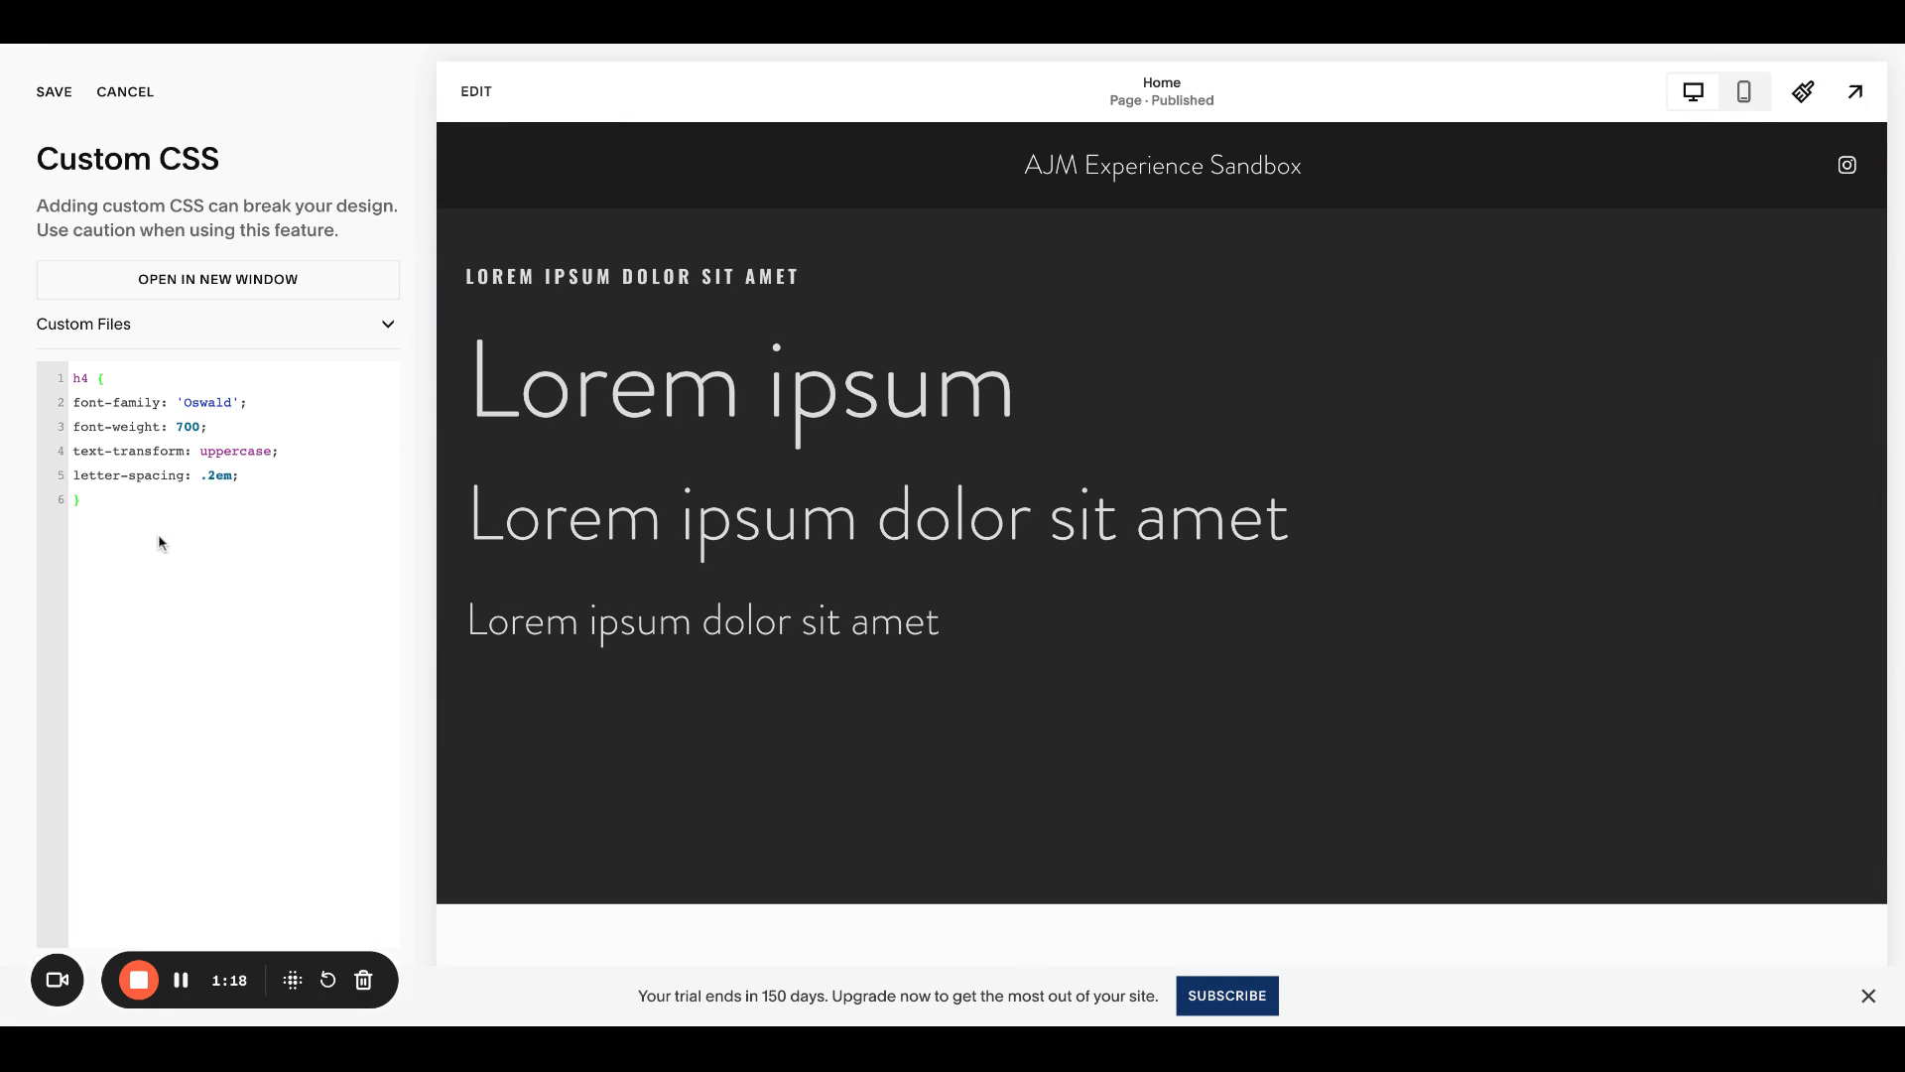
# Step: Select the h4 font-weight value 700 in Custom CSS, ready to change it to 200
pyautogui.doubleClick(79, 377)
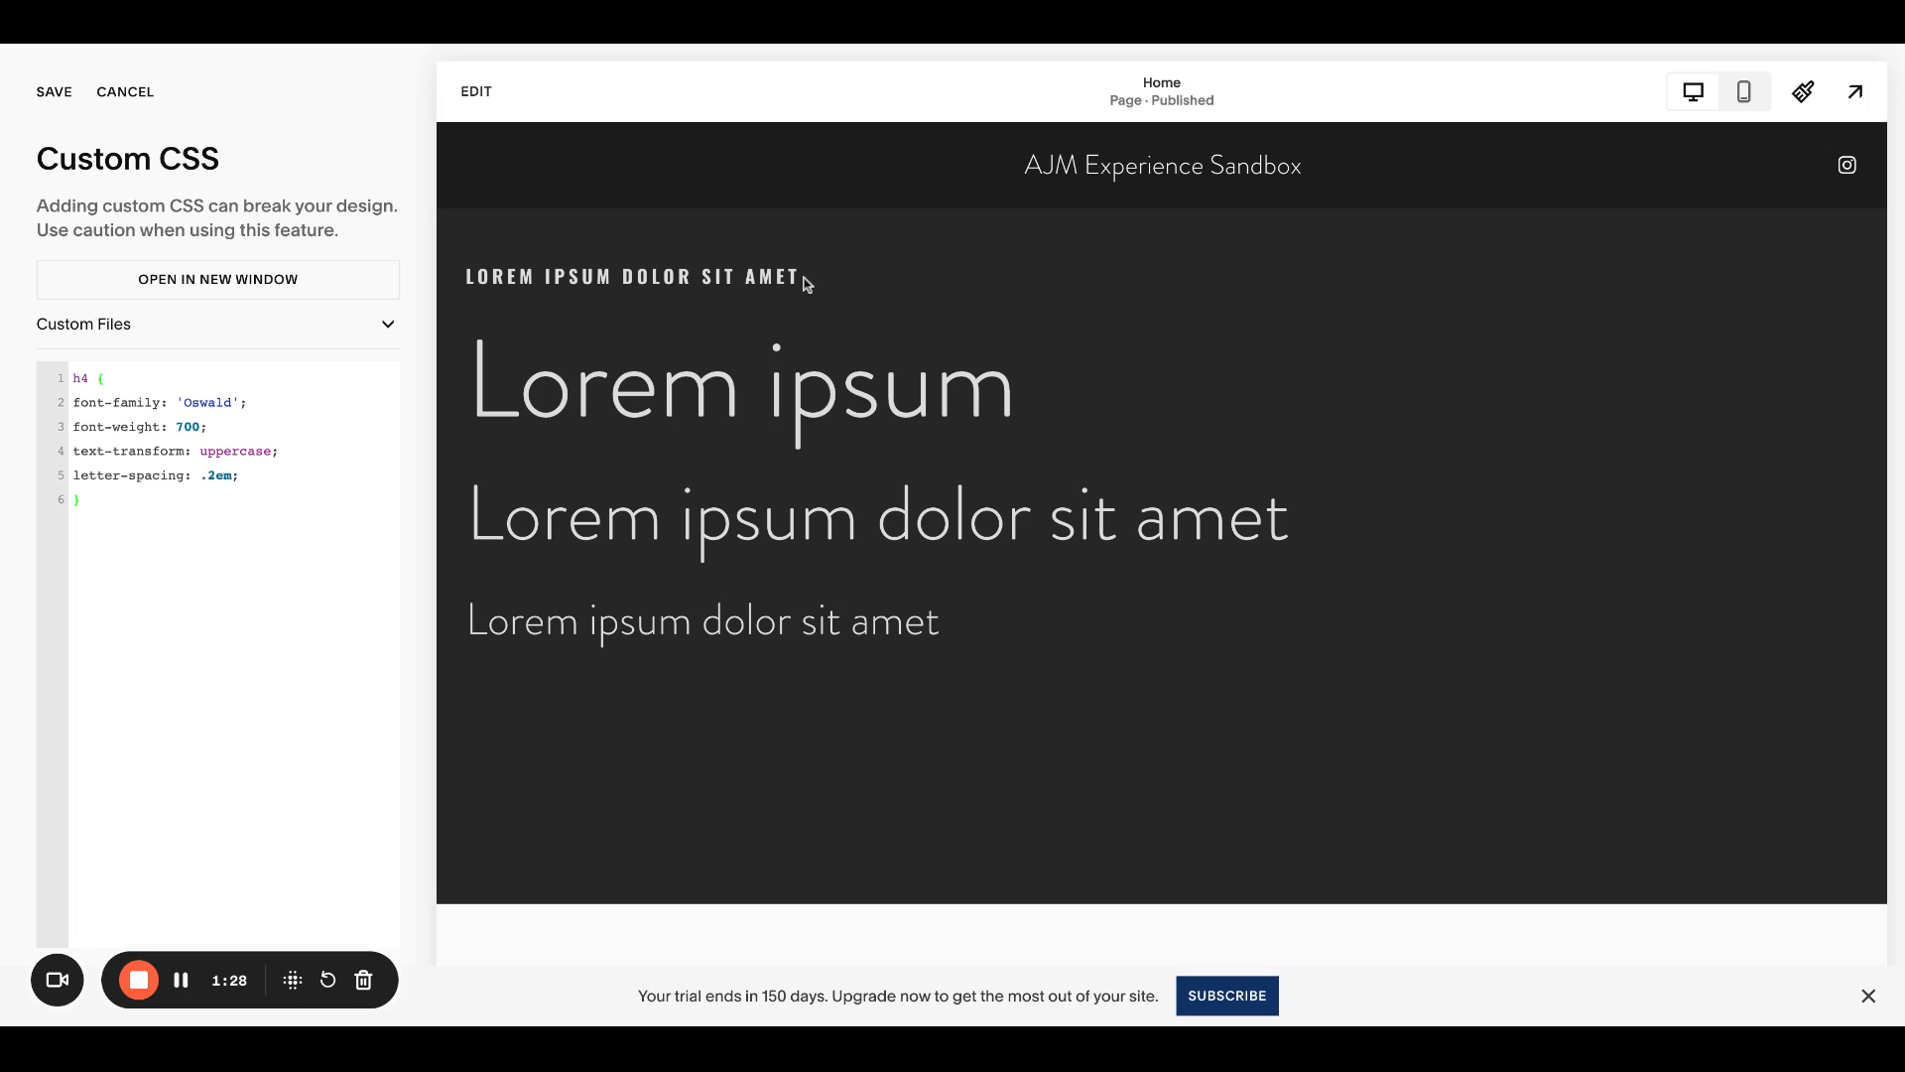
pyautogui.moveTo(806, 284)
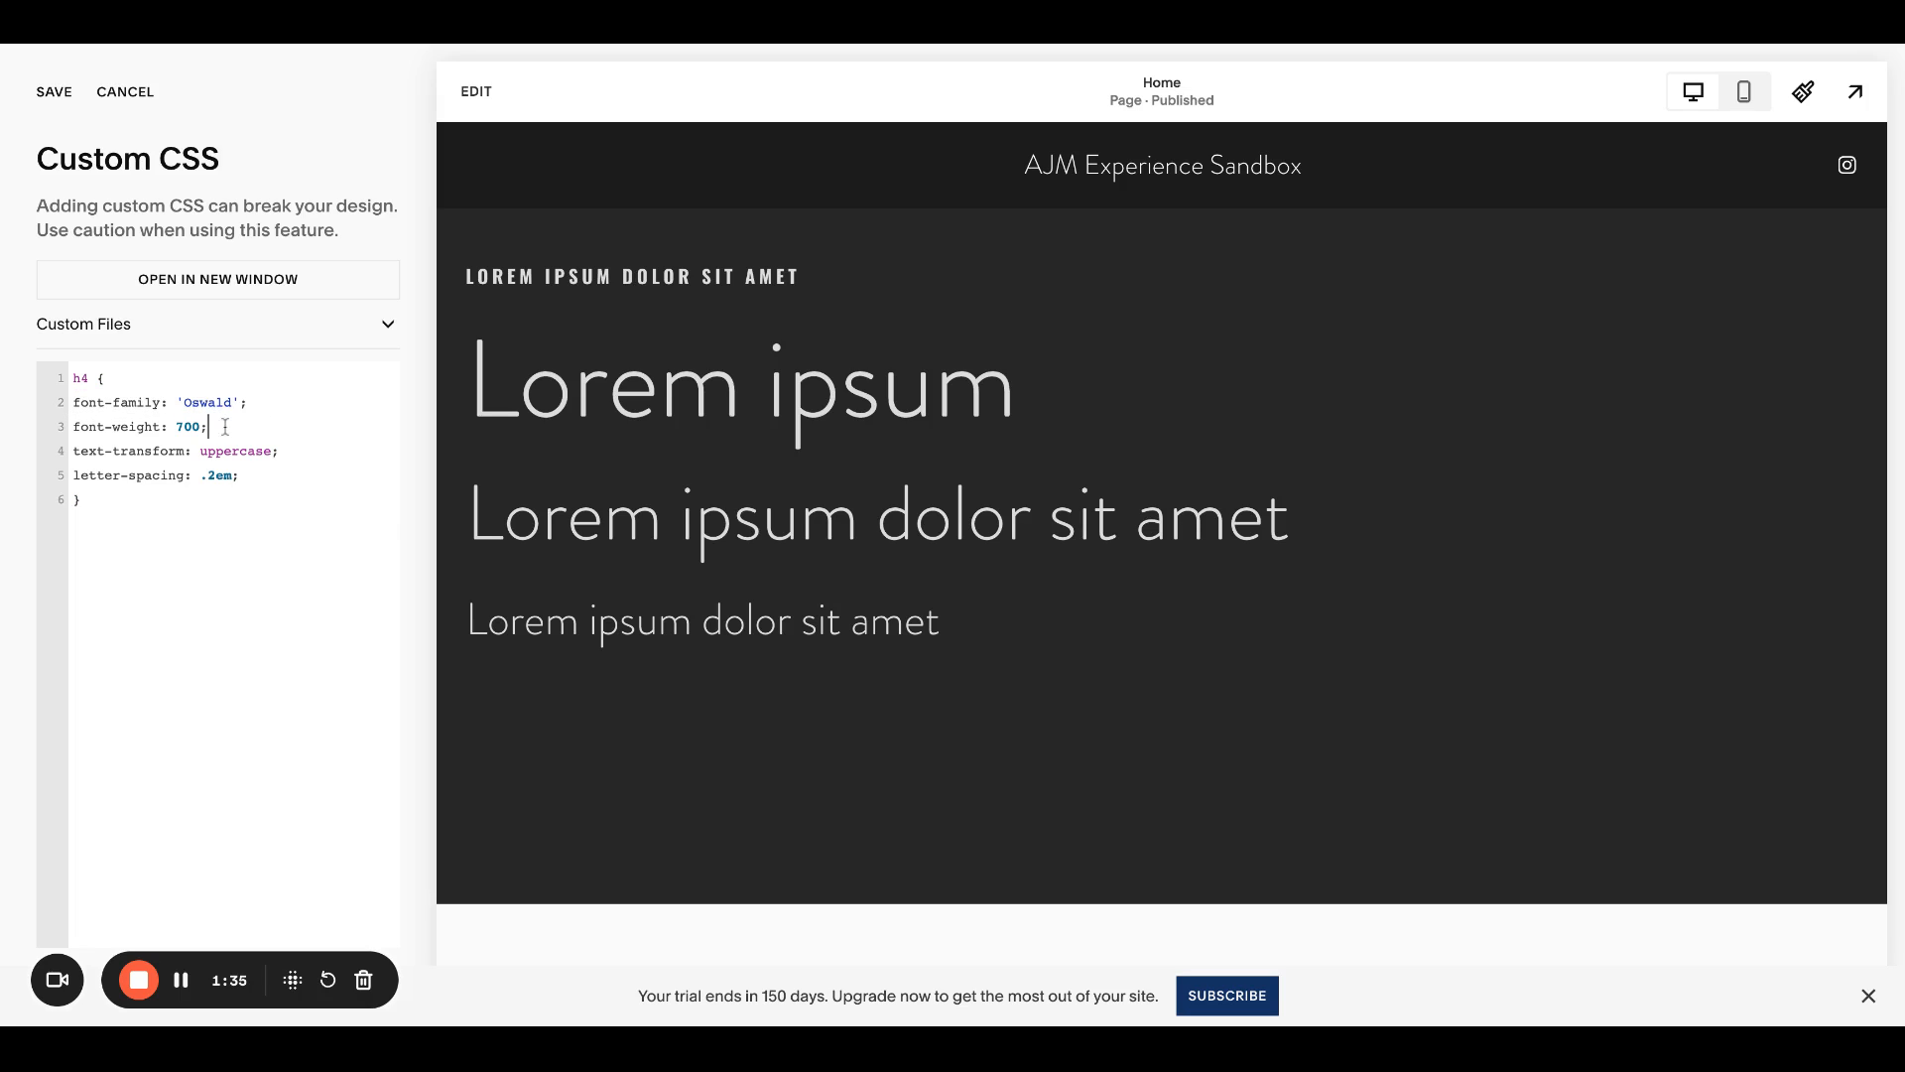
pyautogui.moveTo(268, 364)
pyautogui.write('2')
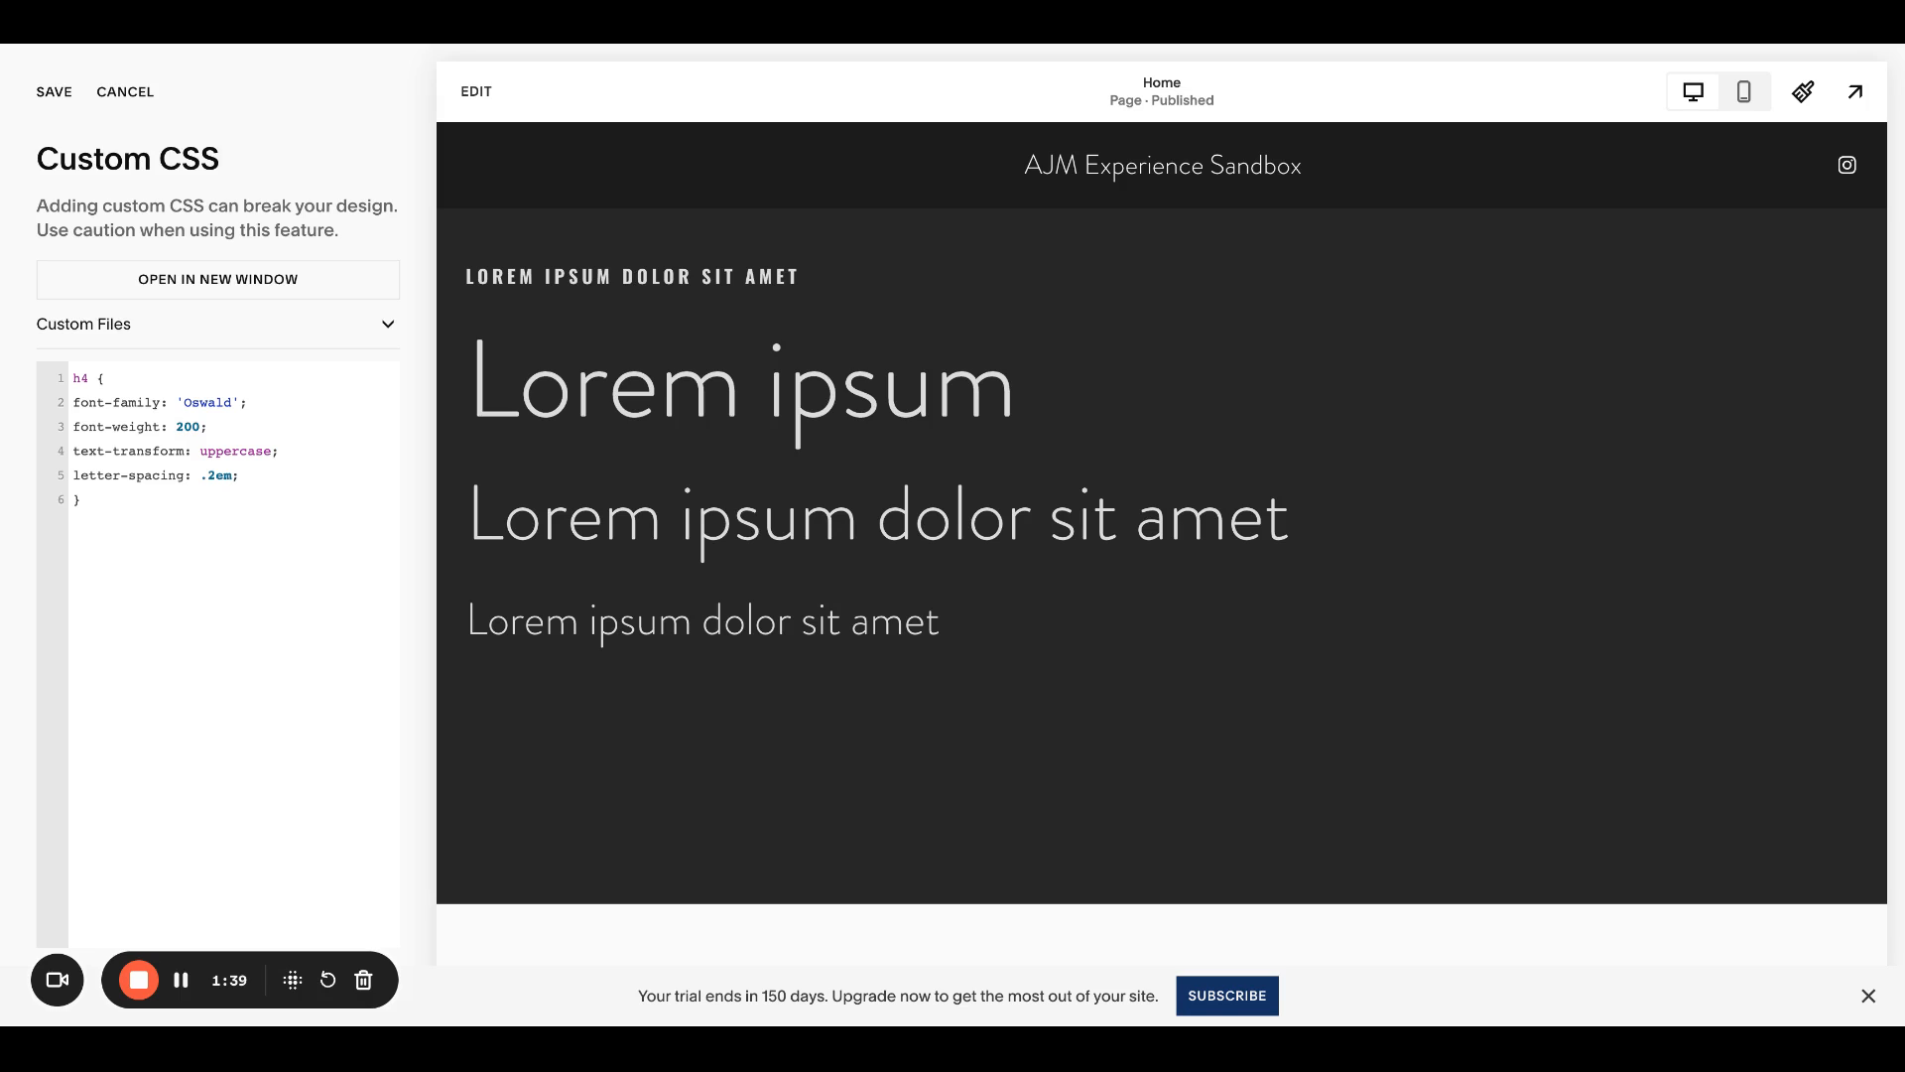
# Step: Restore the h4 rule to weight 700, uppercase transform and Oswald font family
pyautogui.write('700')
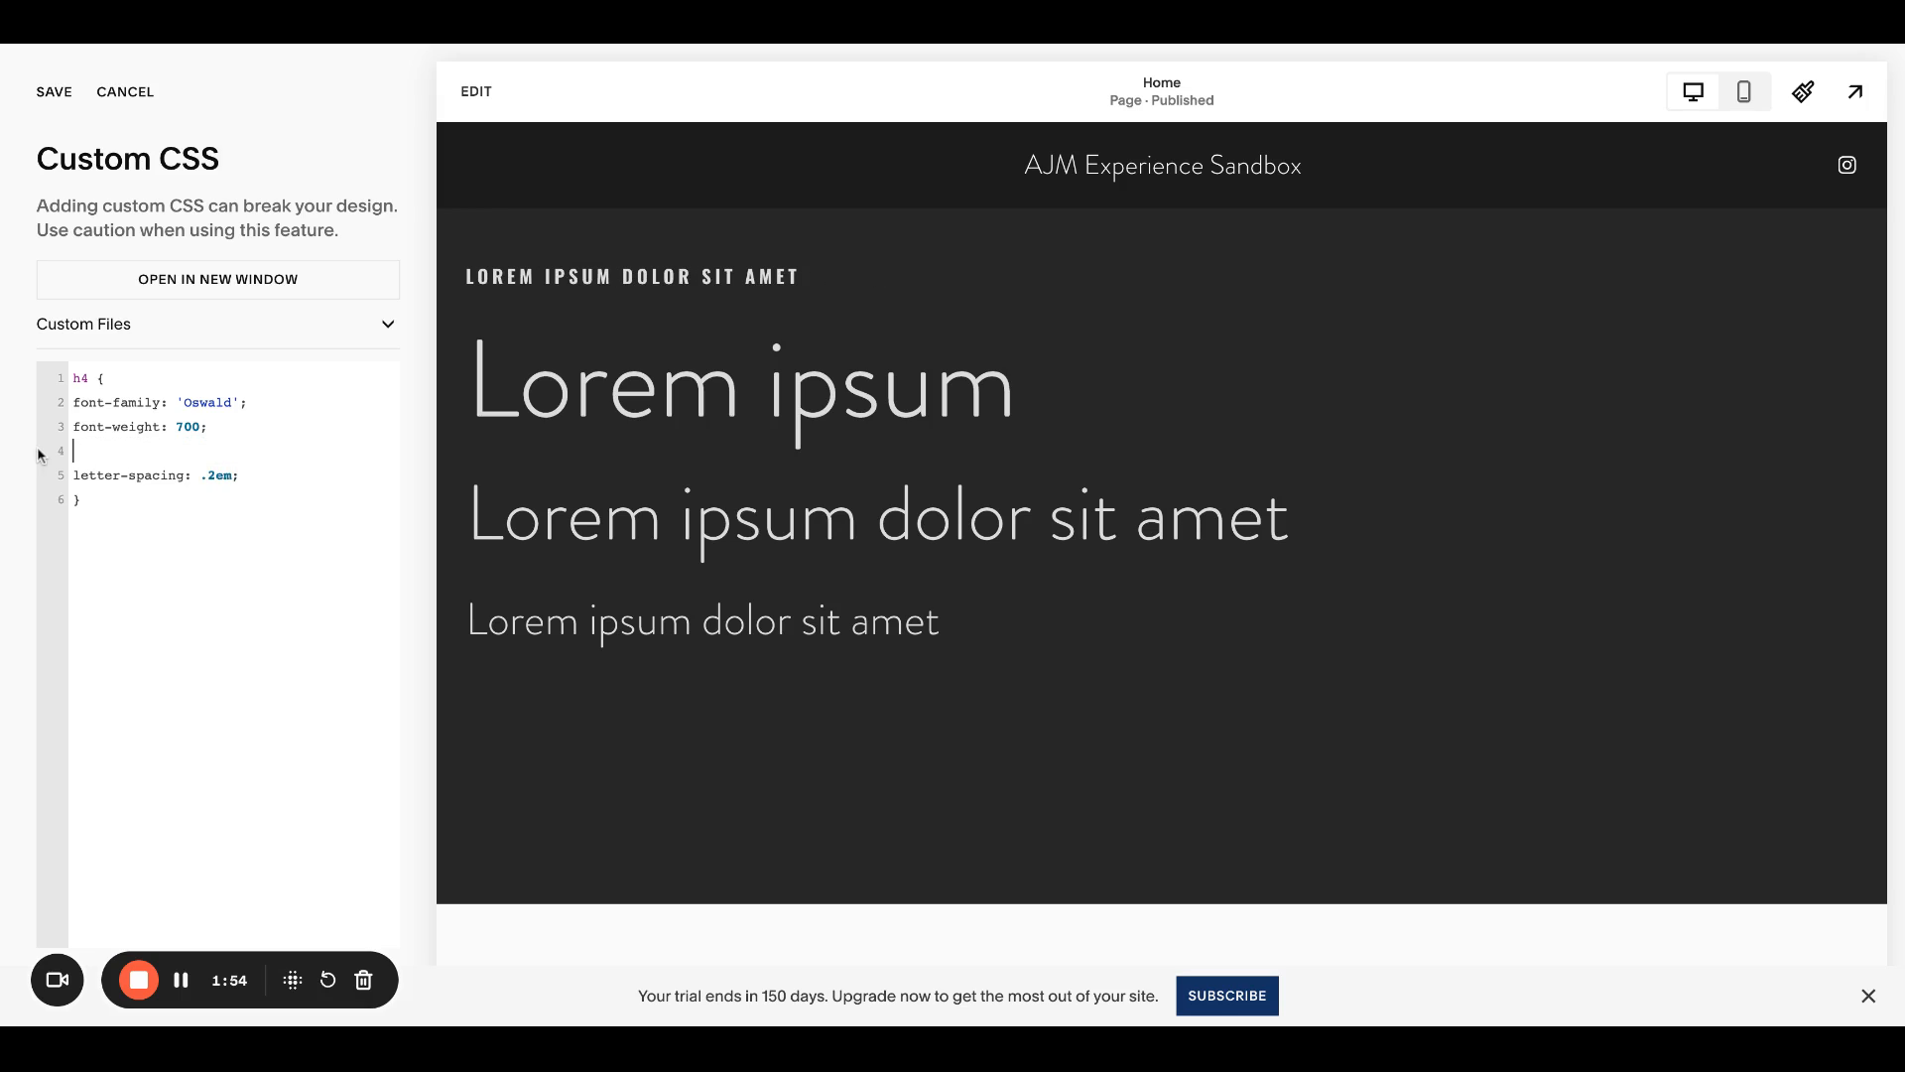
pyautogui.write('text-transform: uppercase;')
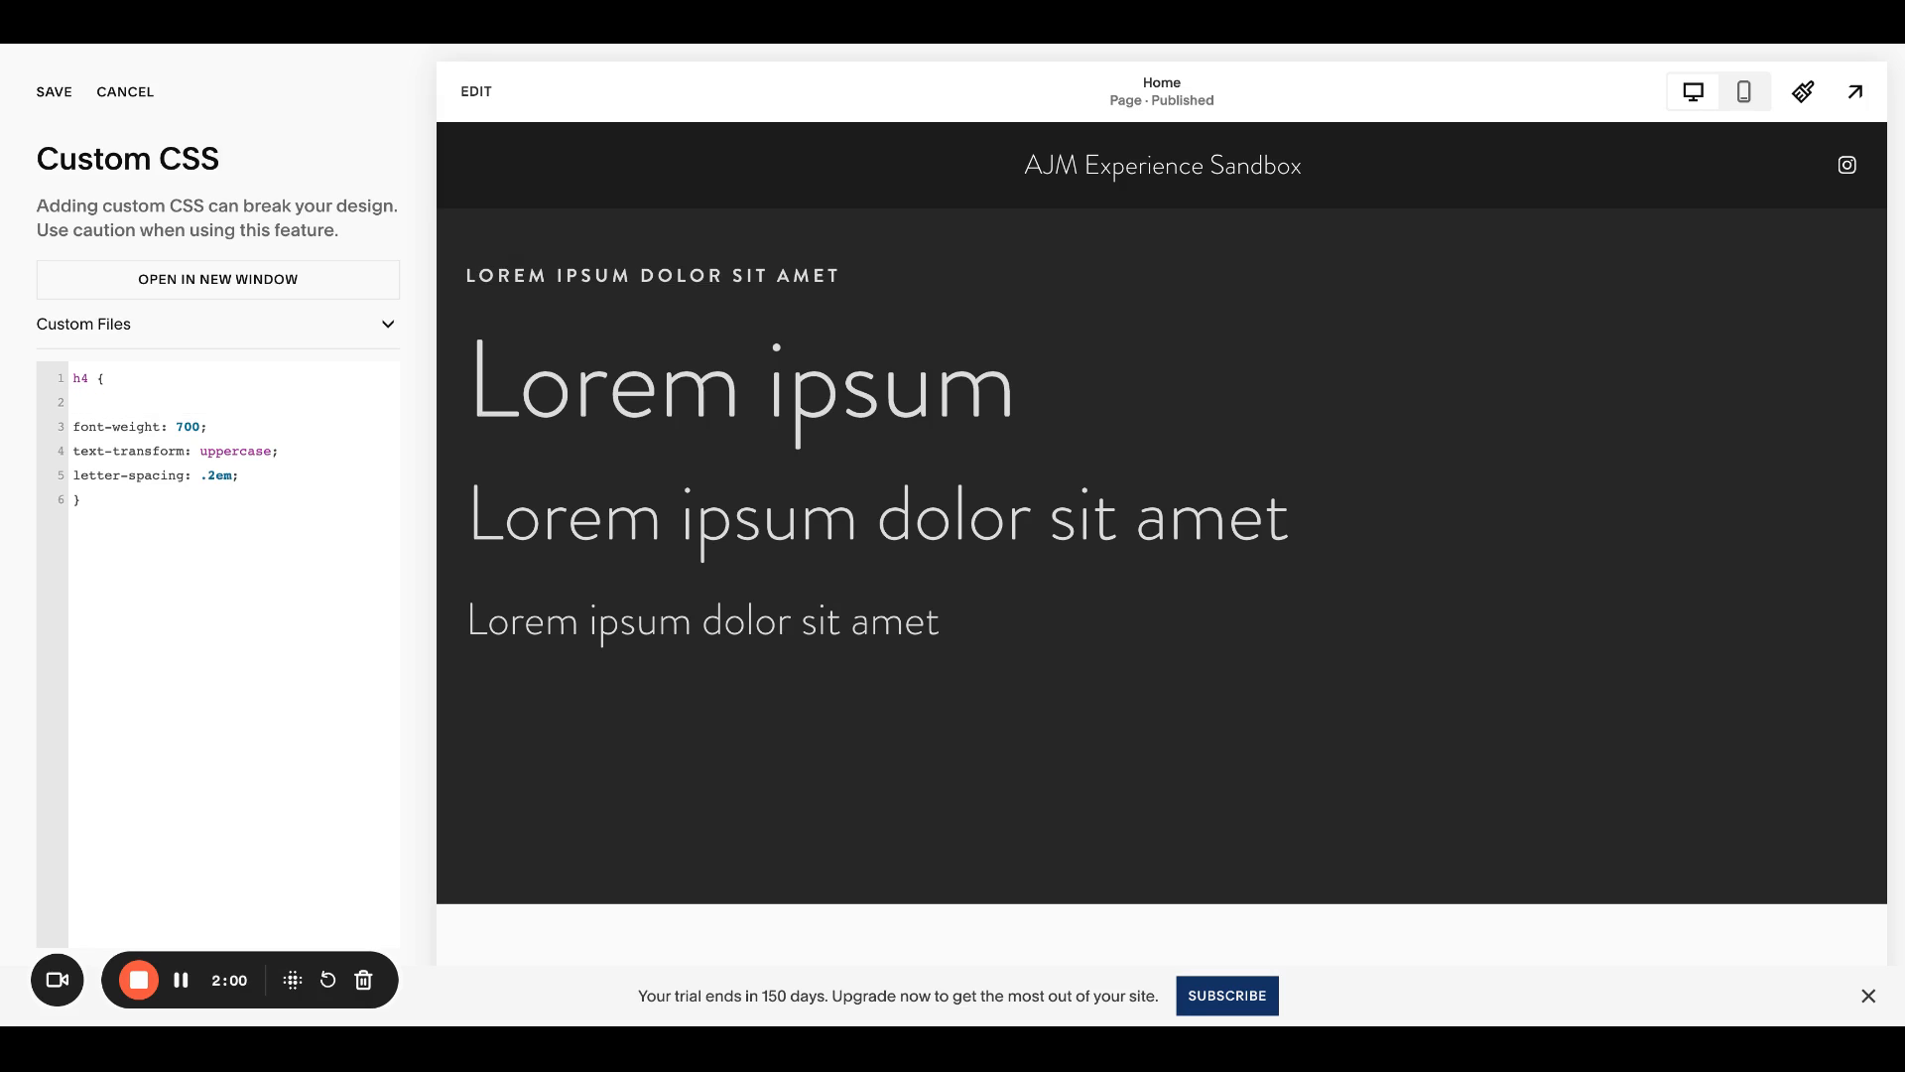
pyautogui.write("font-family: 'Oswald';")
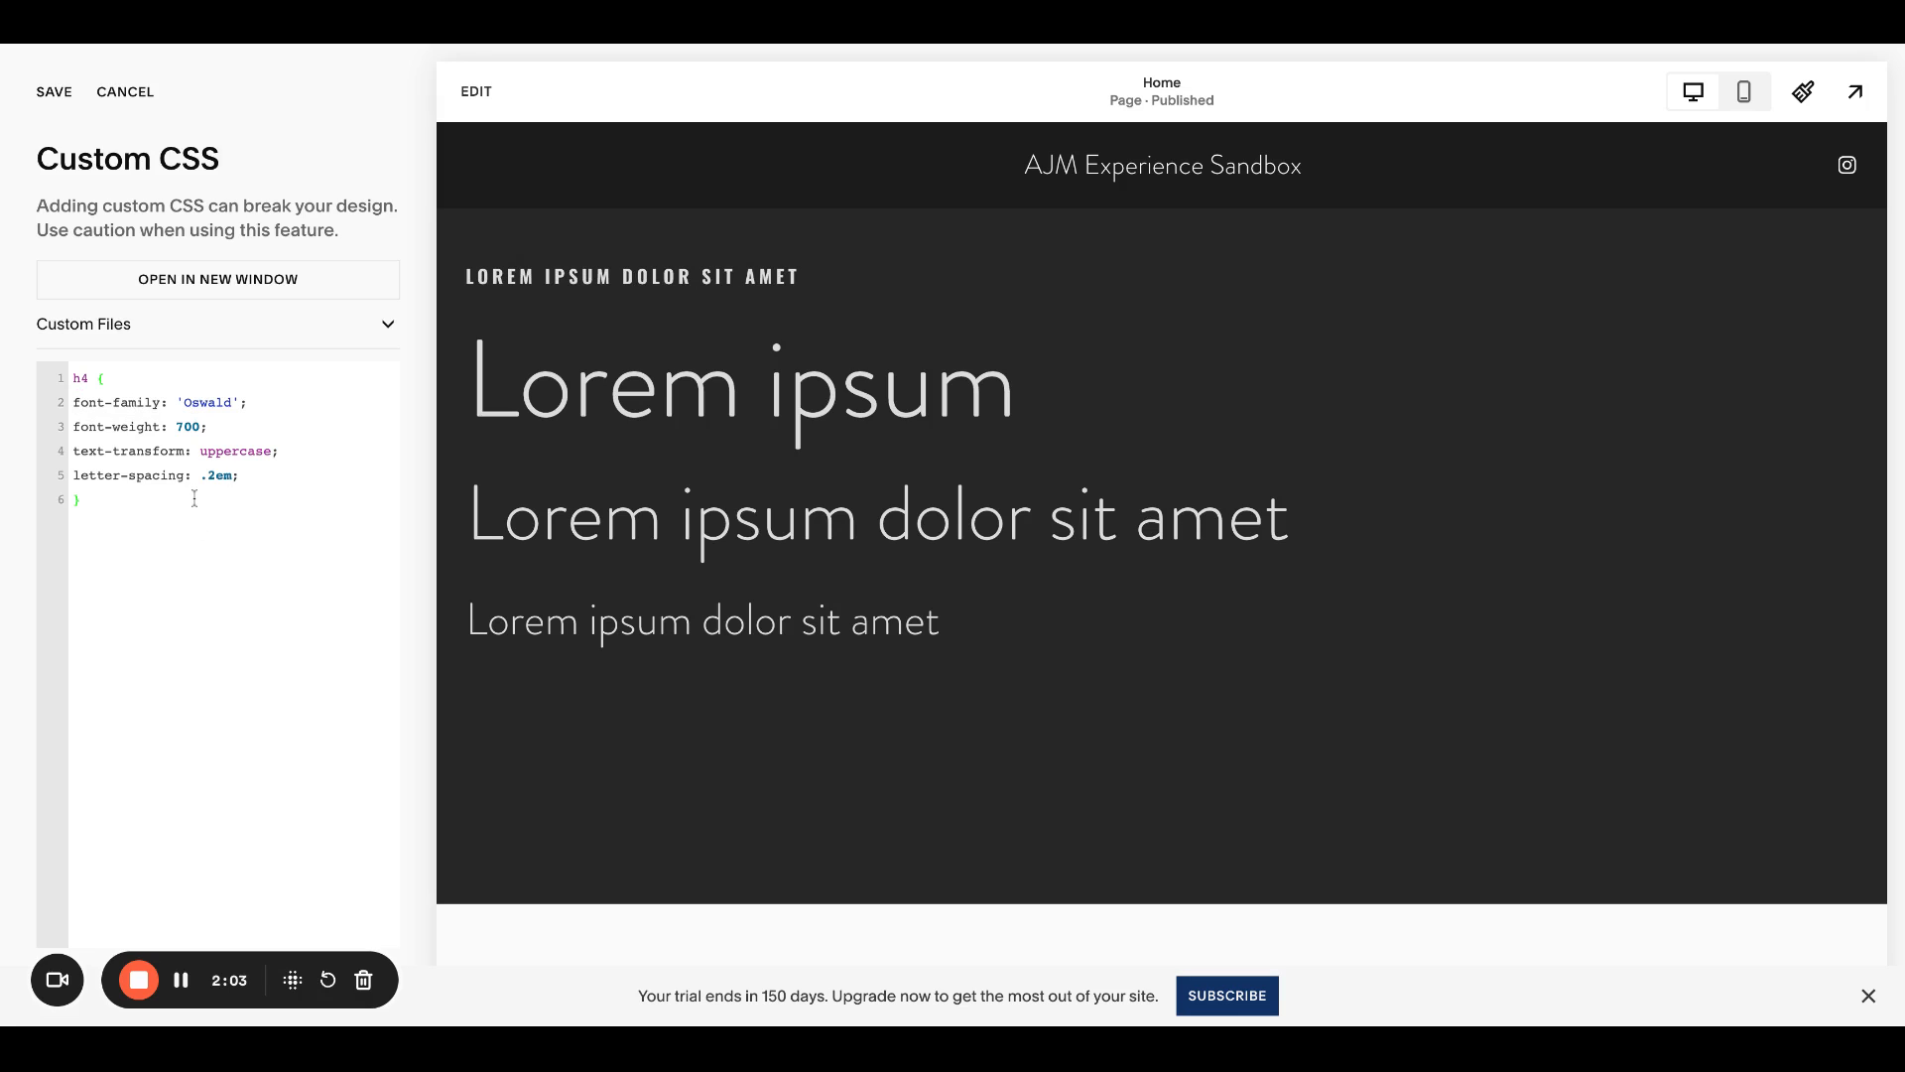
pyautogui.moveTo(257, 409)
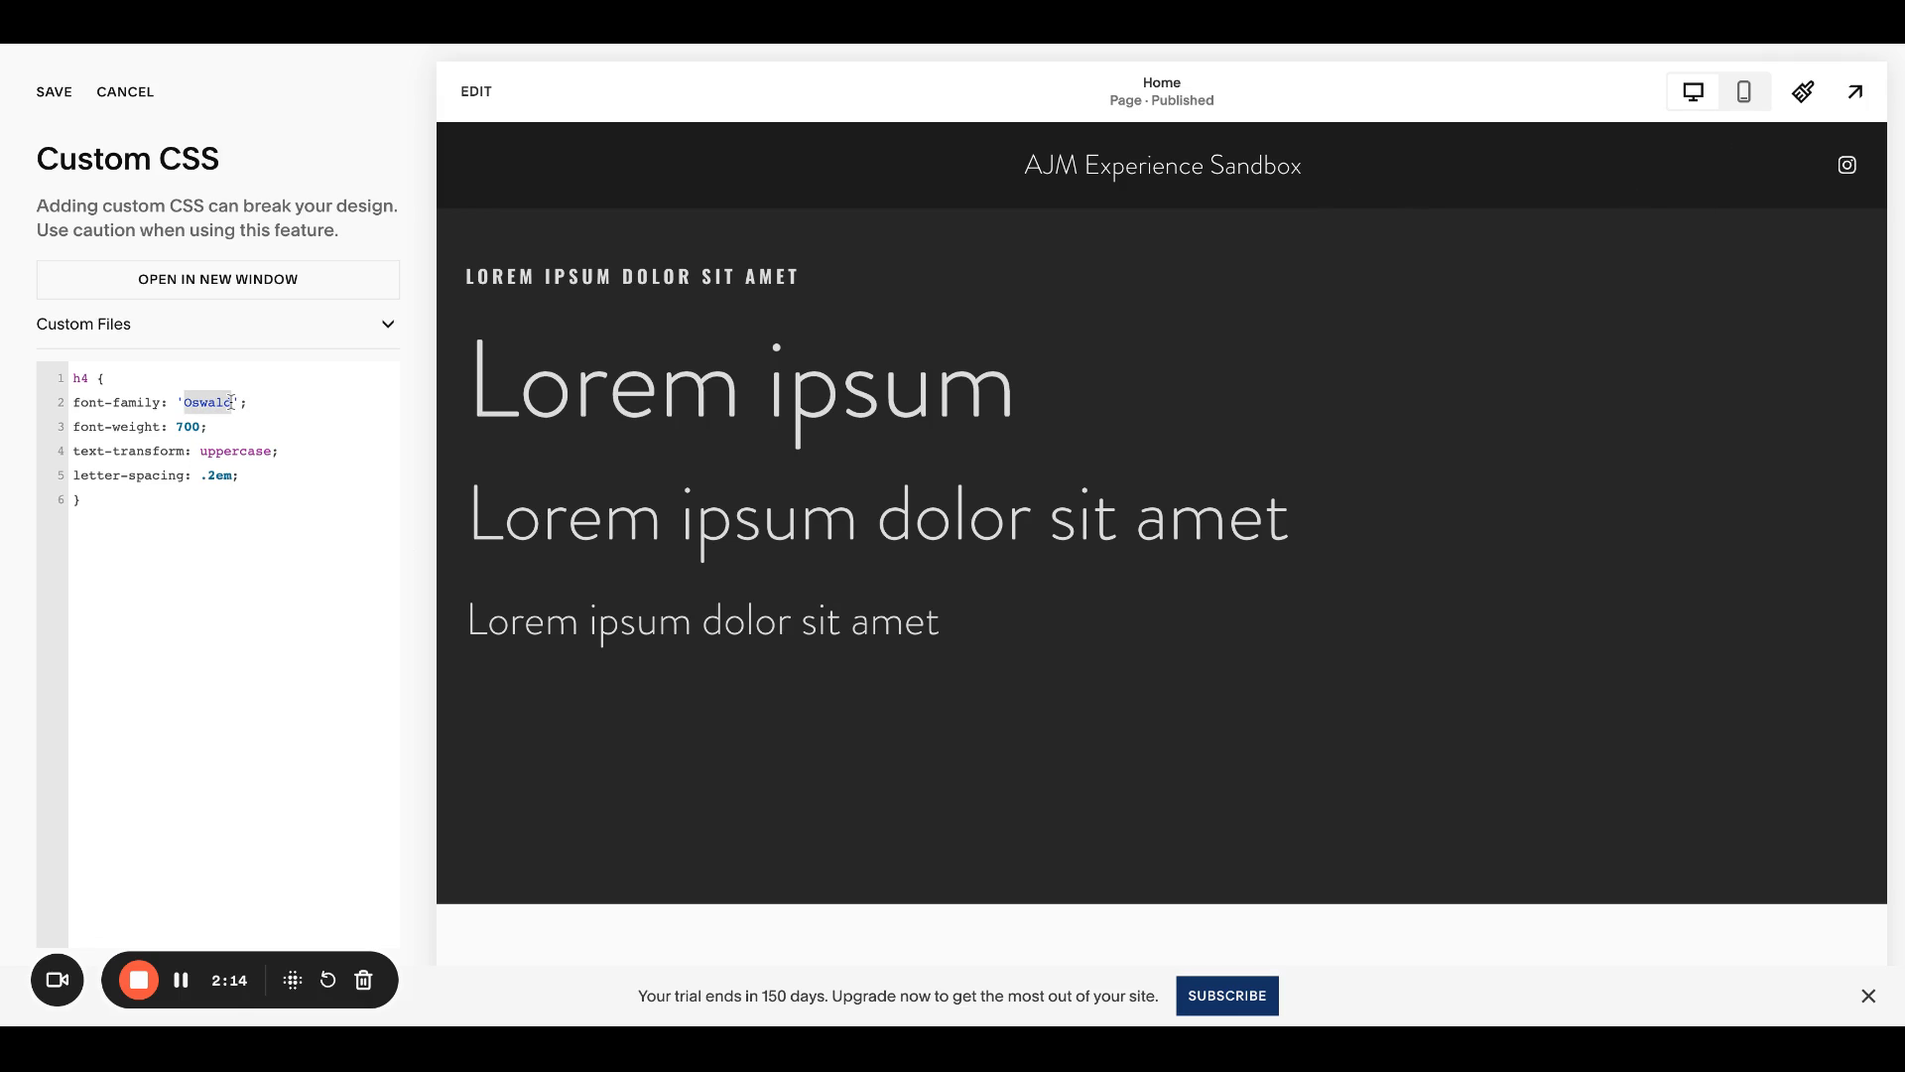
# Step: Try Graduate and Bree as the h4 family, then settle back on Oswald
pyautogui.write('Graduate')
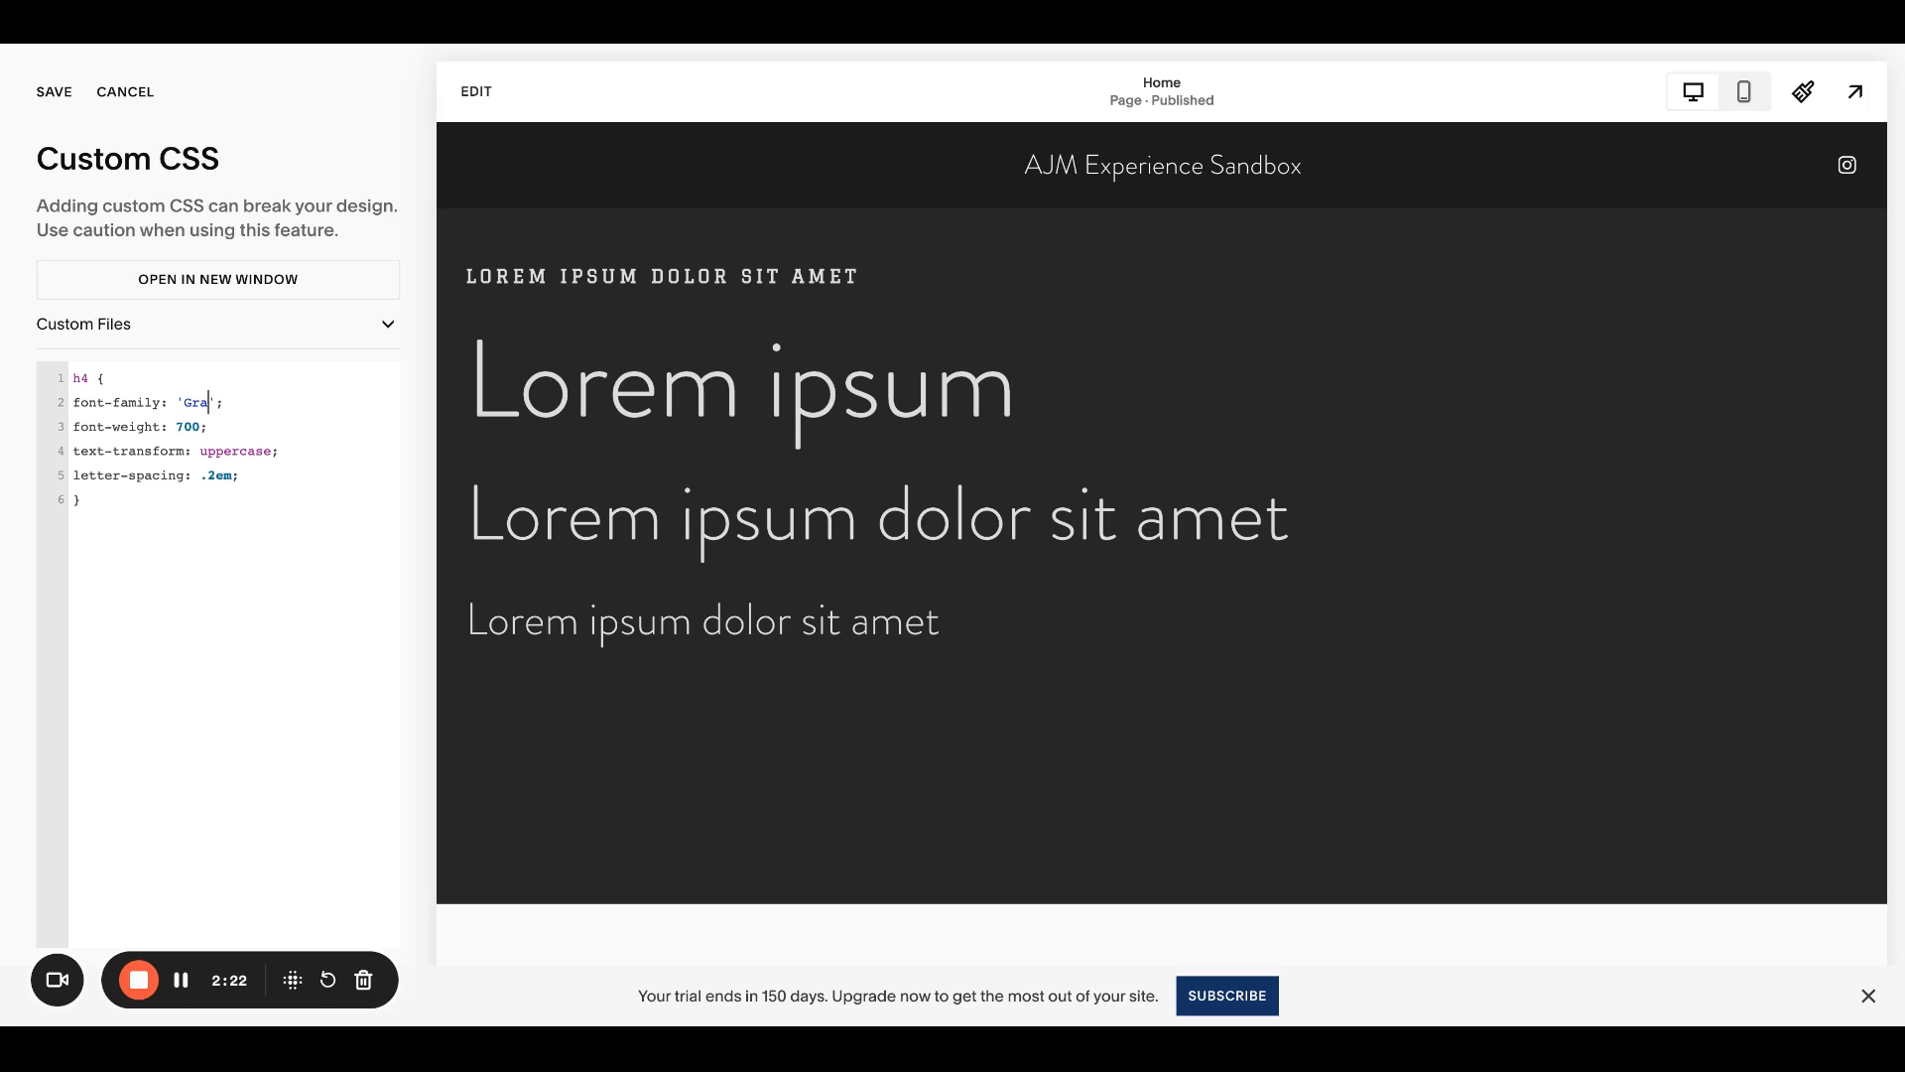
pyautogui.write('Bree')
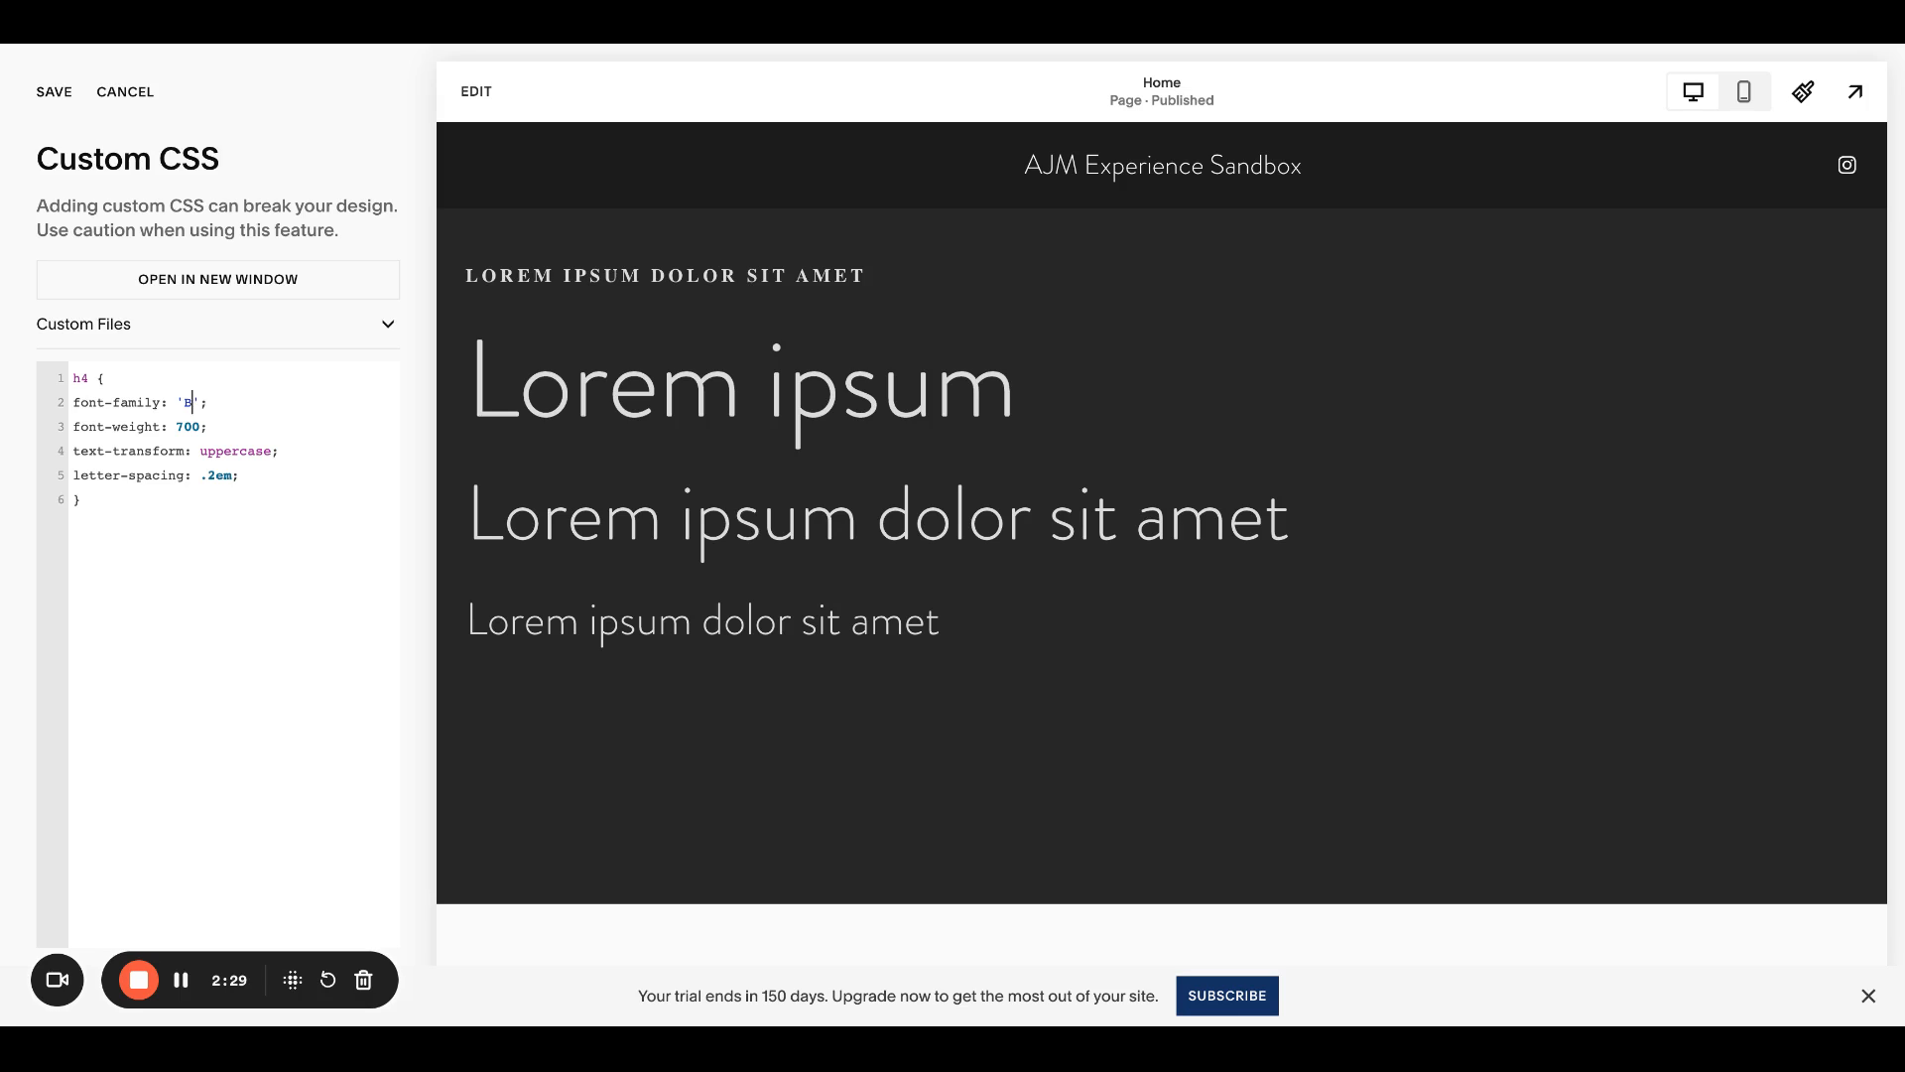
pyautogui.write('Oswald')
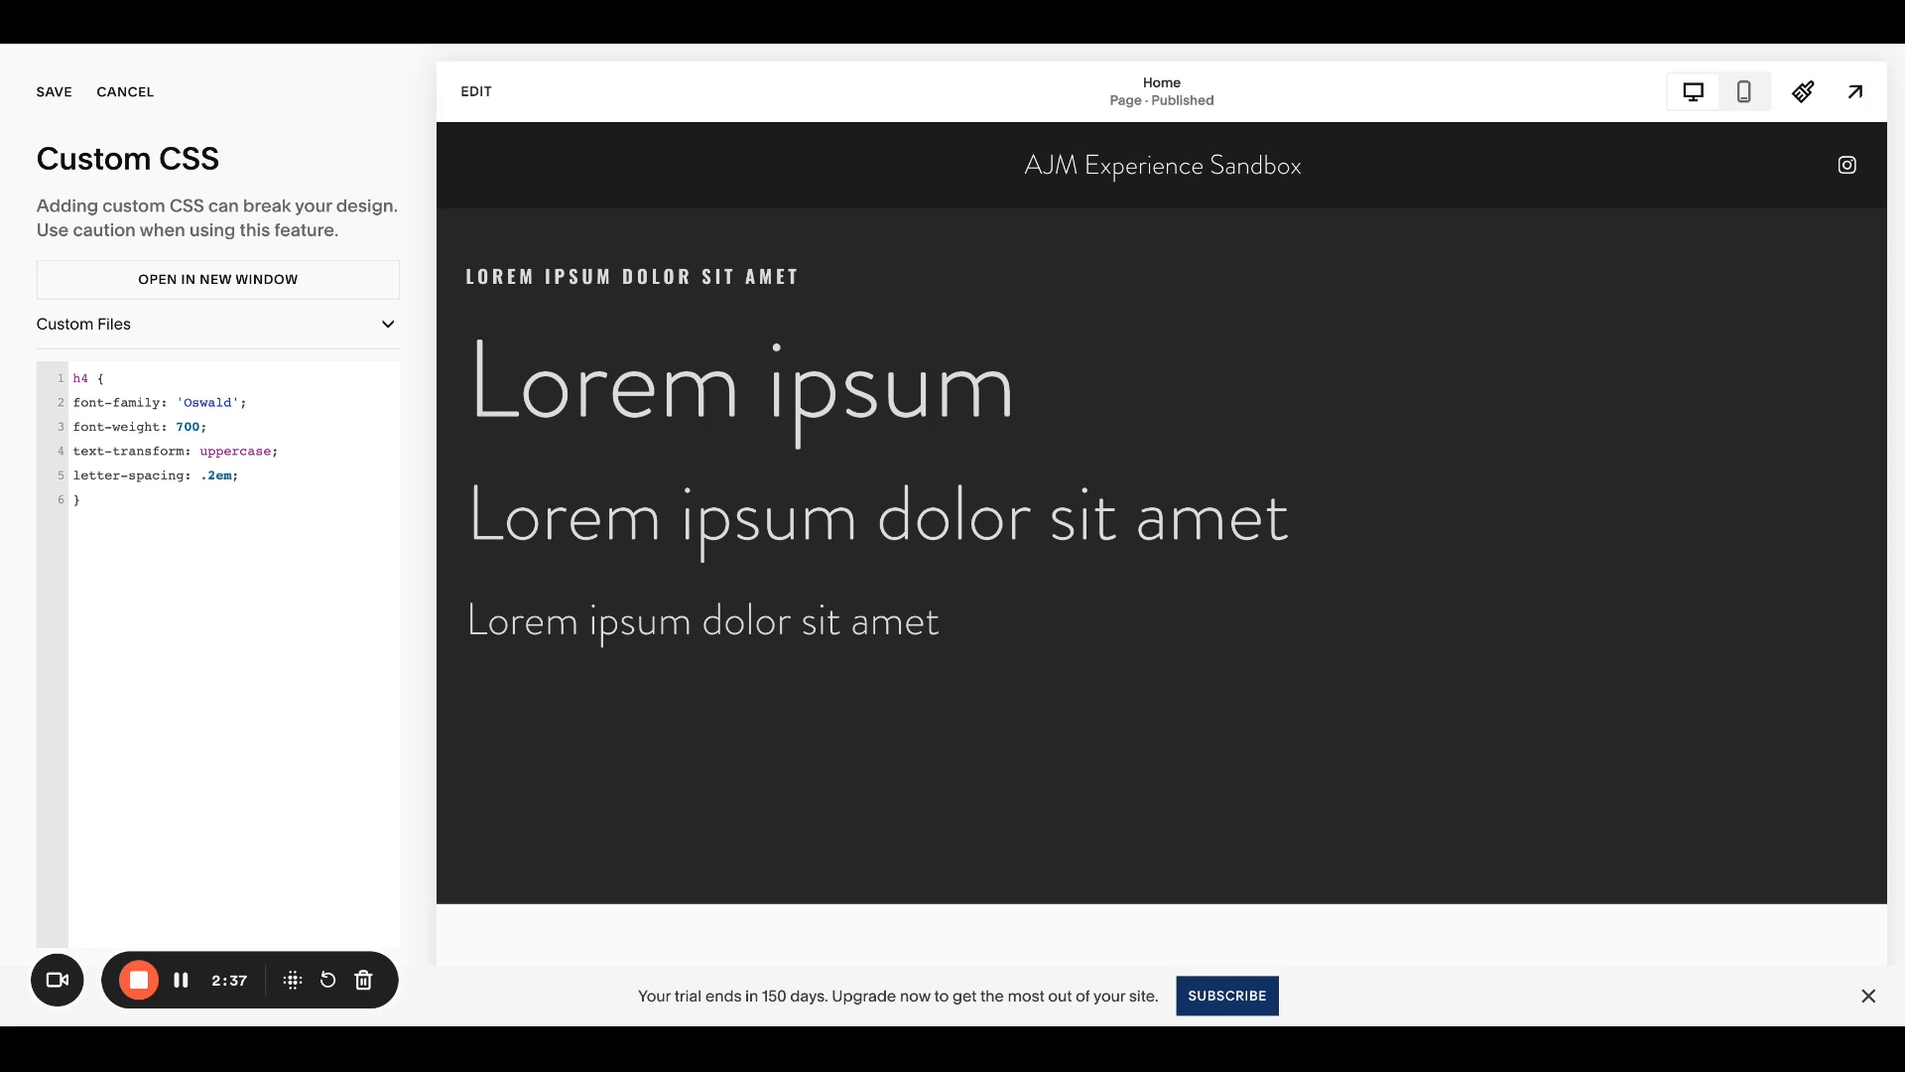
pyautogui.moveTo(1804, 91)
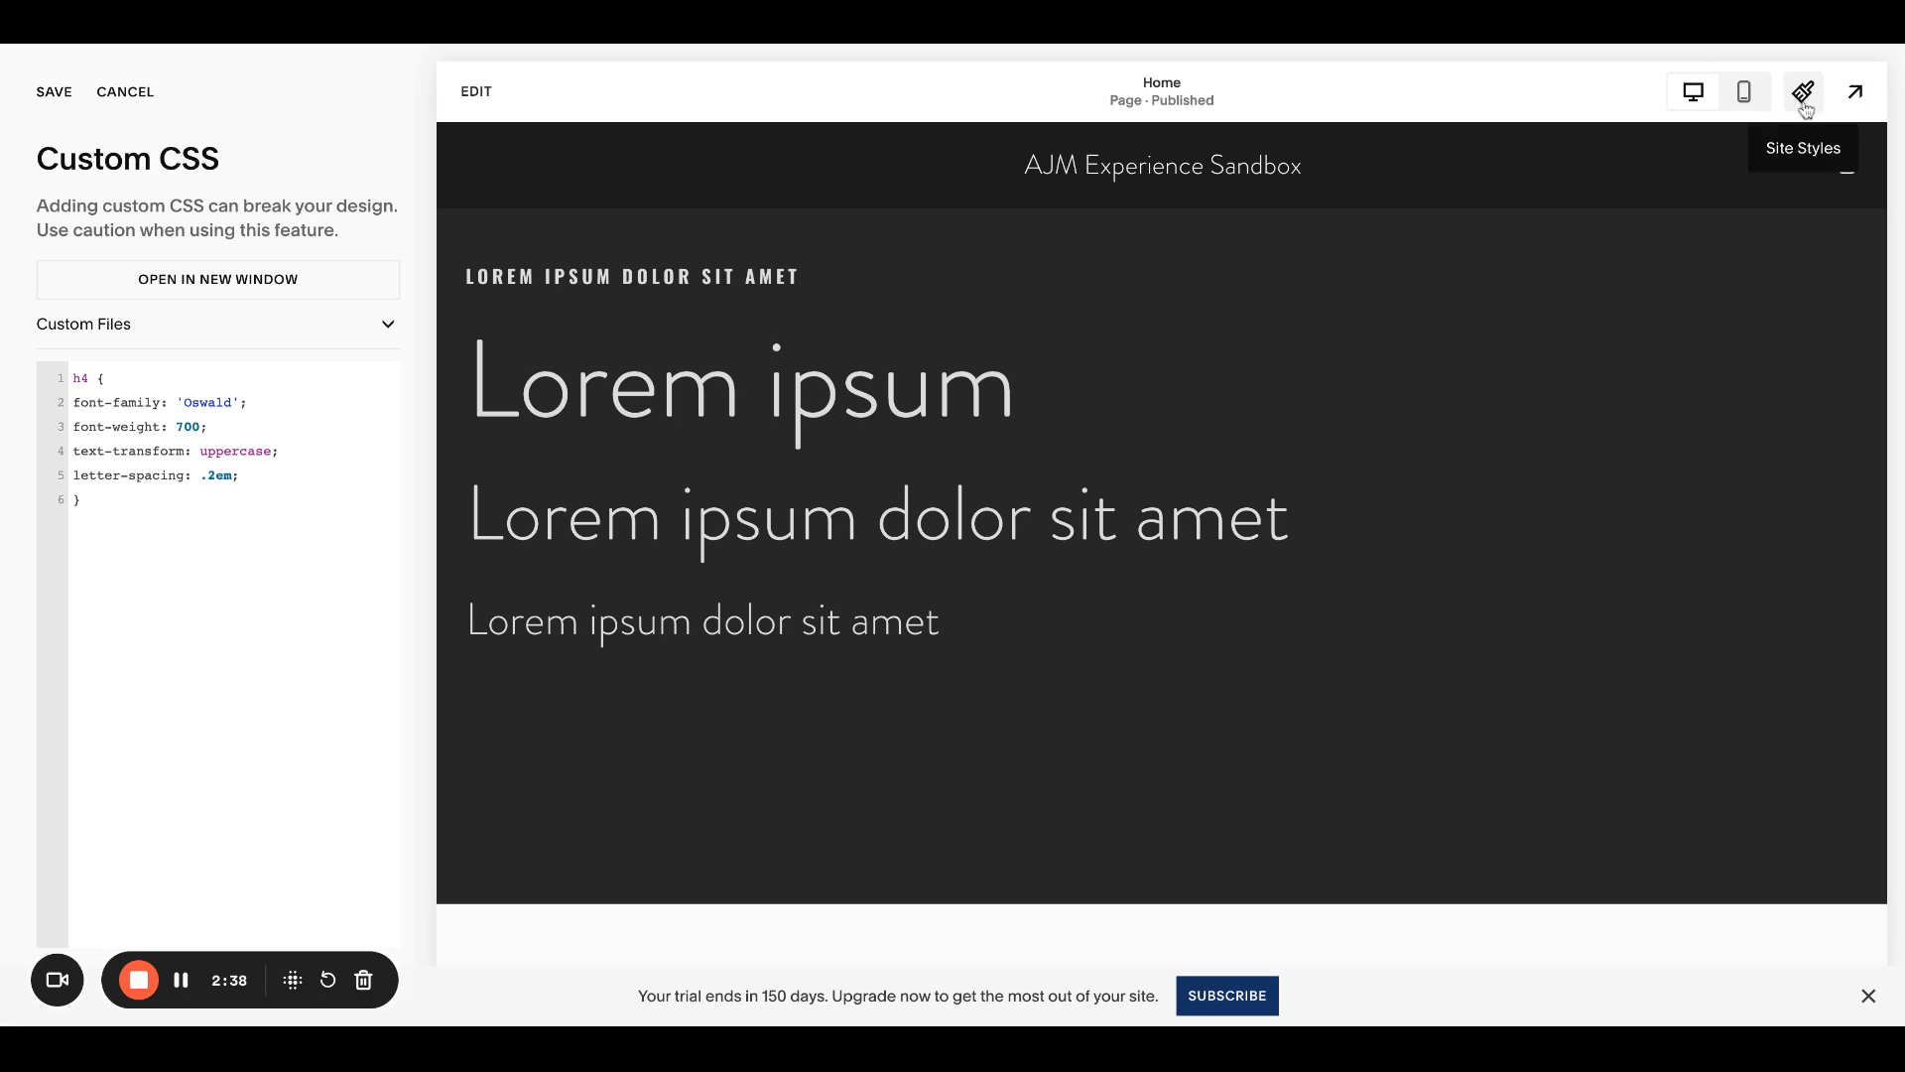
pyautogui.moveTo(242, 540)
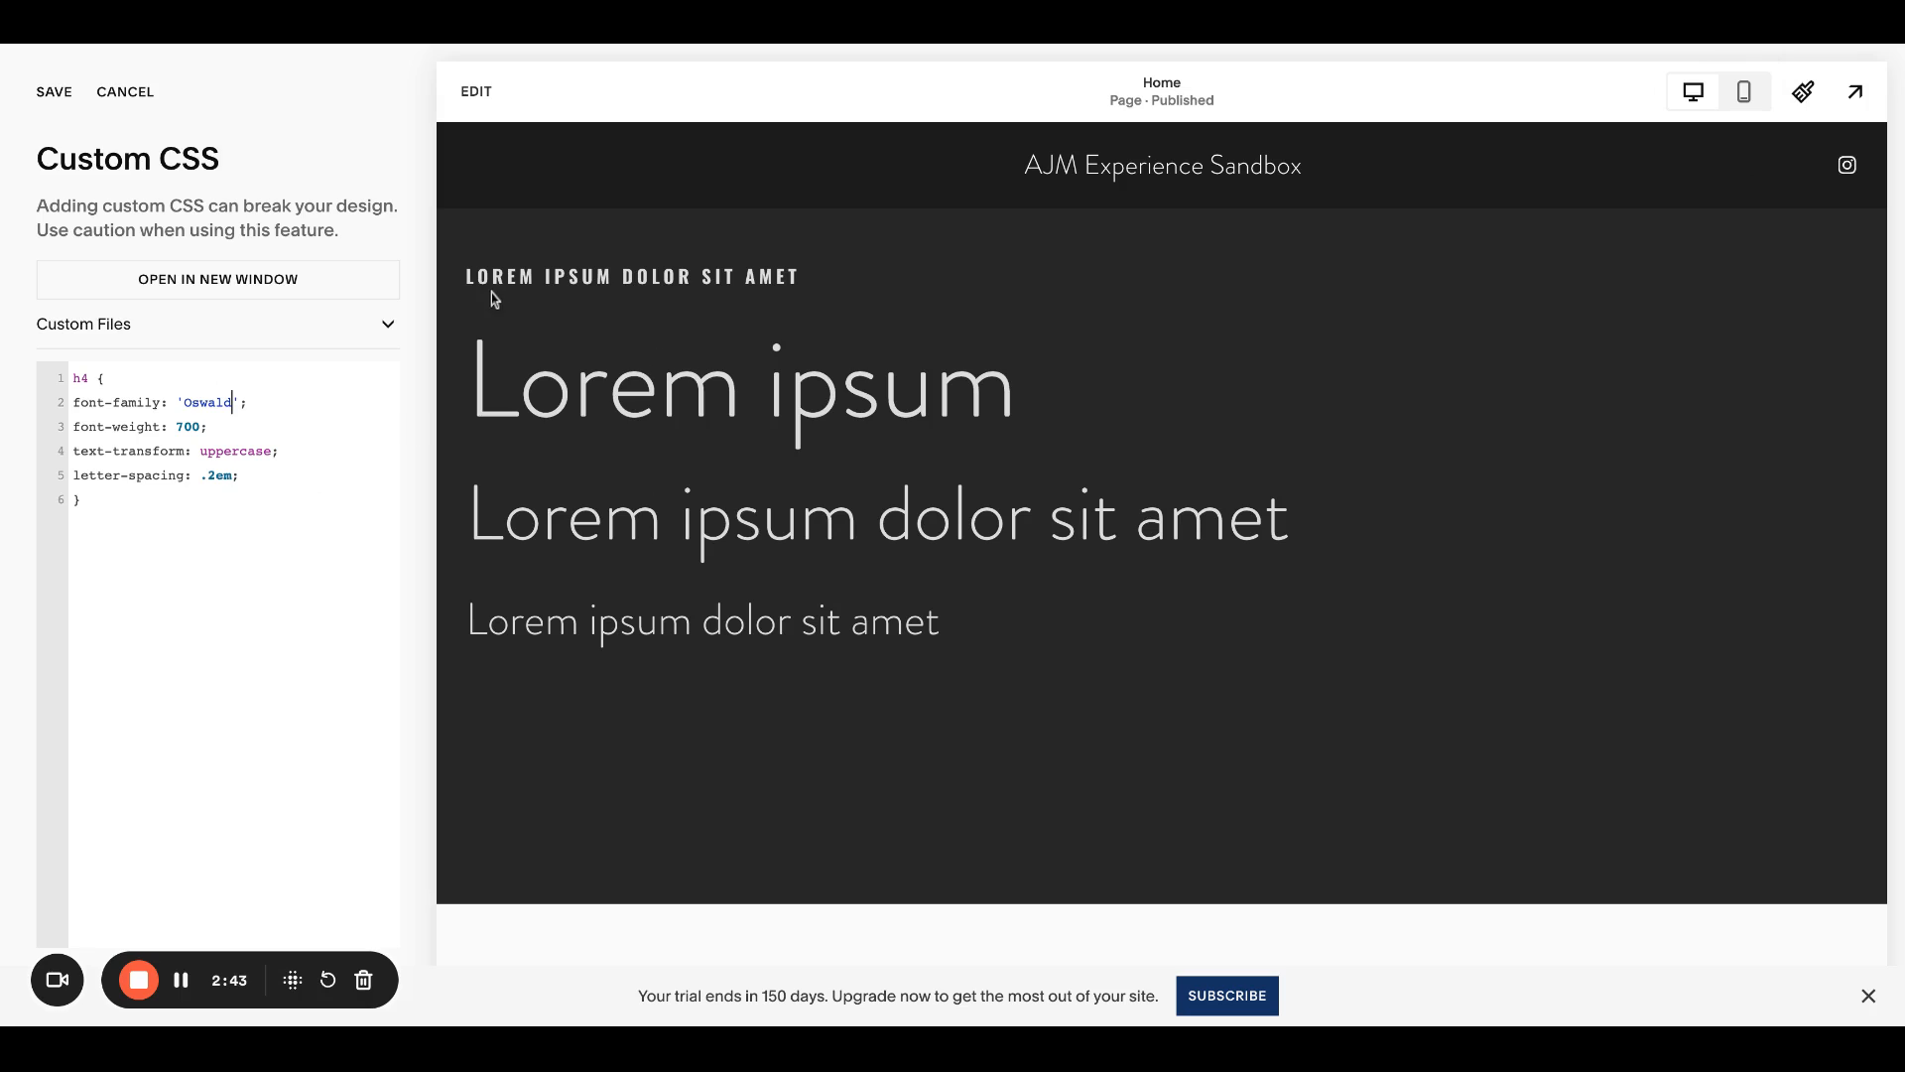
pyautogui.moveTo(600, 290)
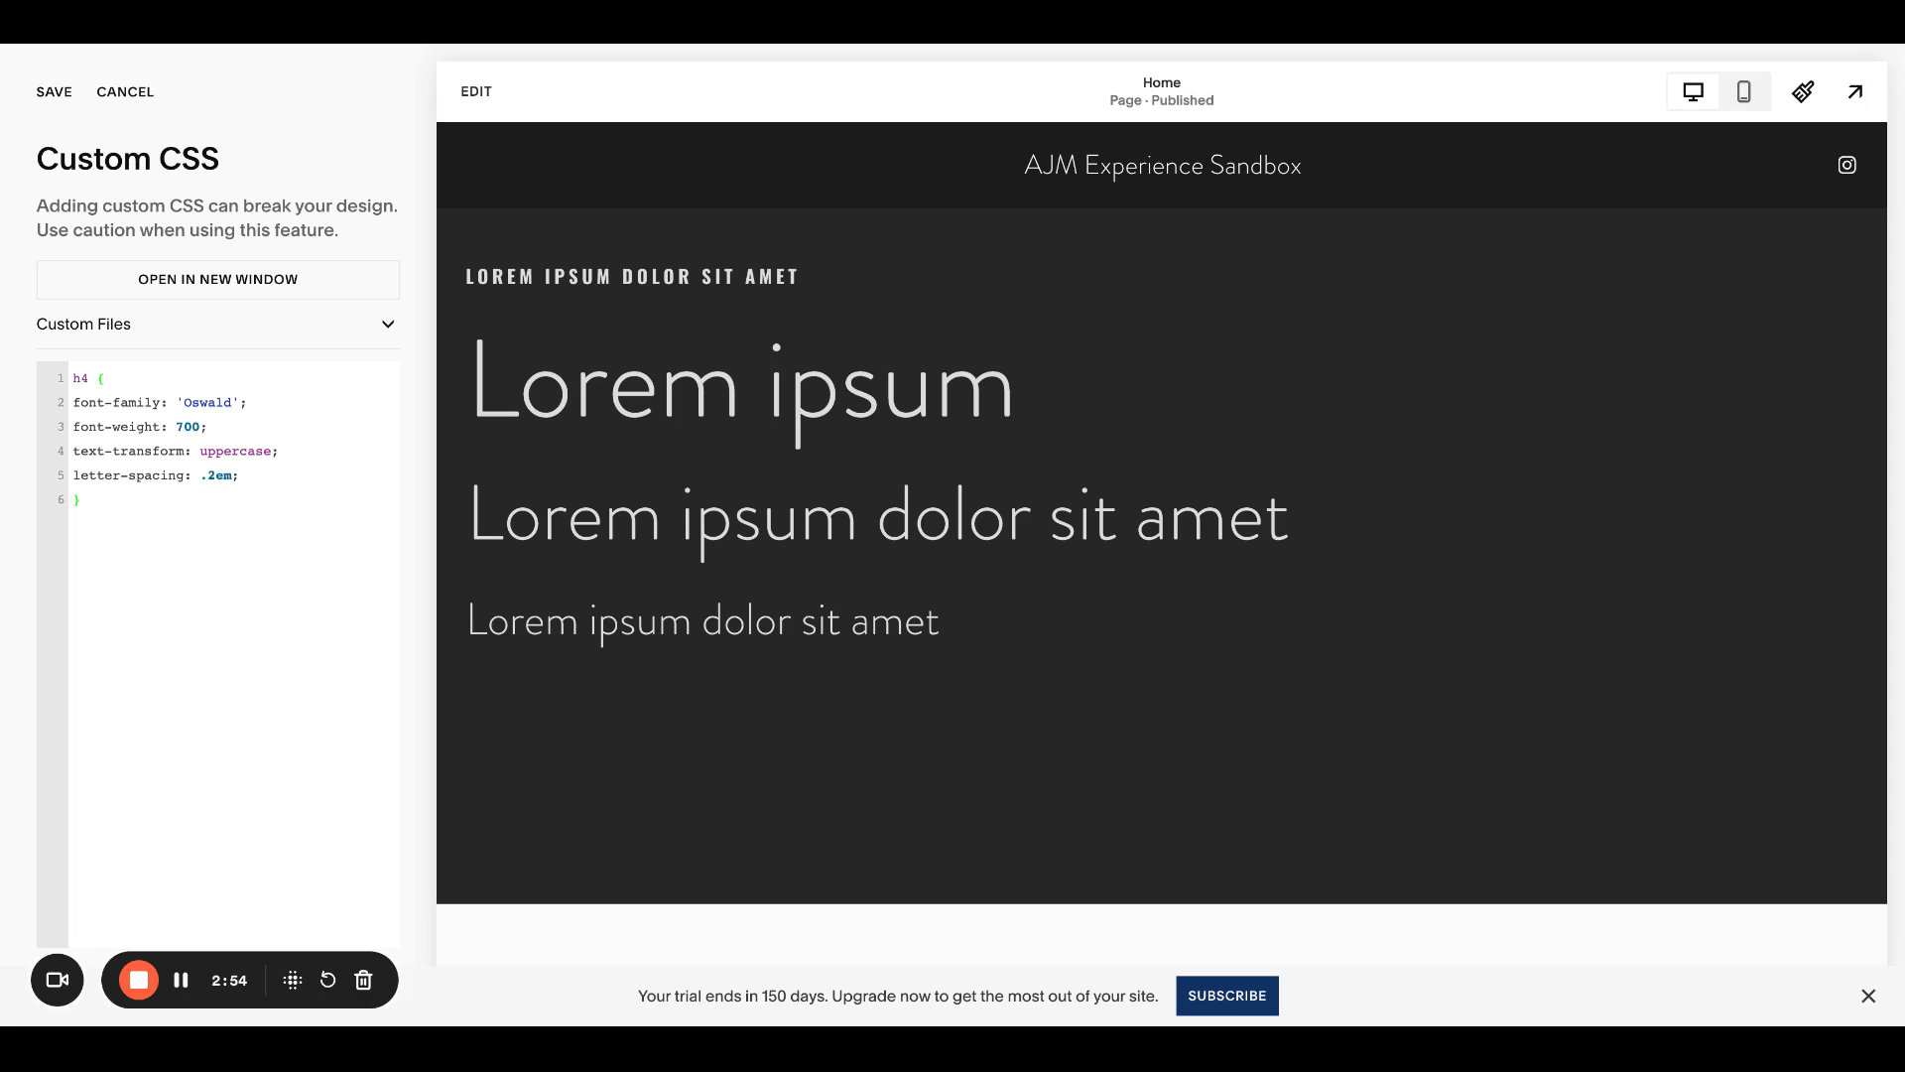
pyautogui.click(77, 500)
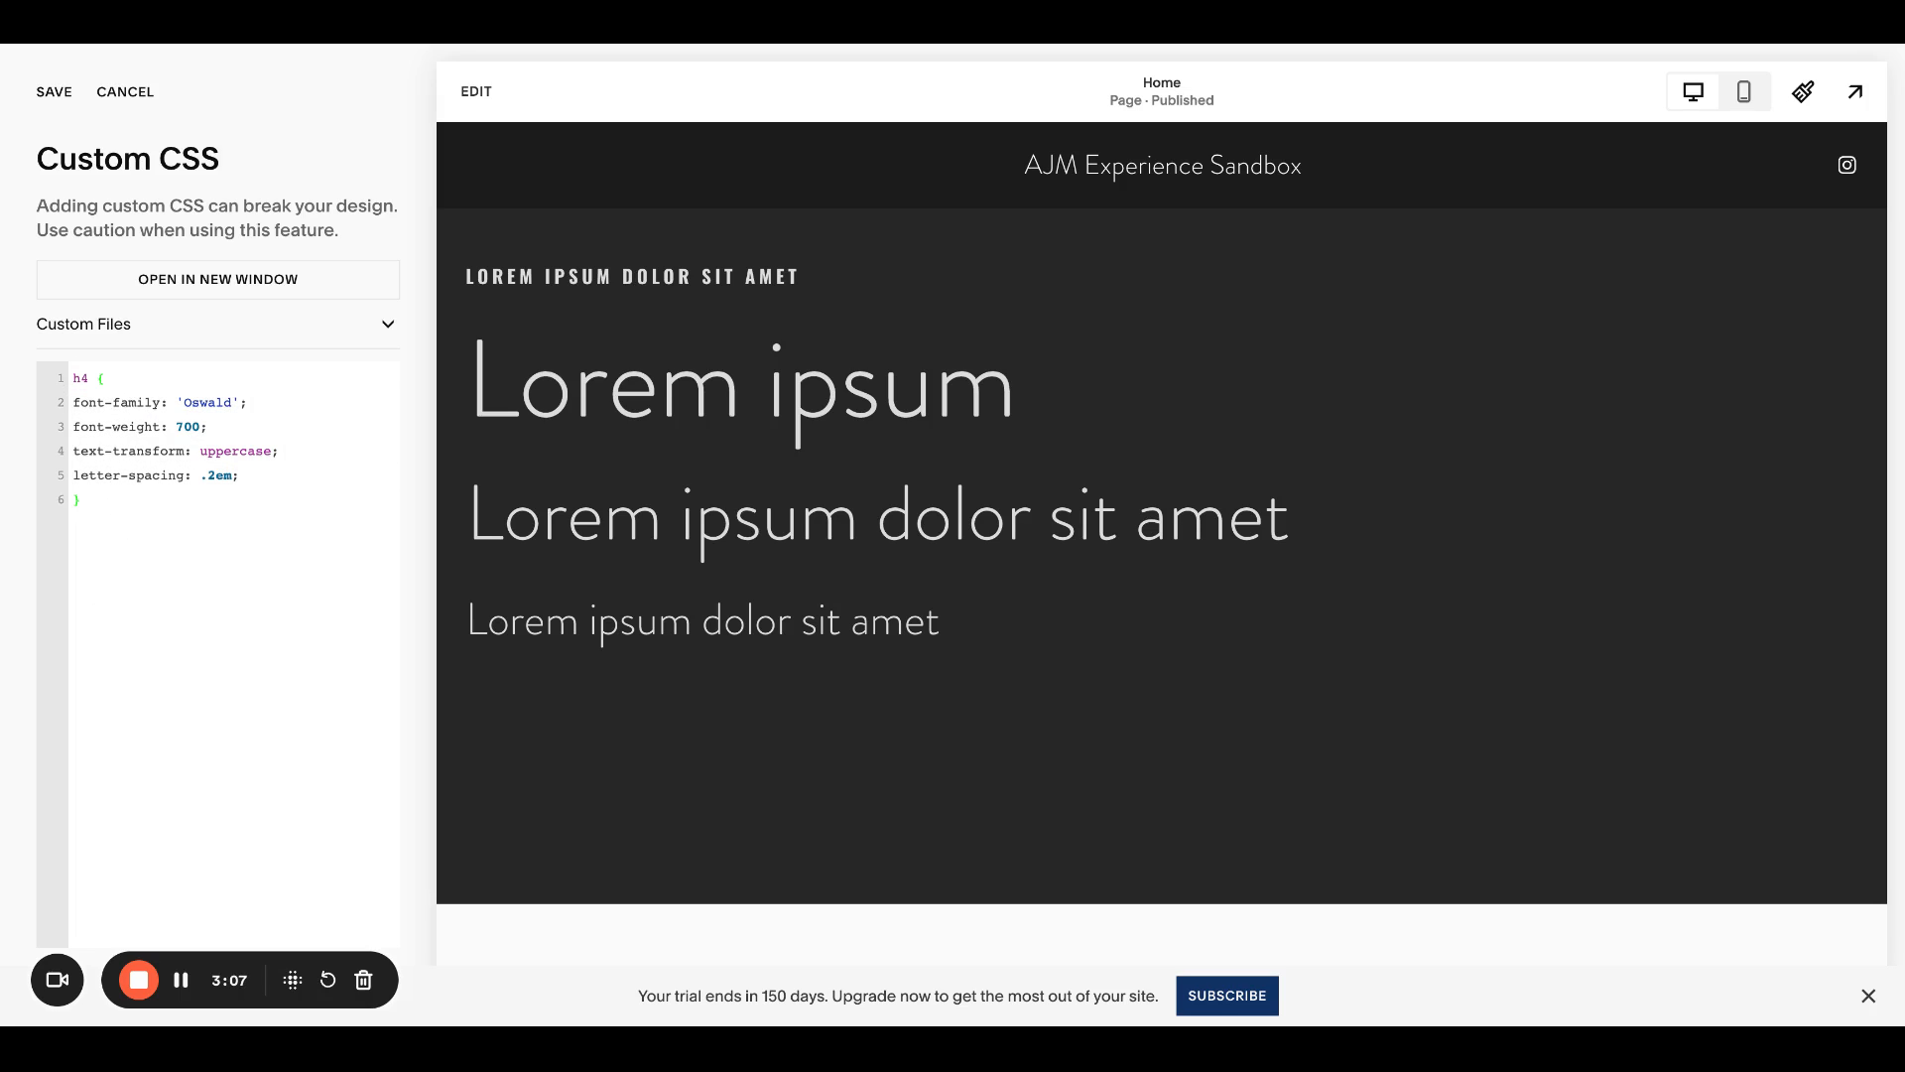
pyautogui.click(224, 403)
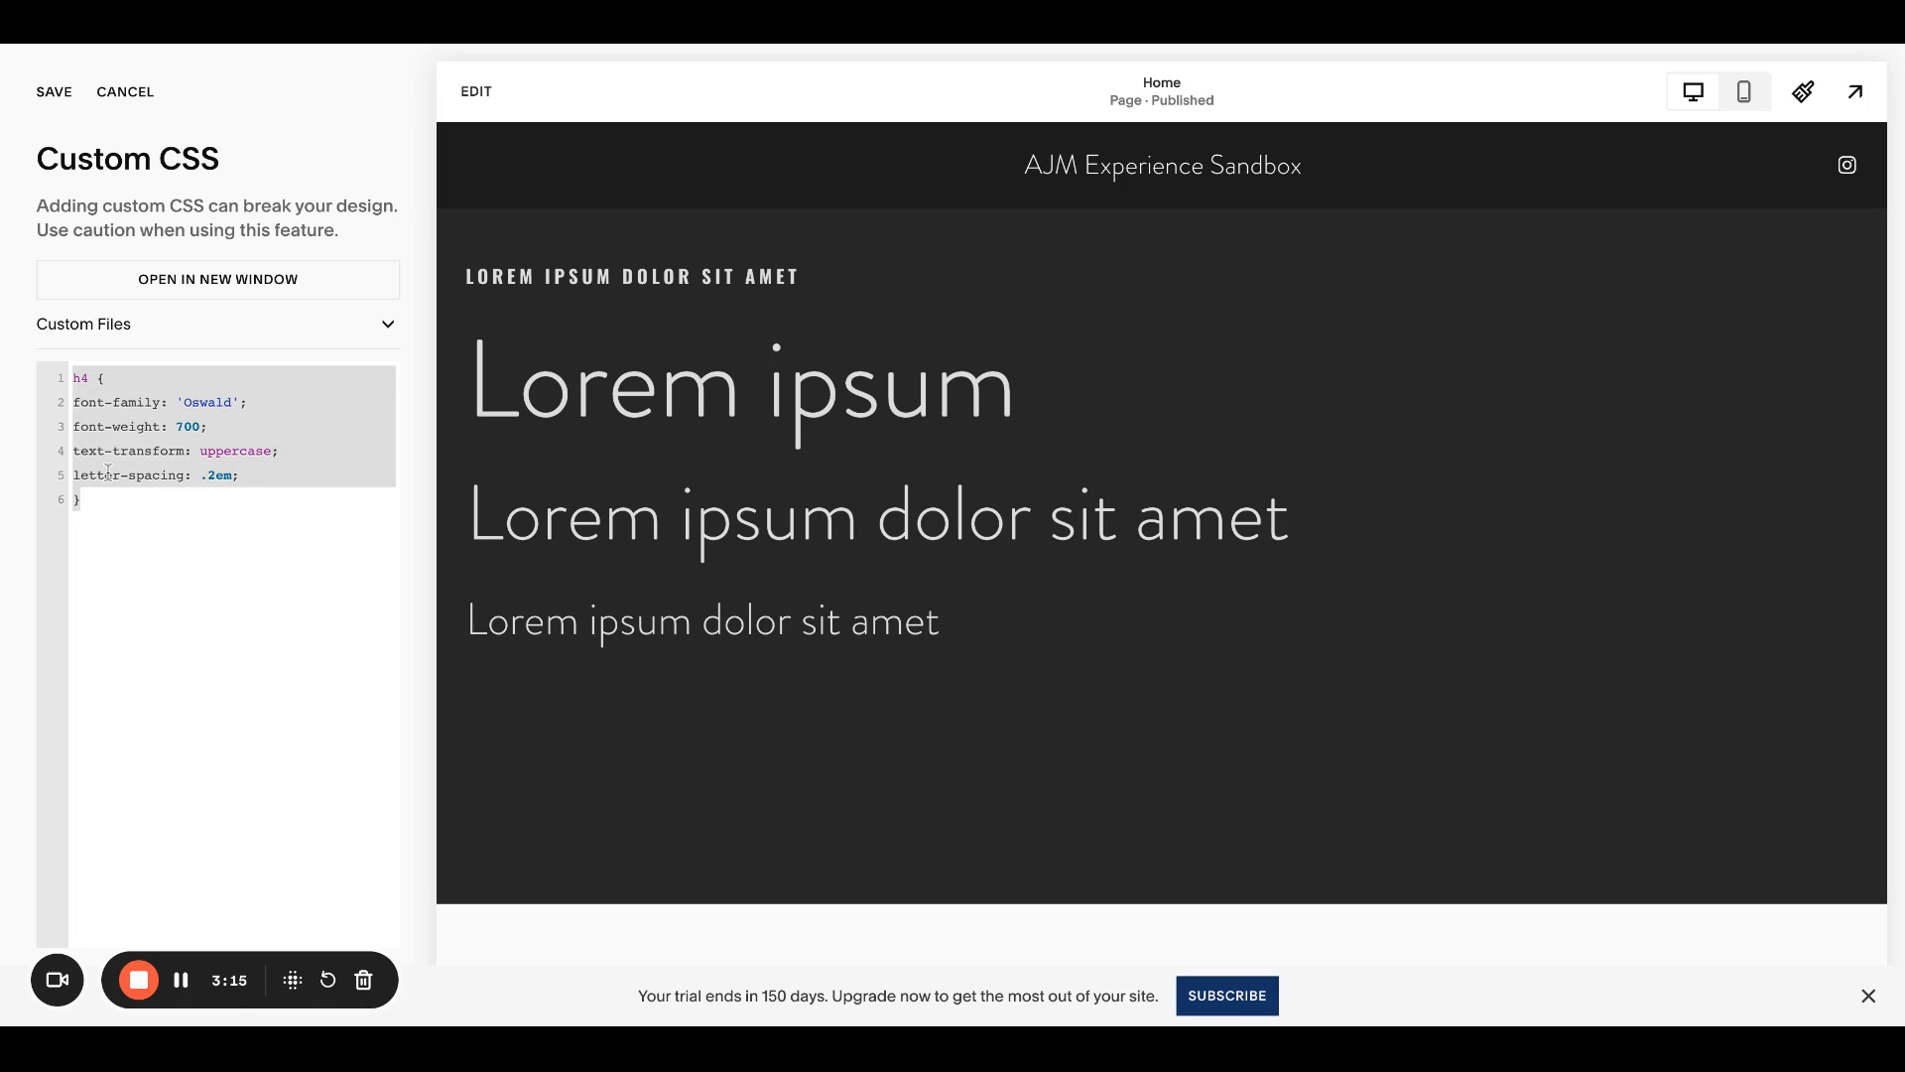
# Step: Add an h1 bold font-weight rule and start a second heading weight rule
pyautogui.write('h1')
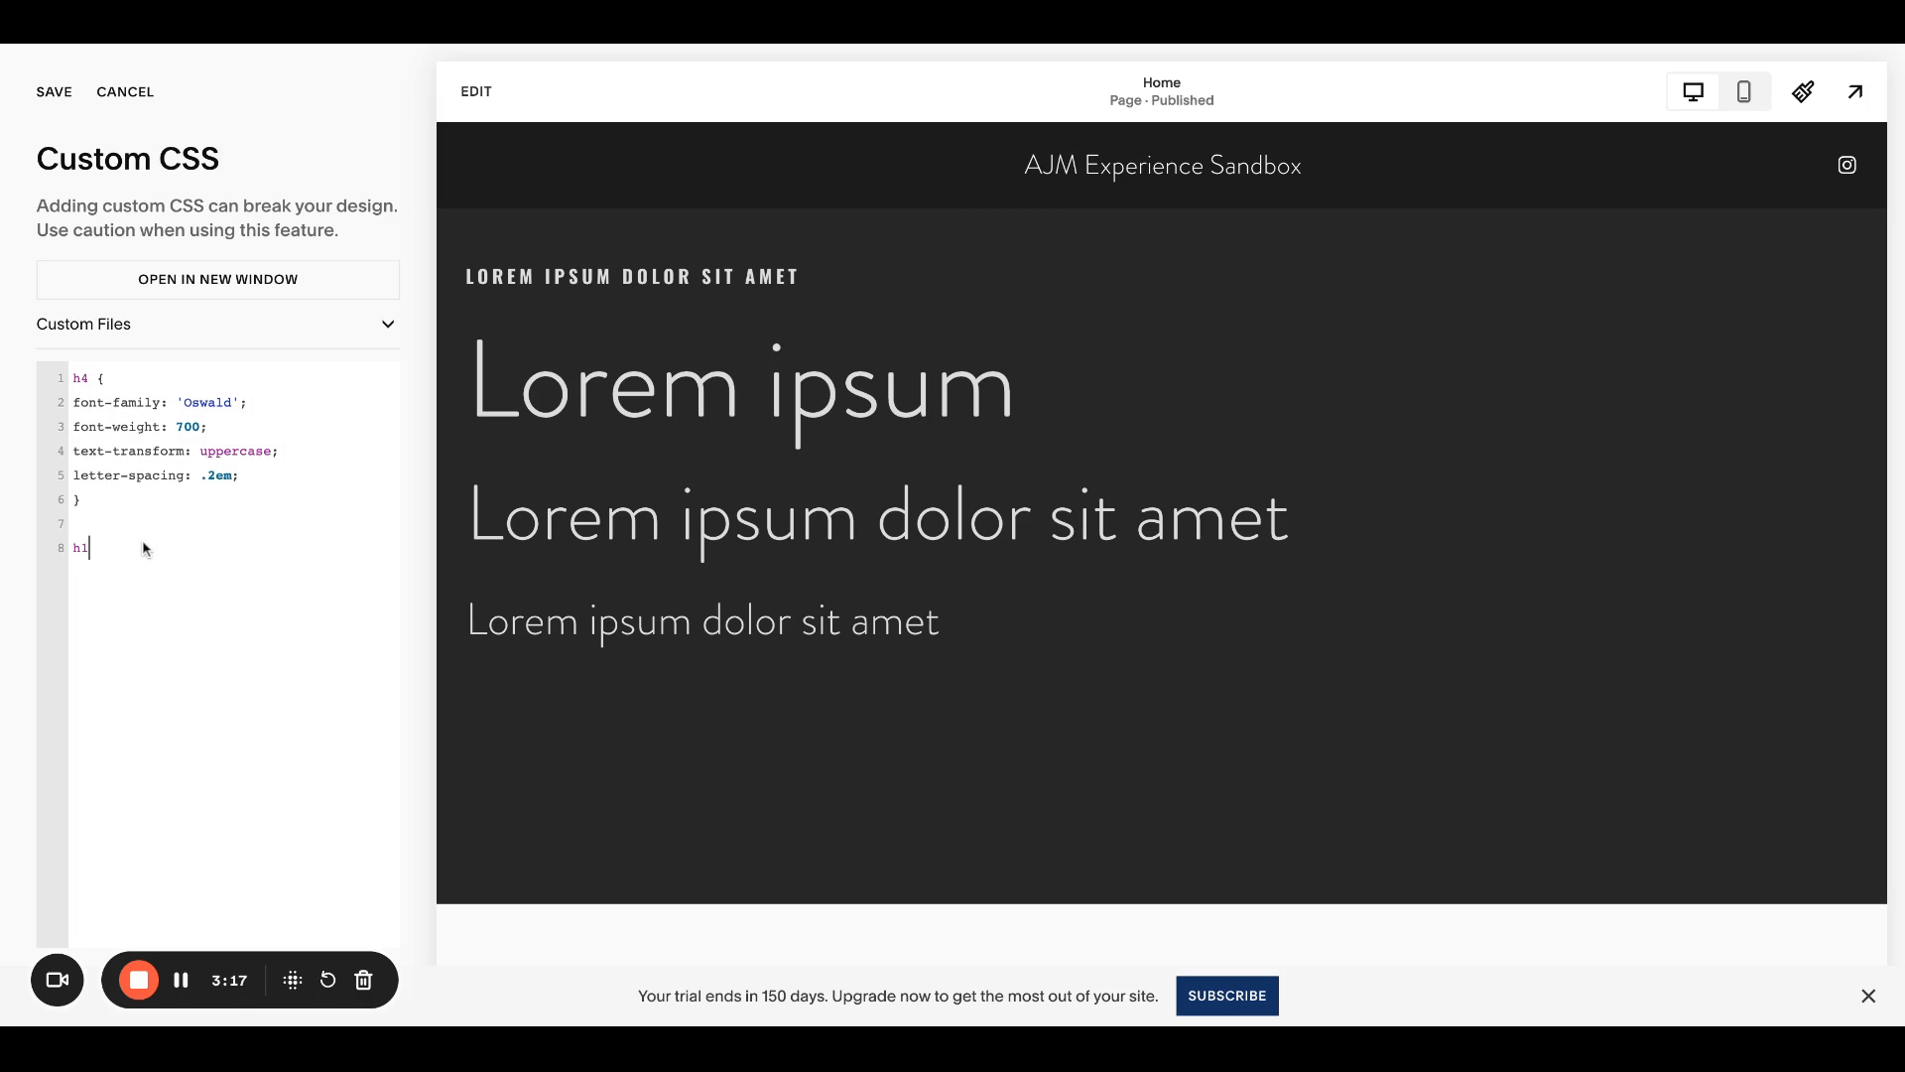
pyautogui.write('2 {')
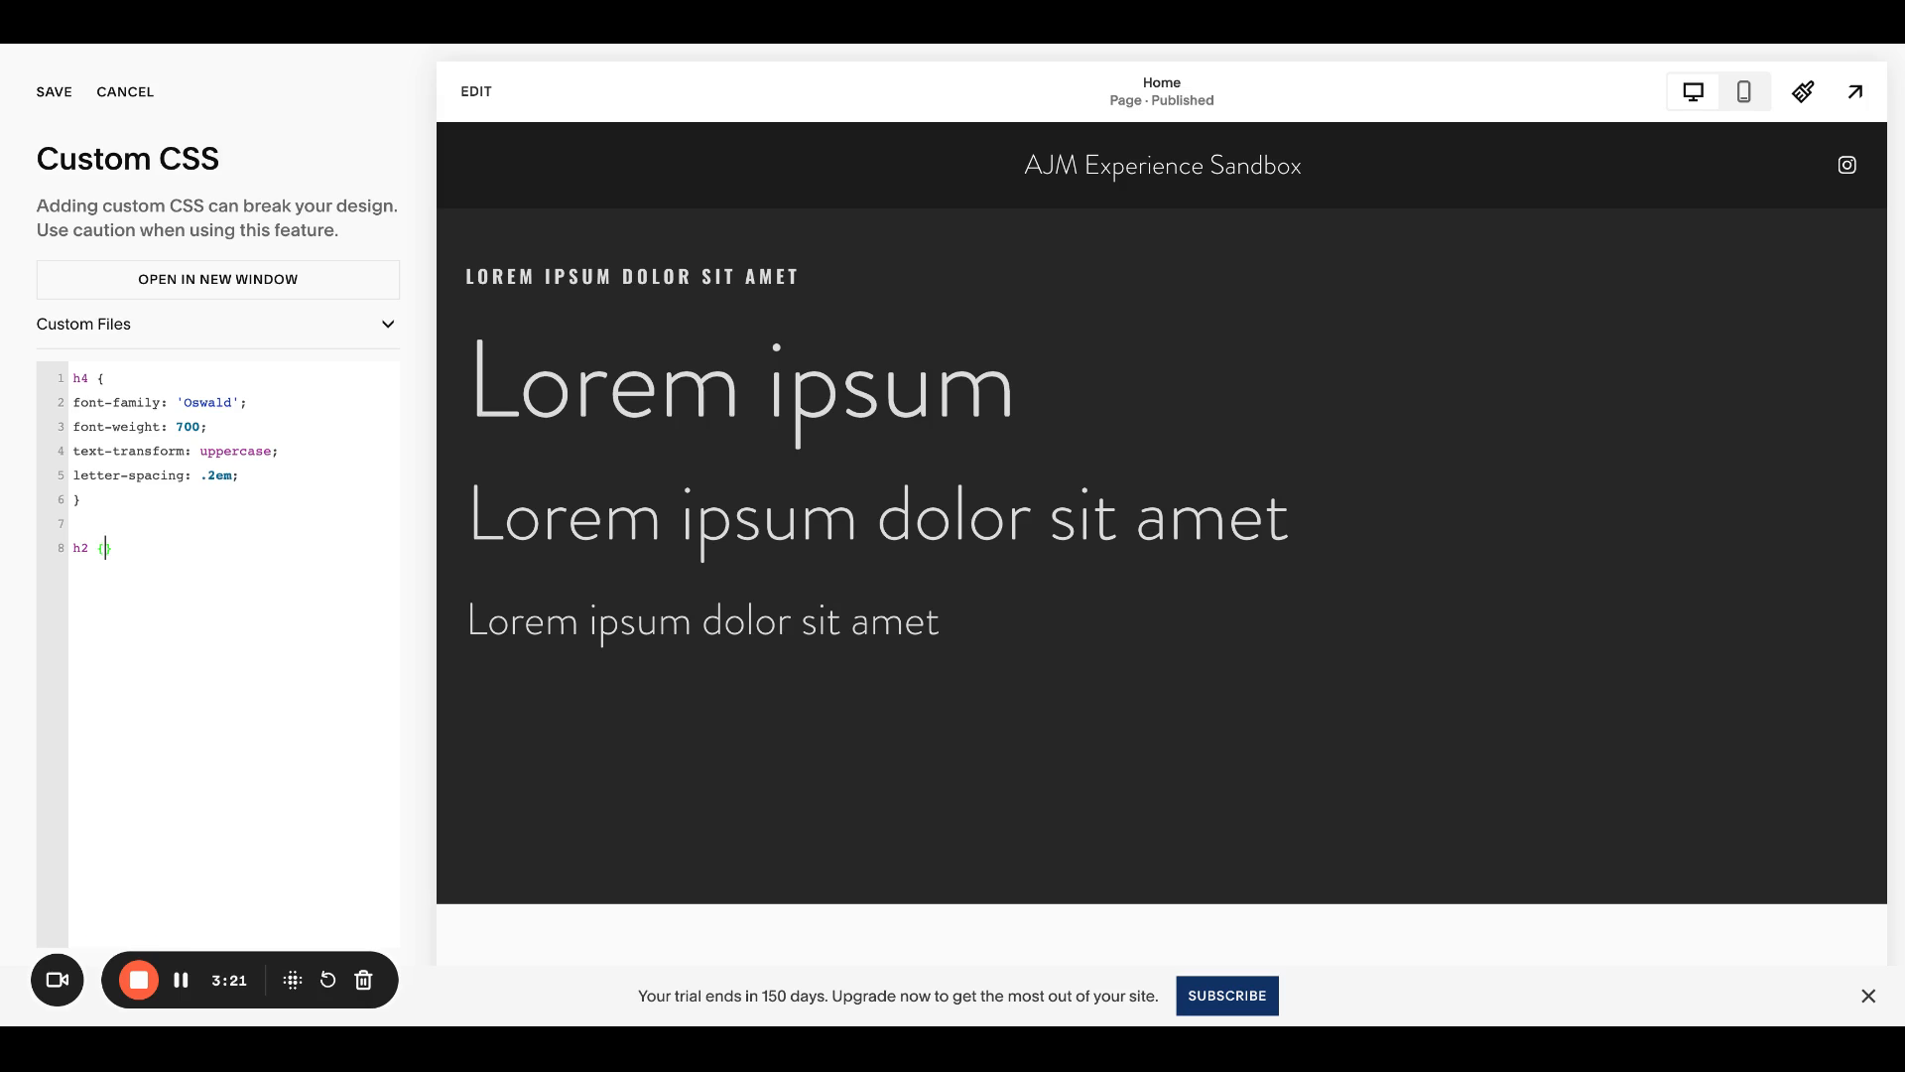
pyautogui.write('{ font')
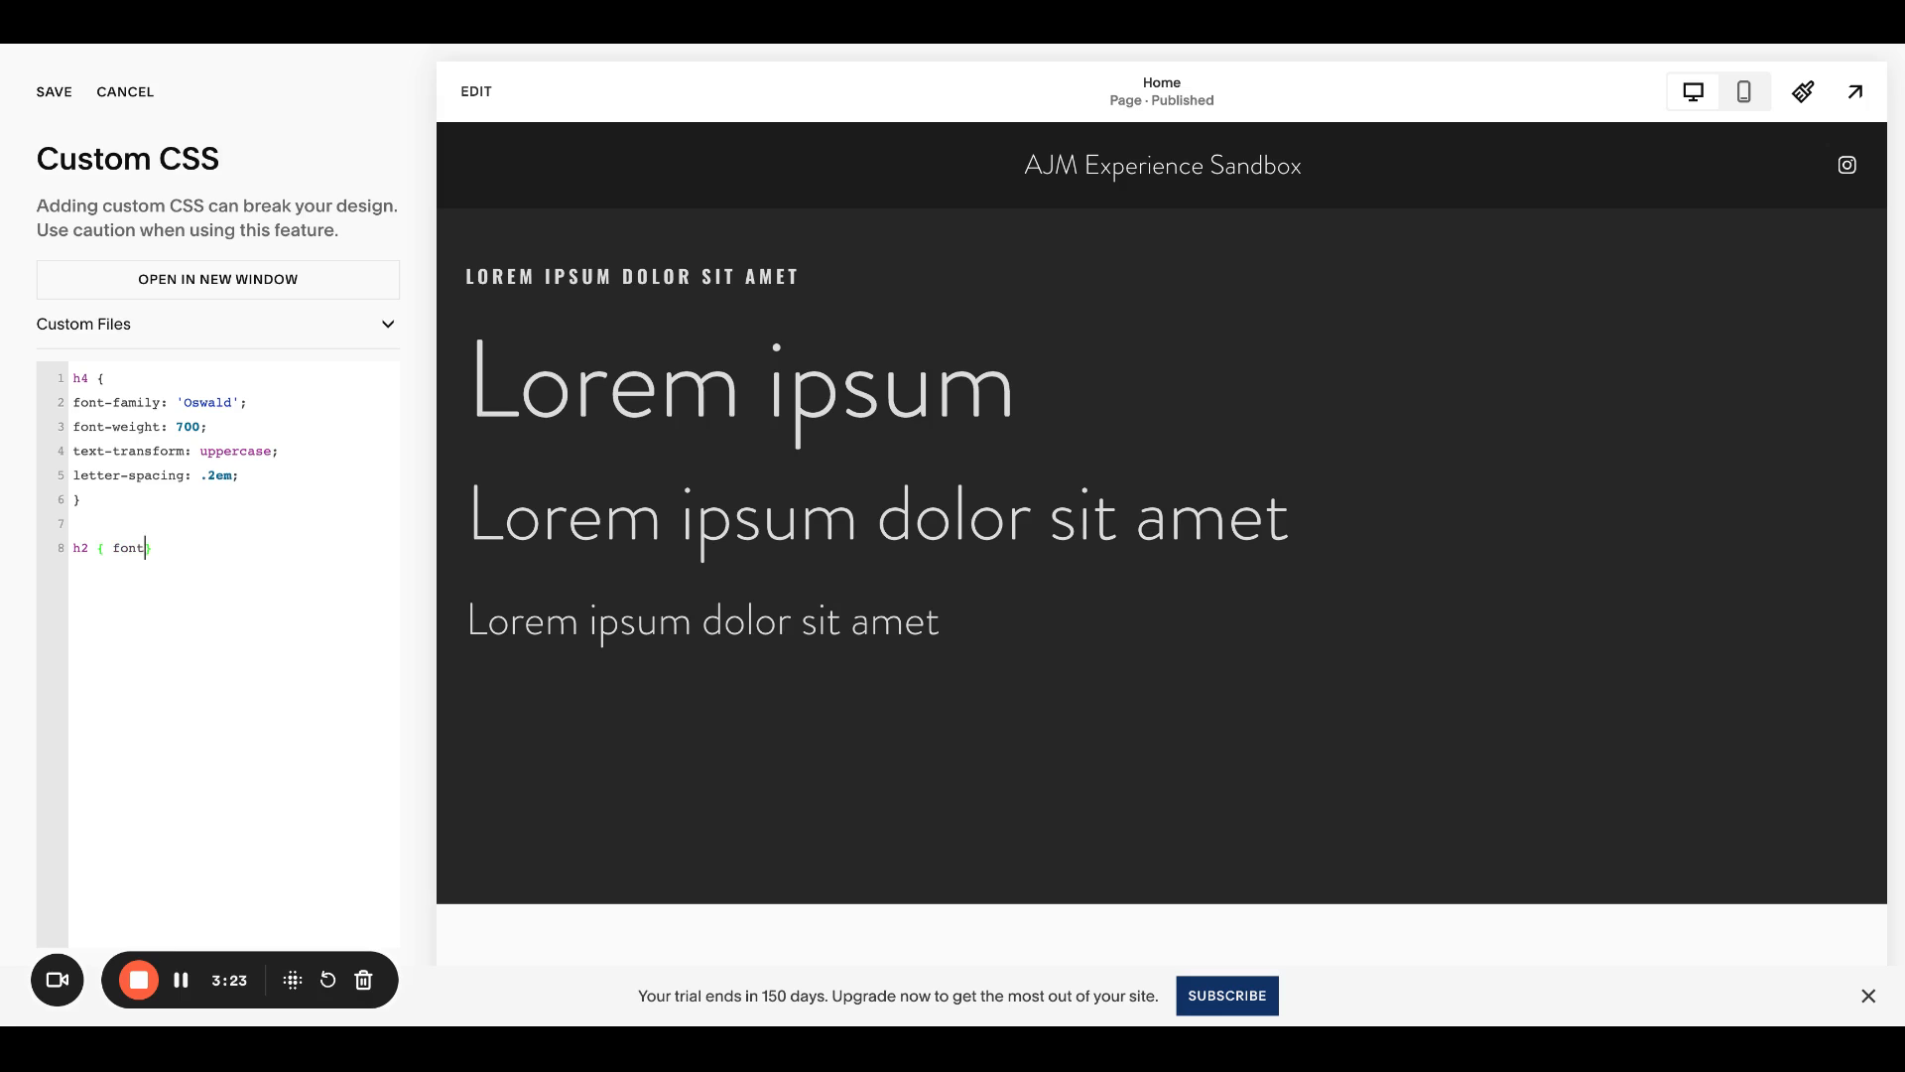
pyautogui.write('-weight:')
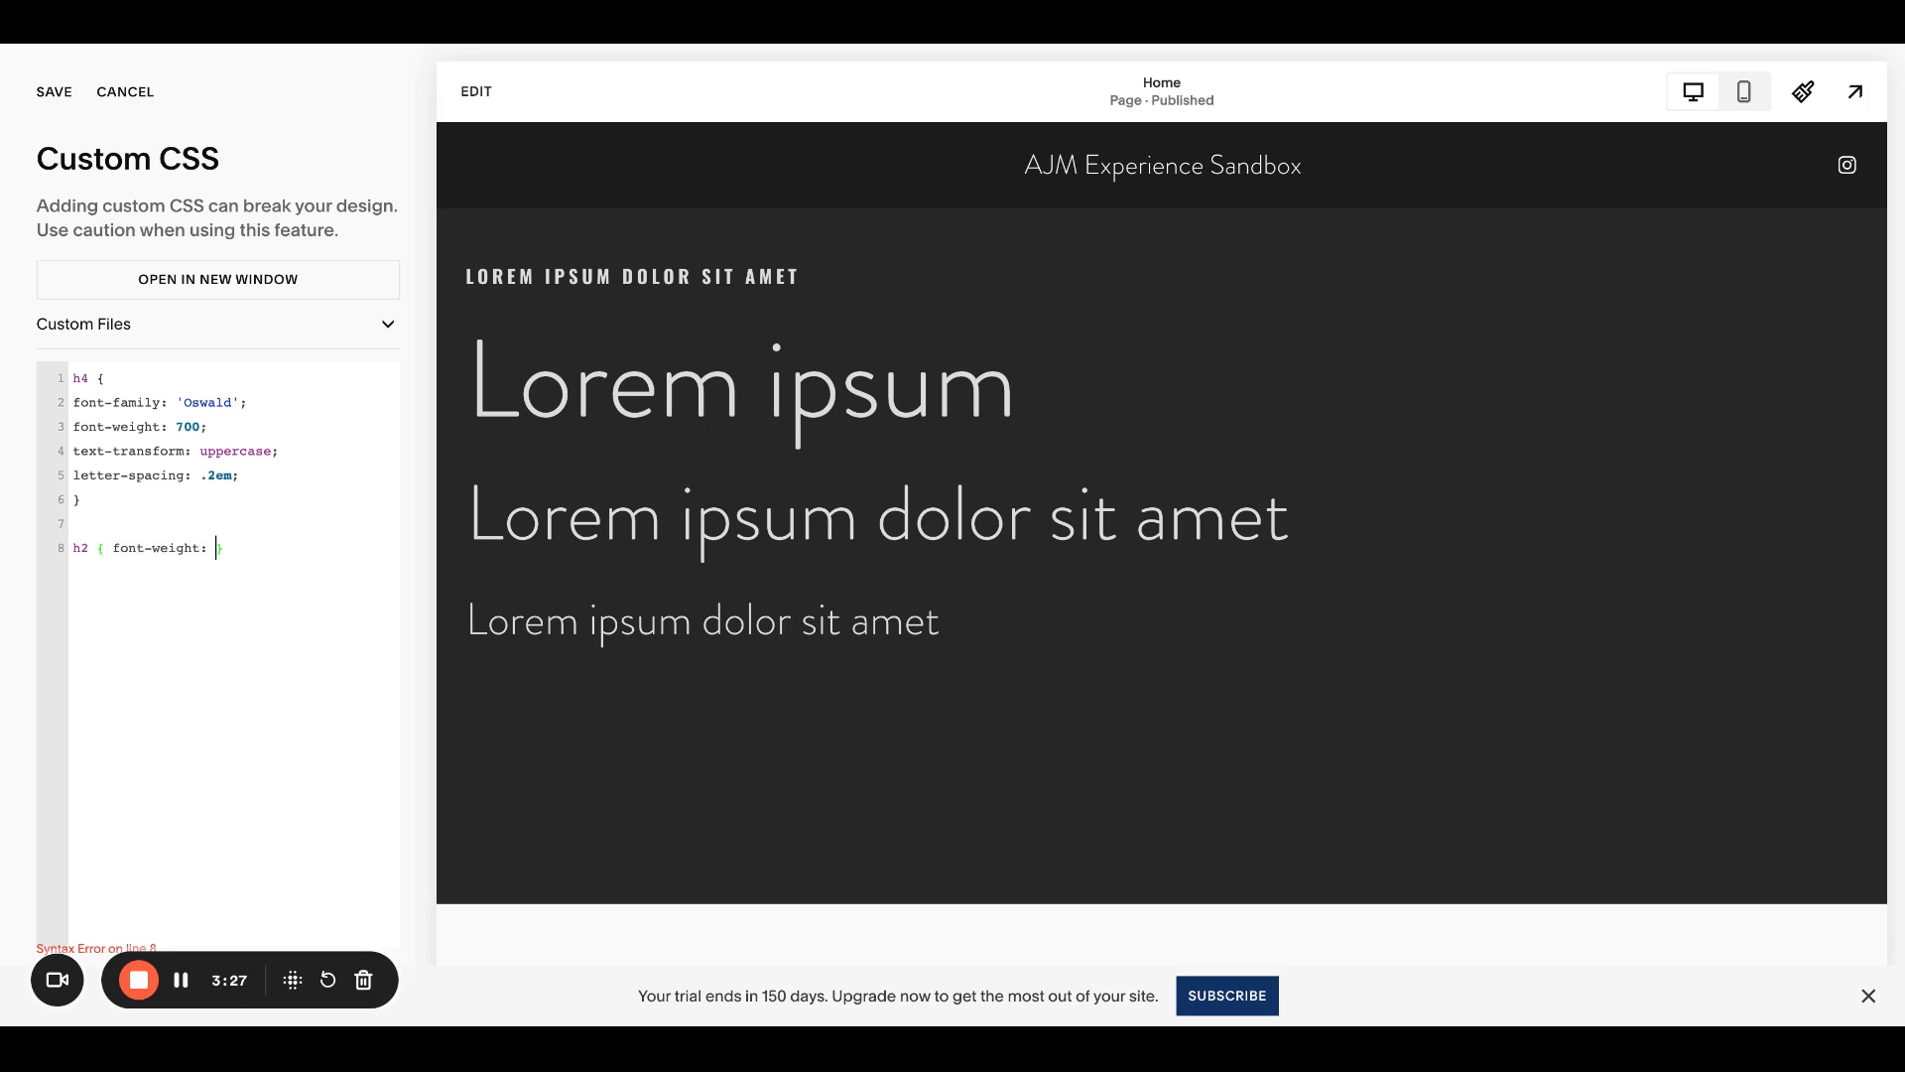
pyautogui.write('400;')
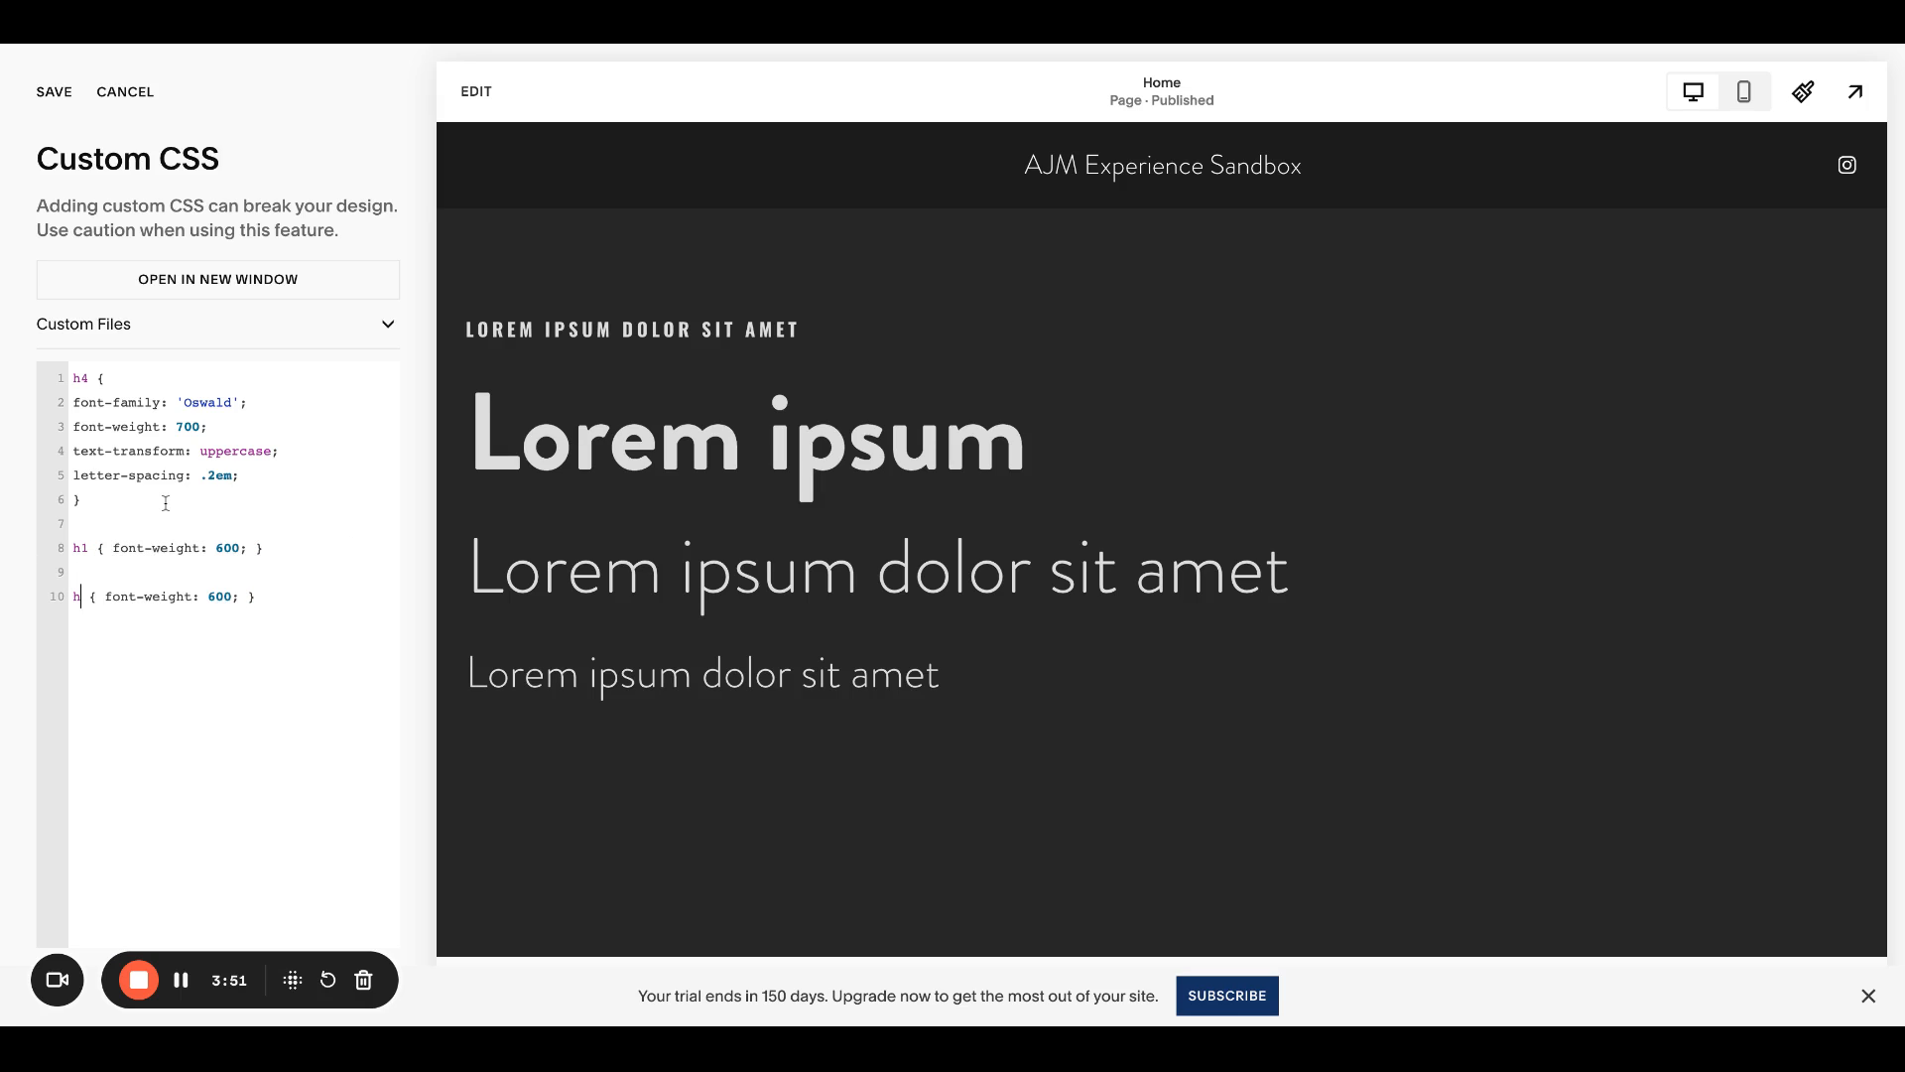
# Step: Make the second rule target h3 with text-transform uppercase and close its brace
pyautogui.write('3')
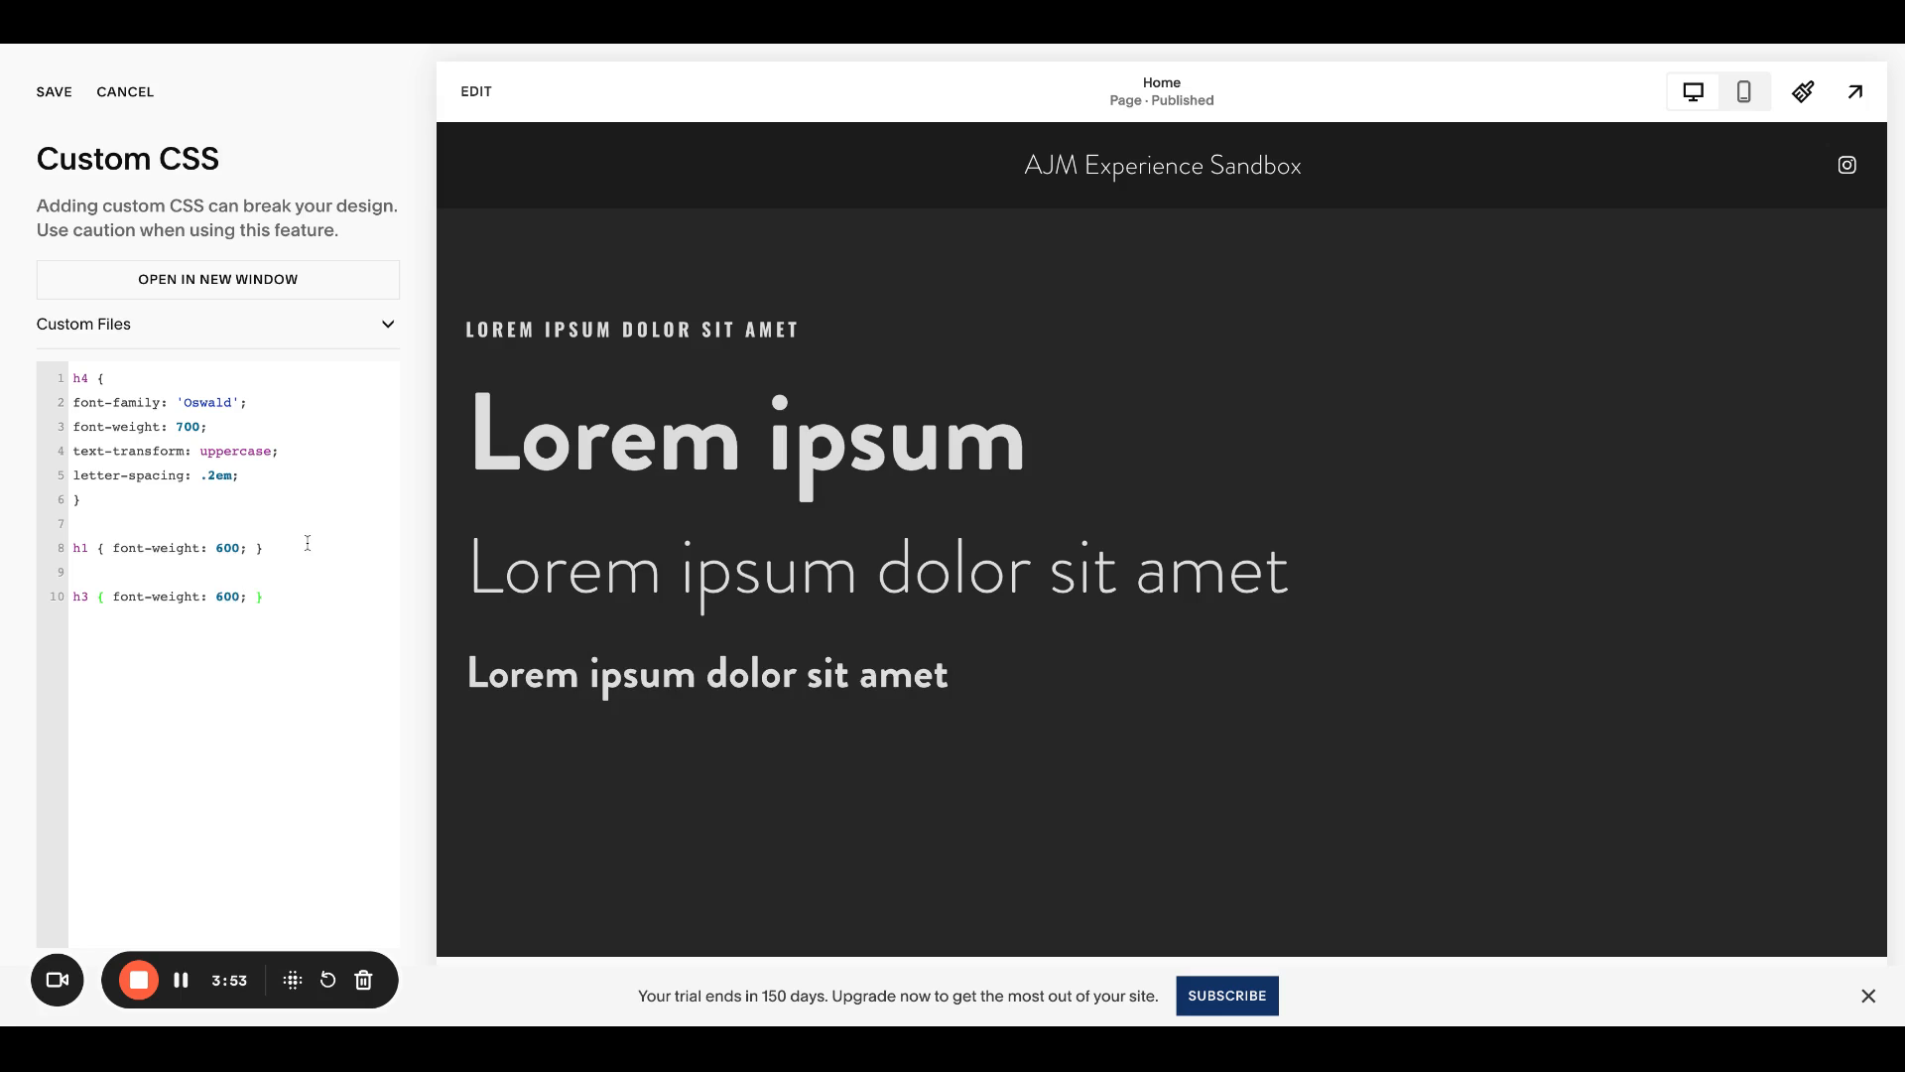
pyautogui.write('text')
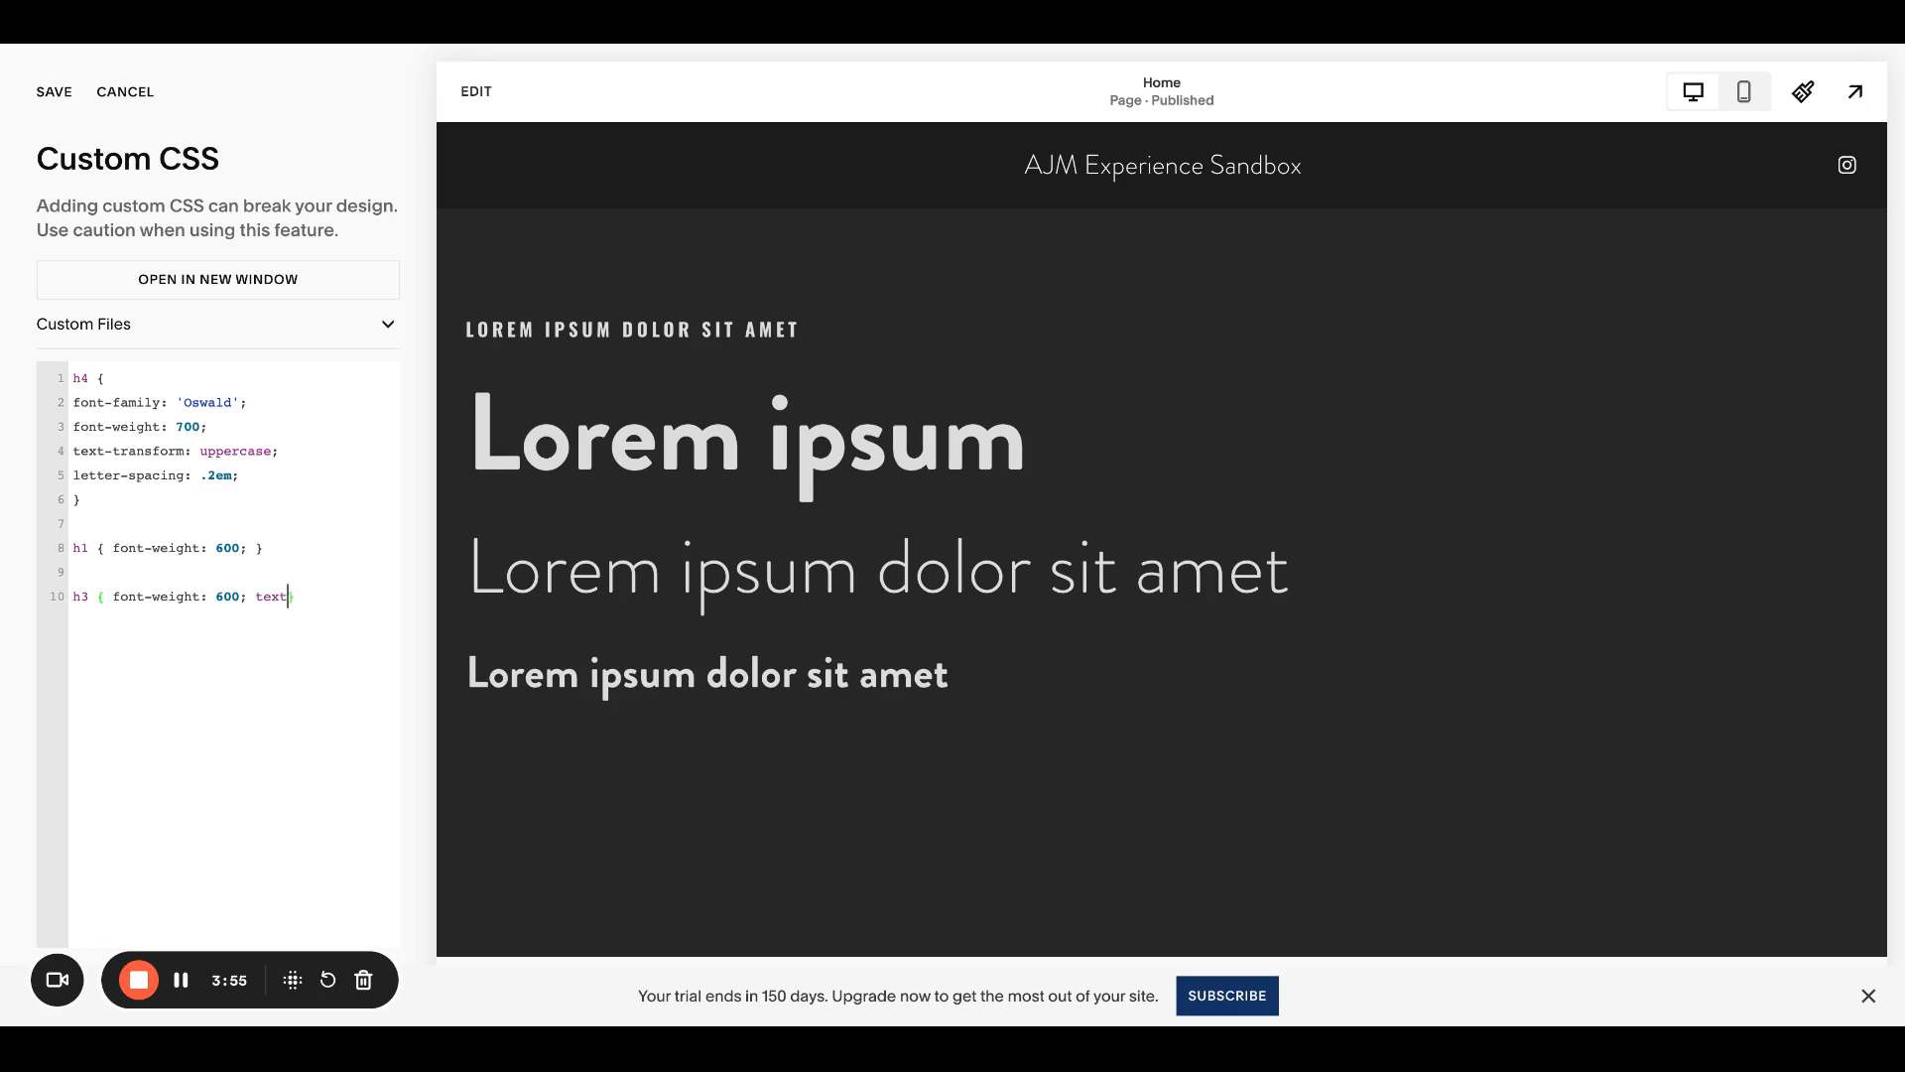
pyautogui.write('-transform: up')
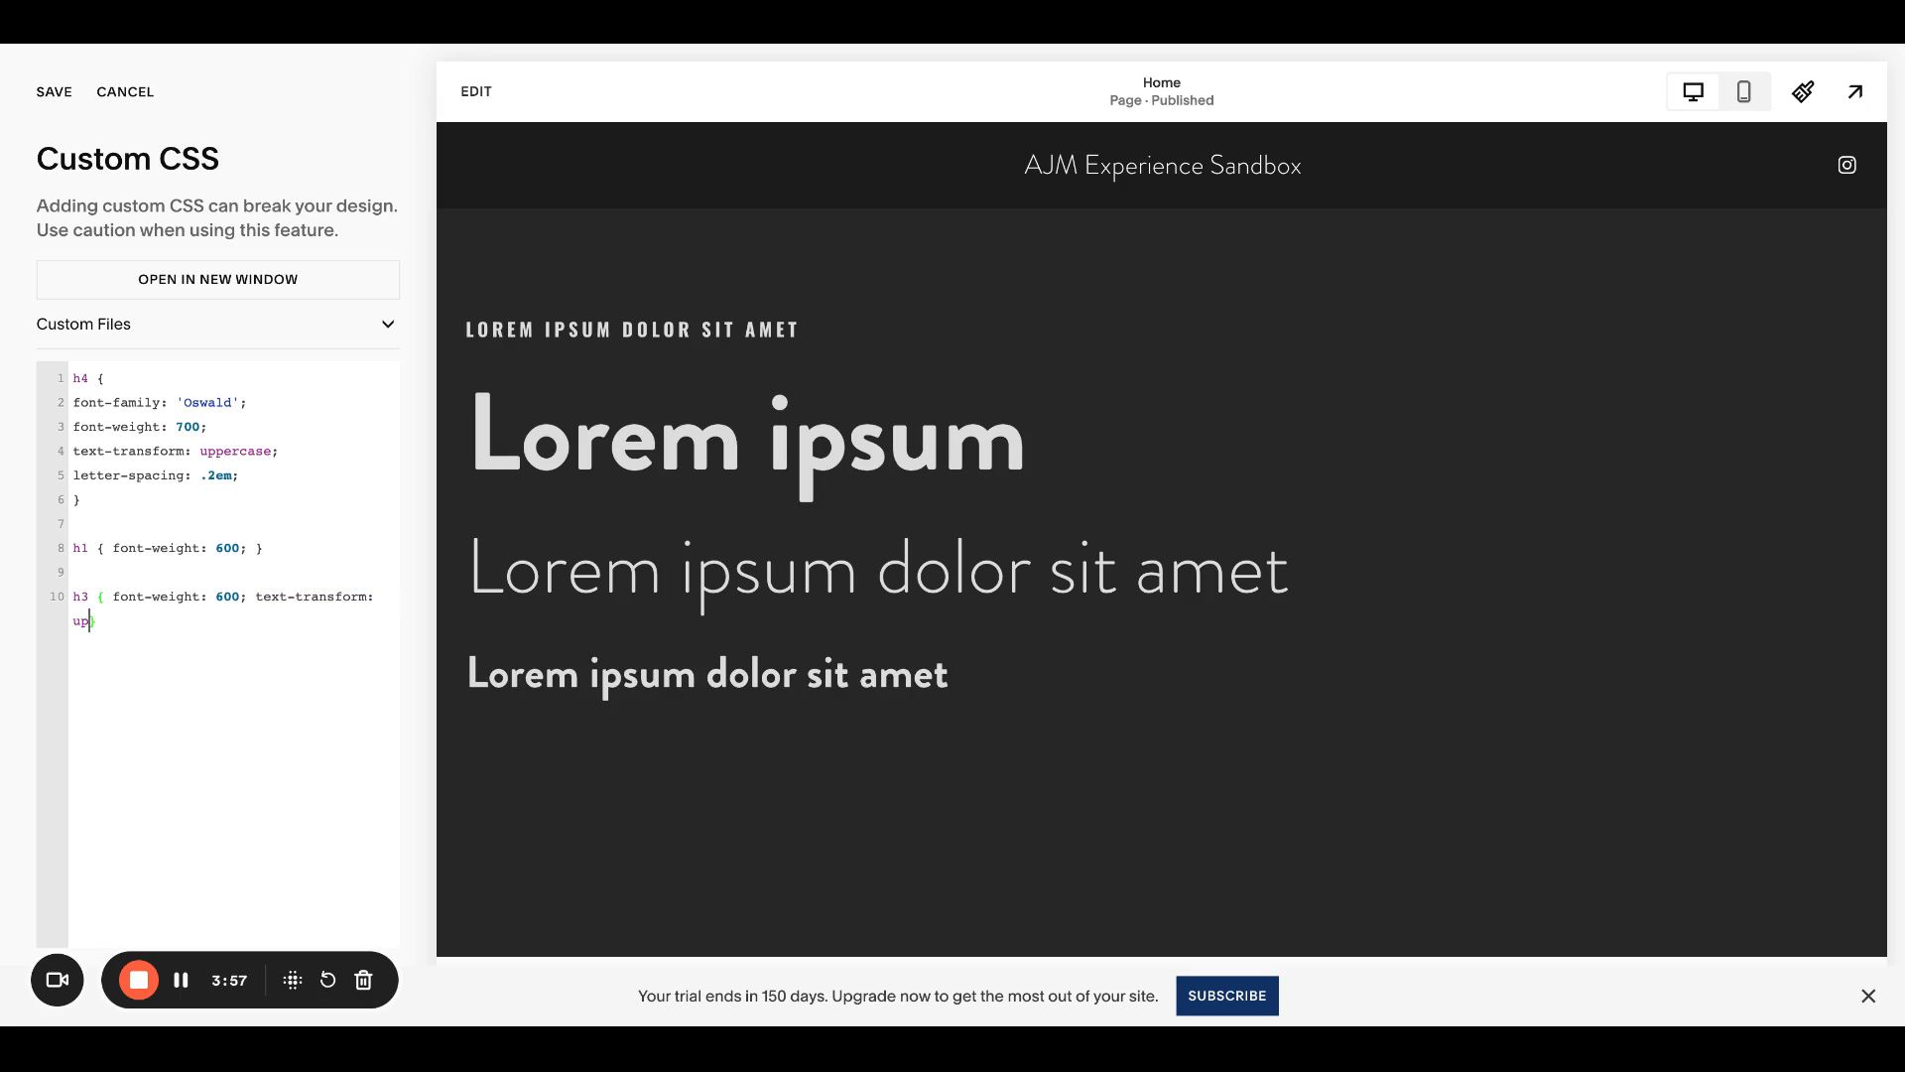
pyautogui.write('percase;}')
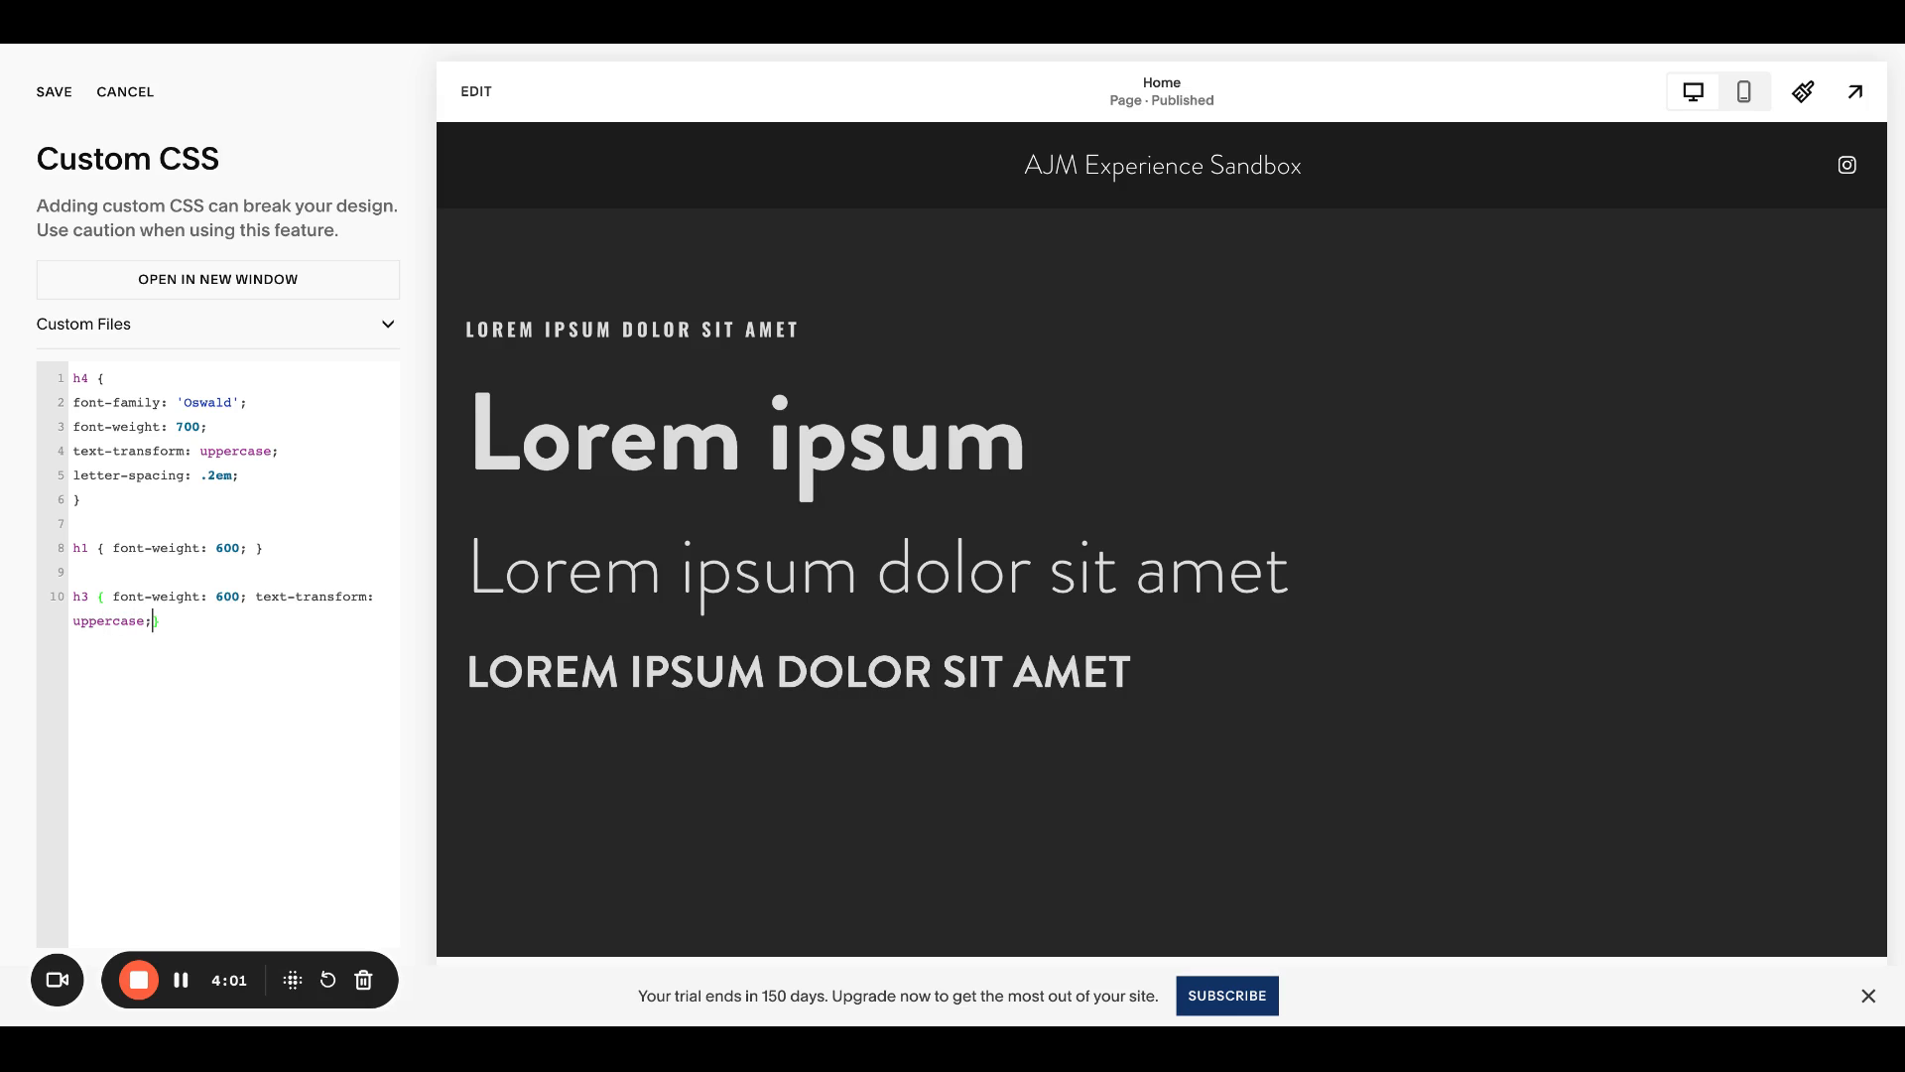
pyautogui.moveTo(407, 643)
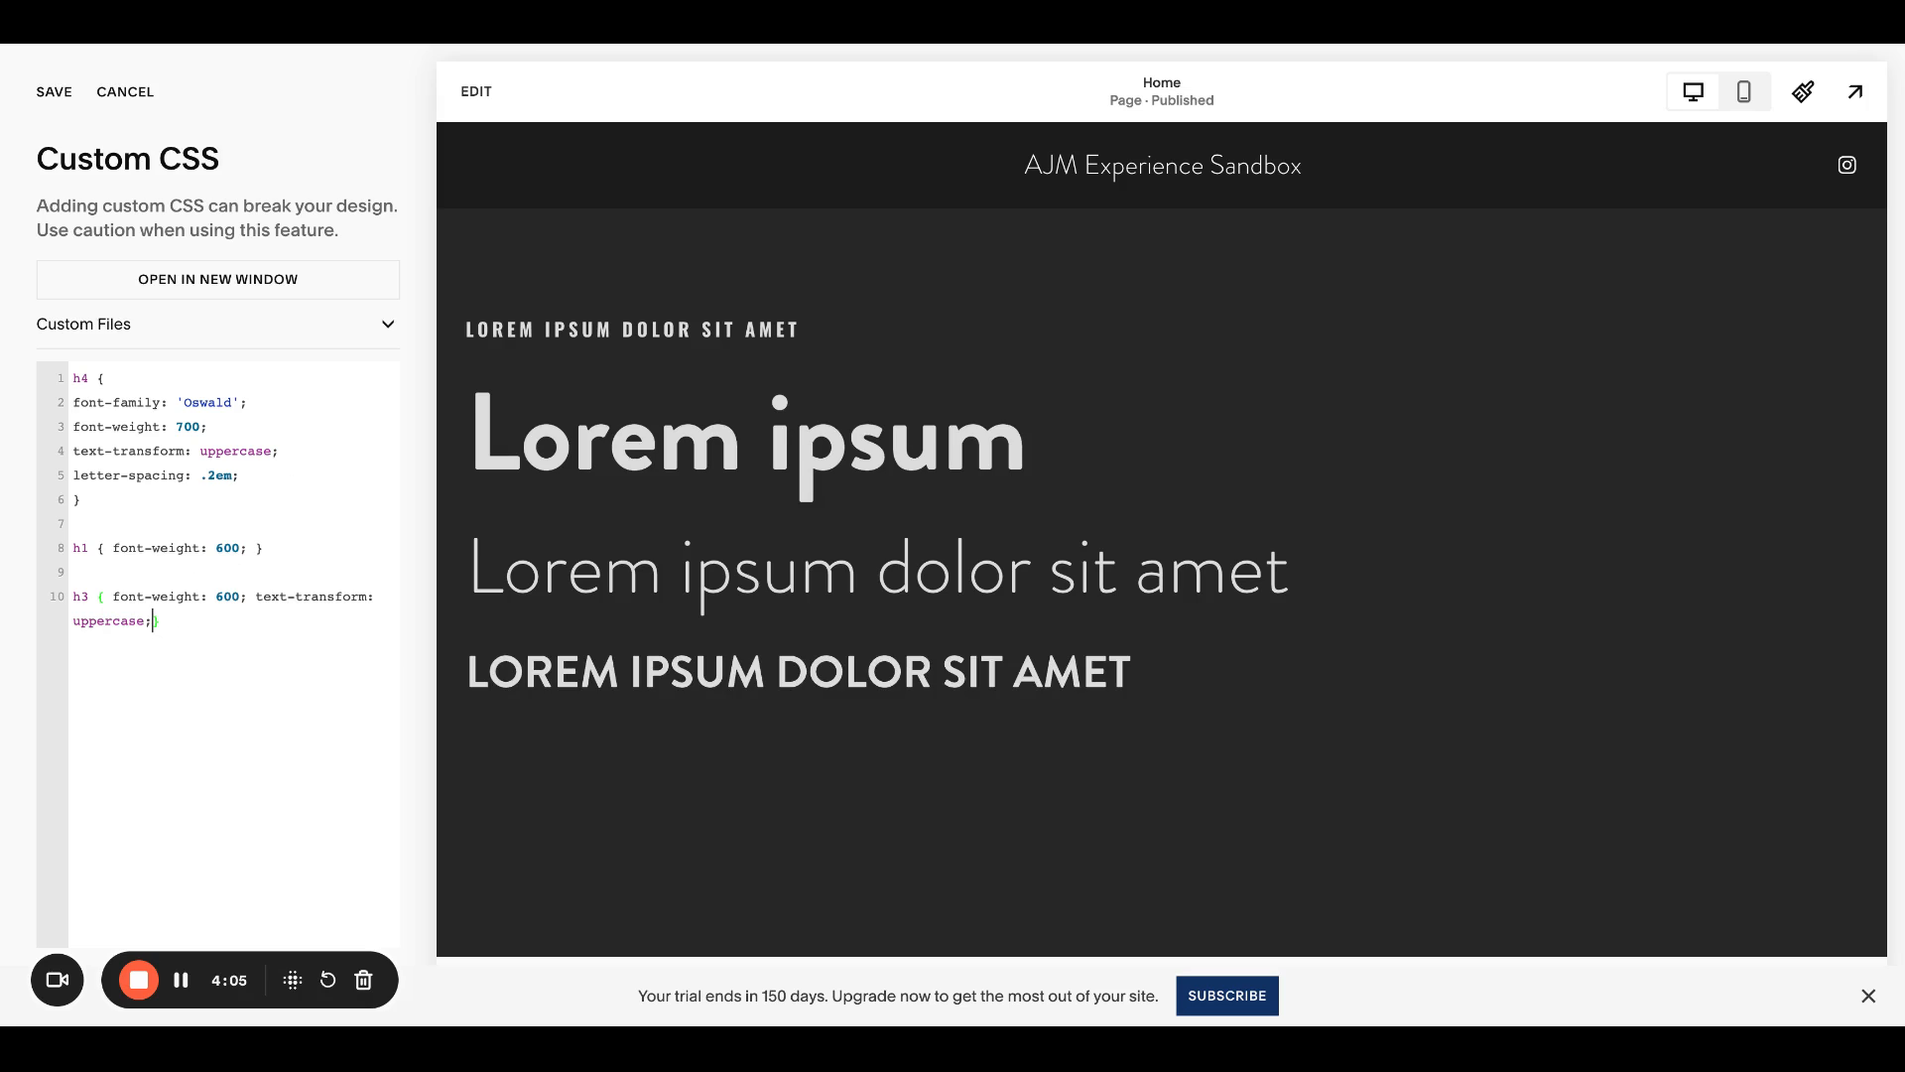
pyautogui.moveTo(615, 726)
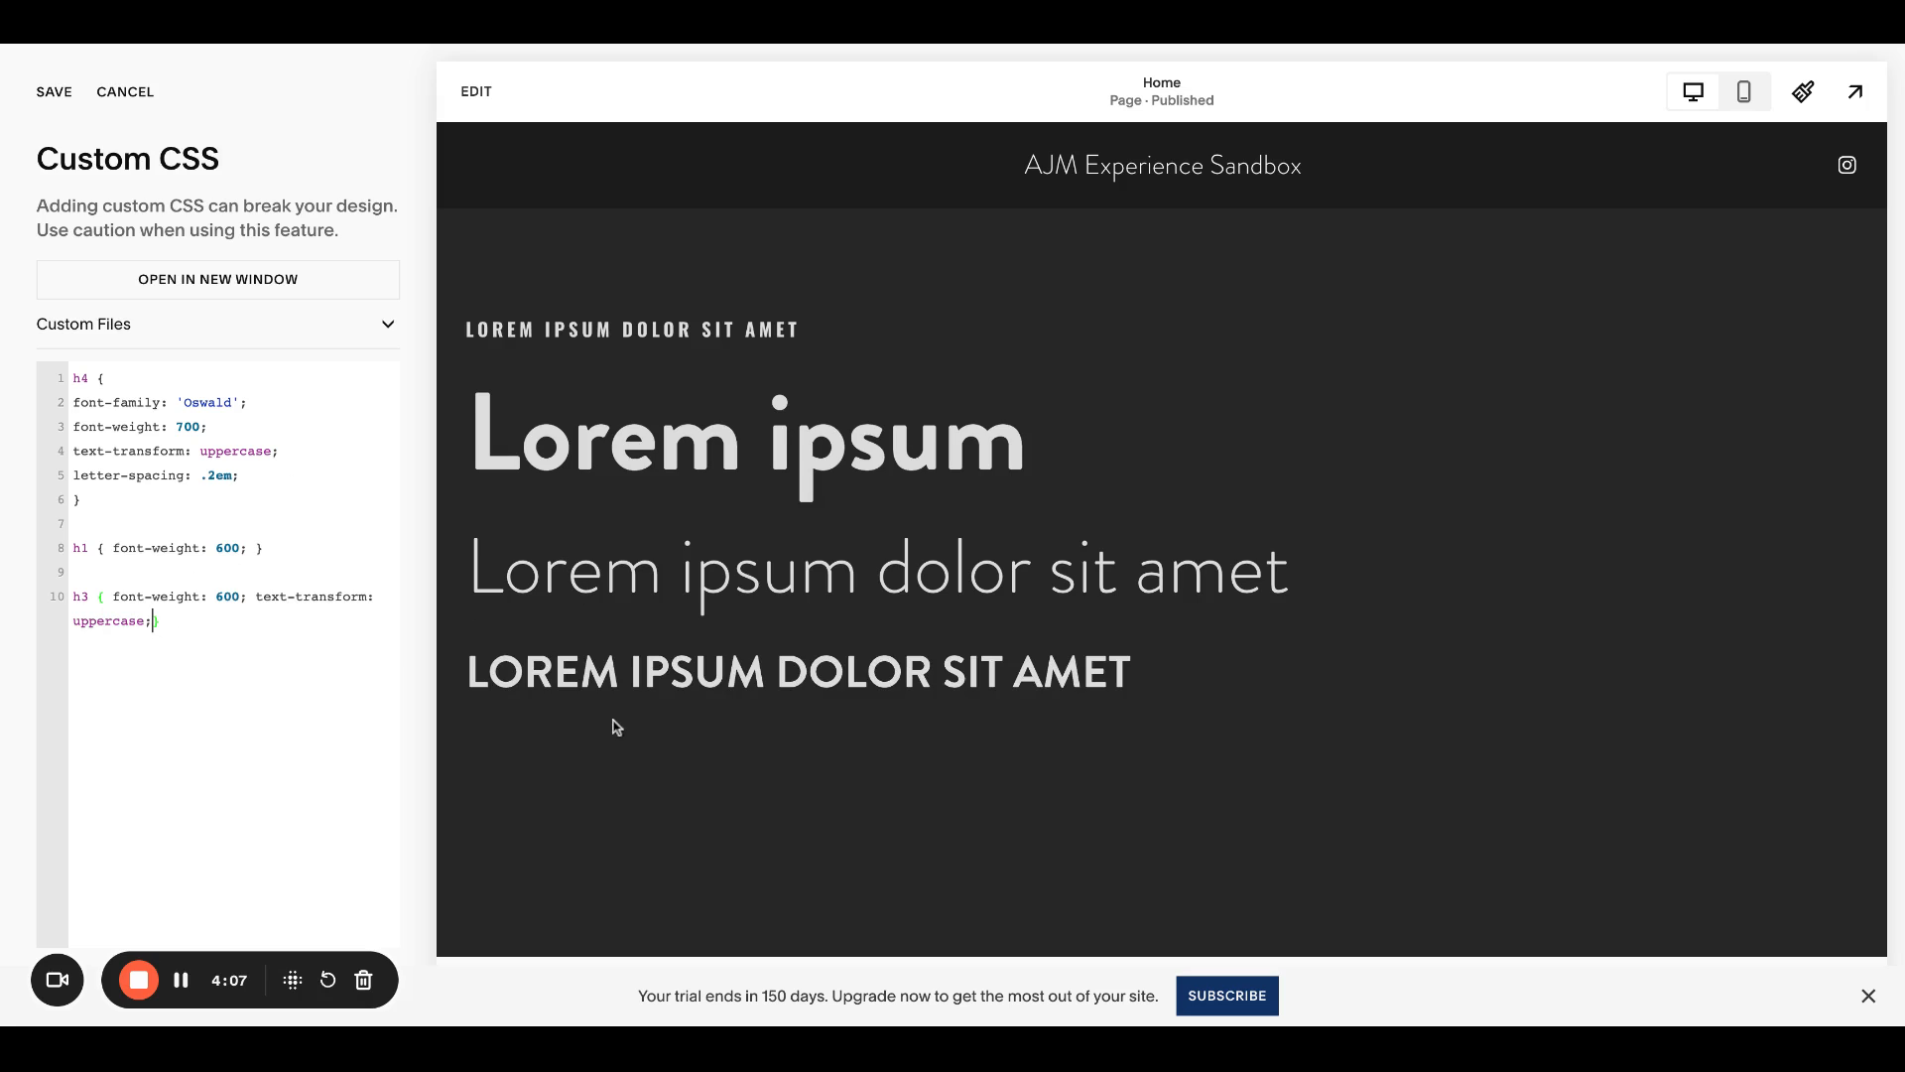
pyautogui.write('}')
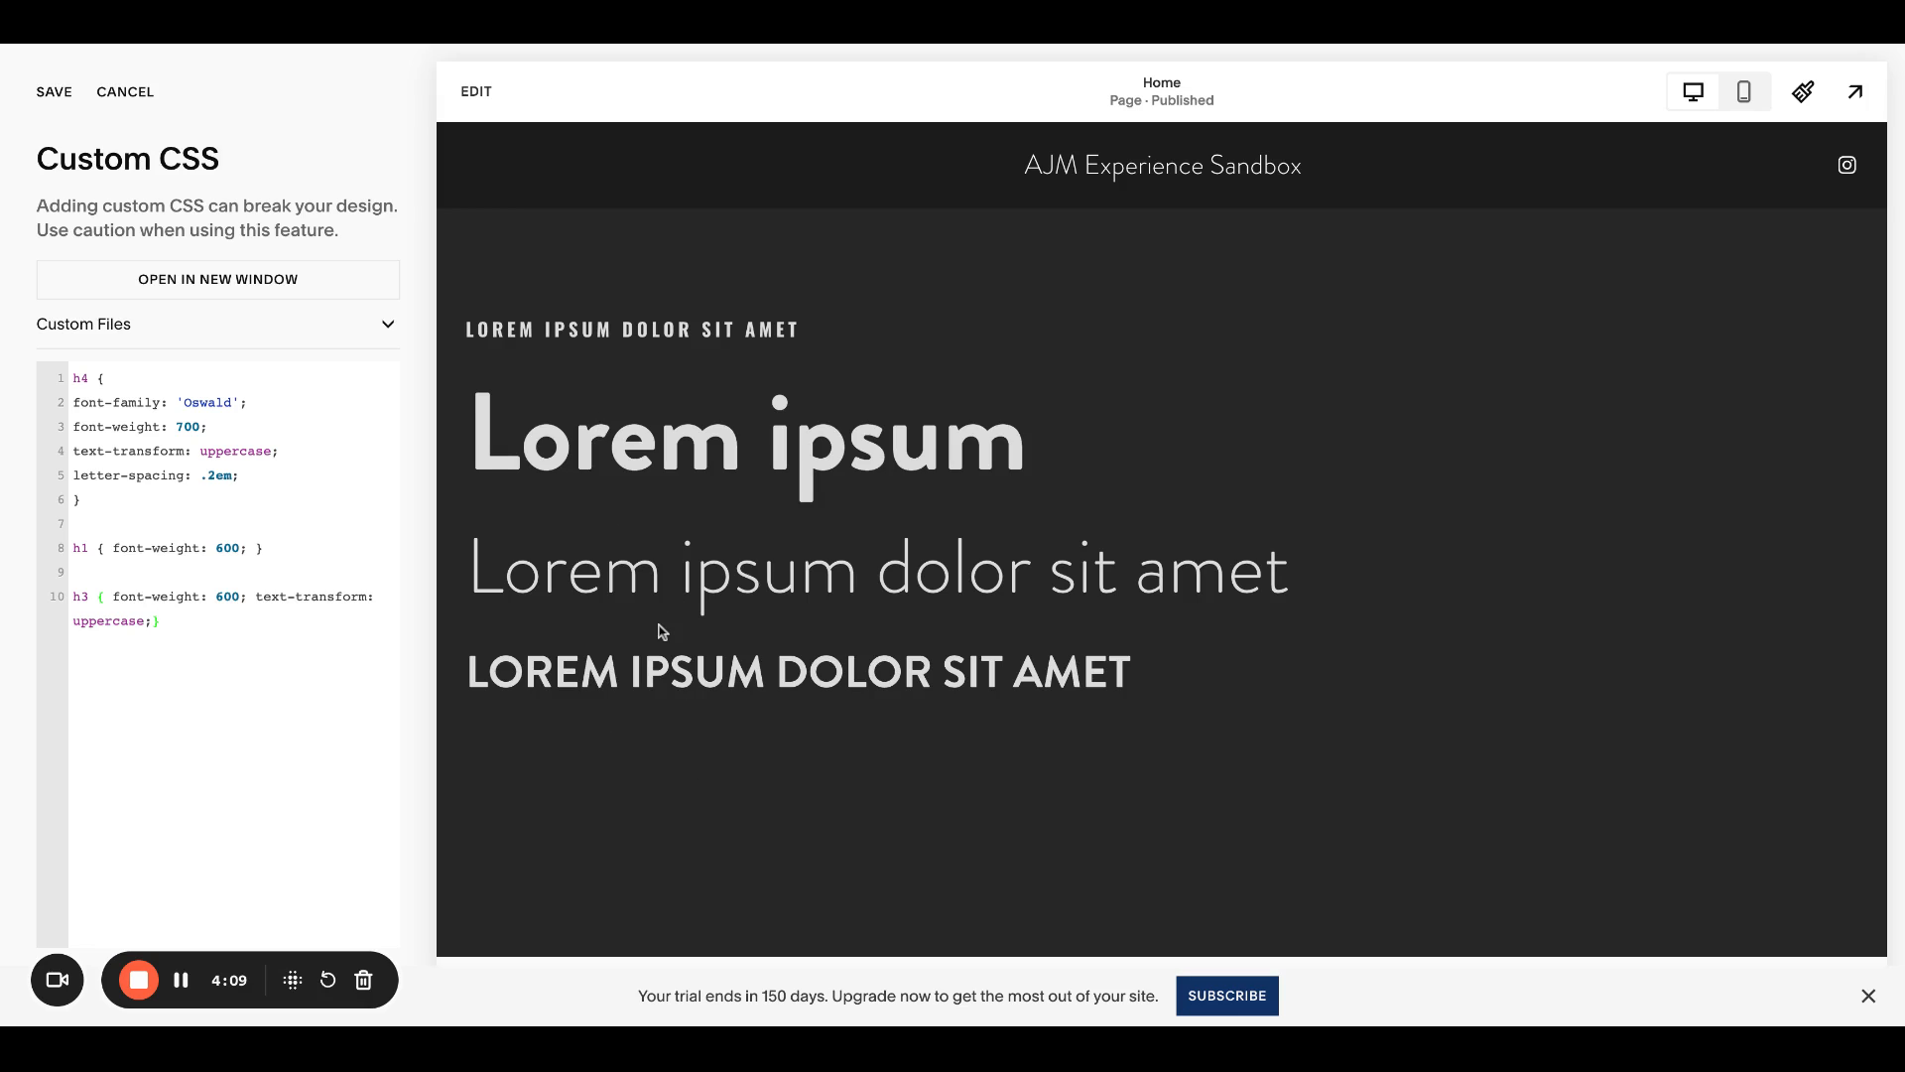
pyautogui.moveTo(673, 738)
pyautogui.write(' color: #')
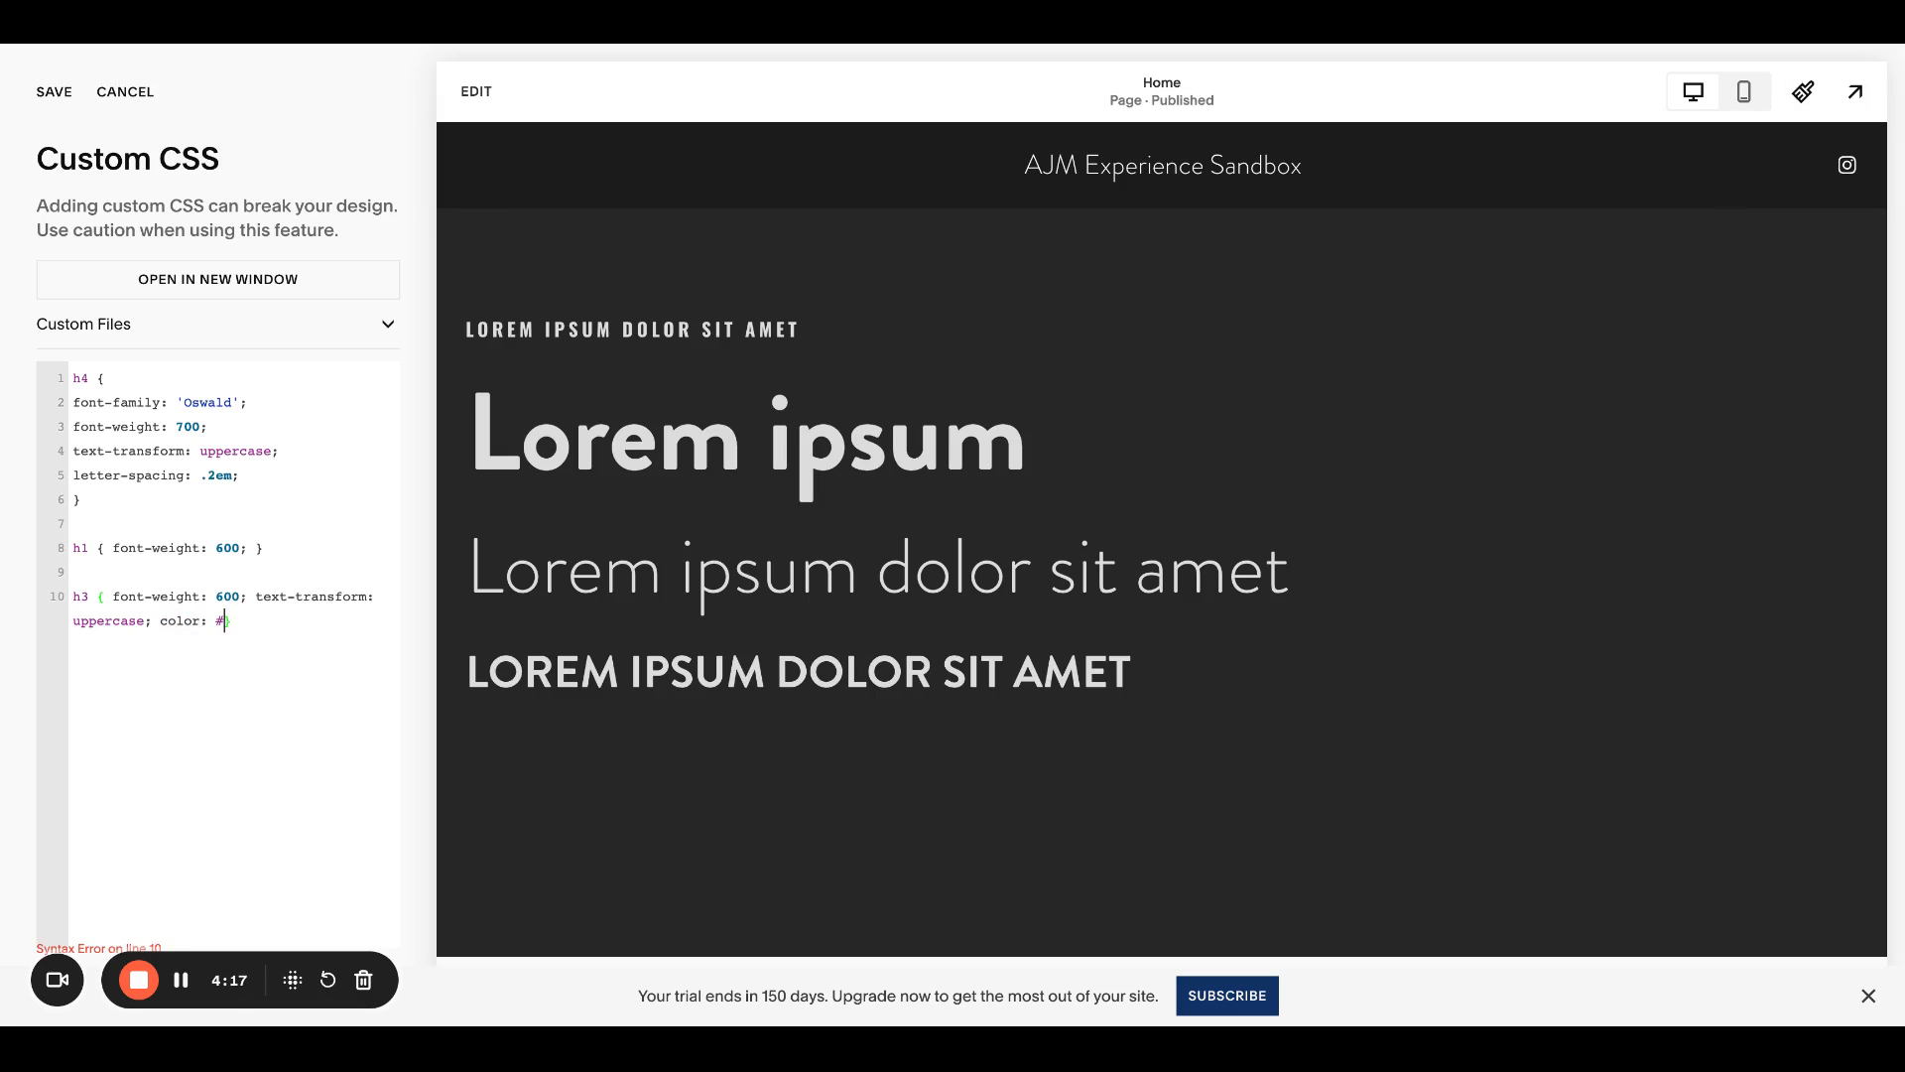
# Step: Add color: black to the h3 rule so the third heading turns black
pyautogui.write('blc')
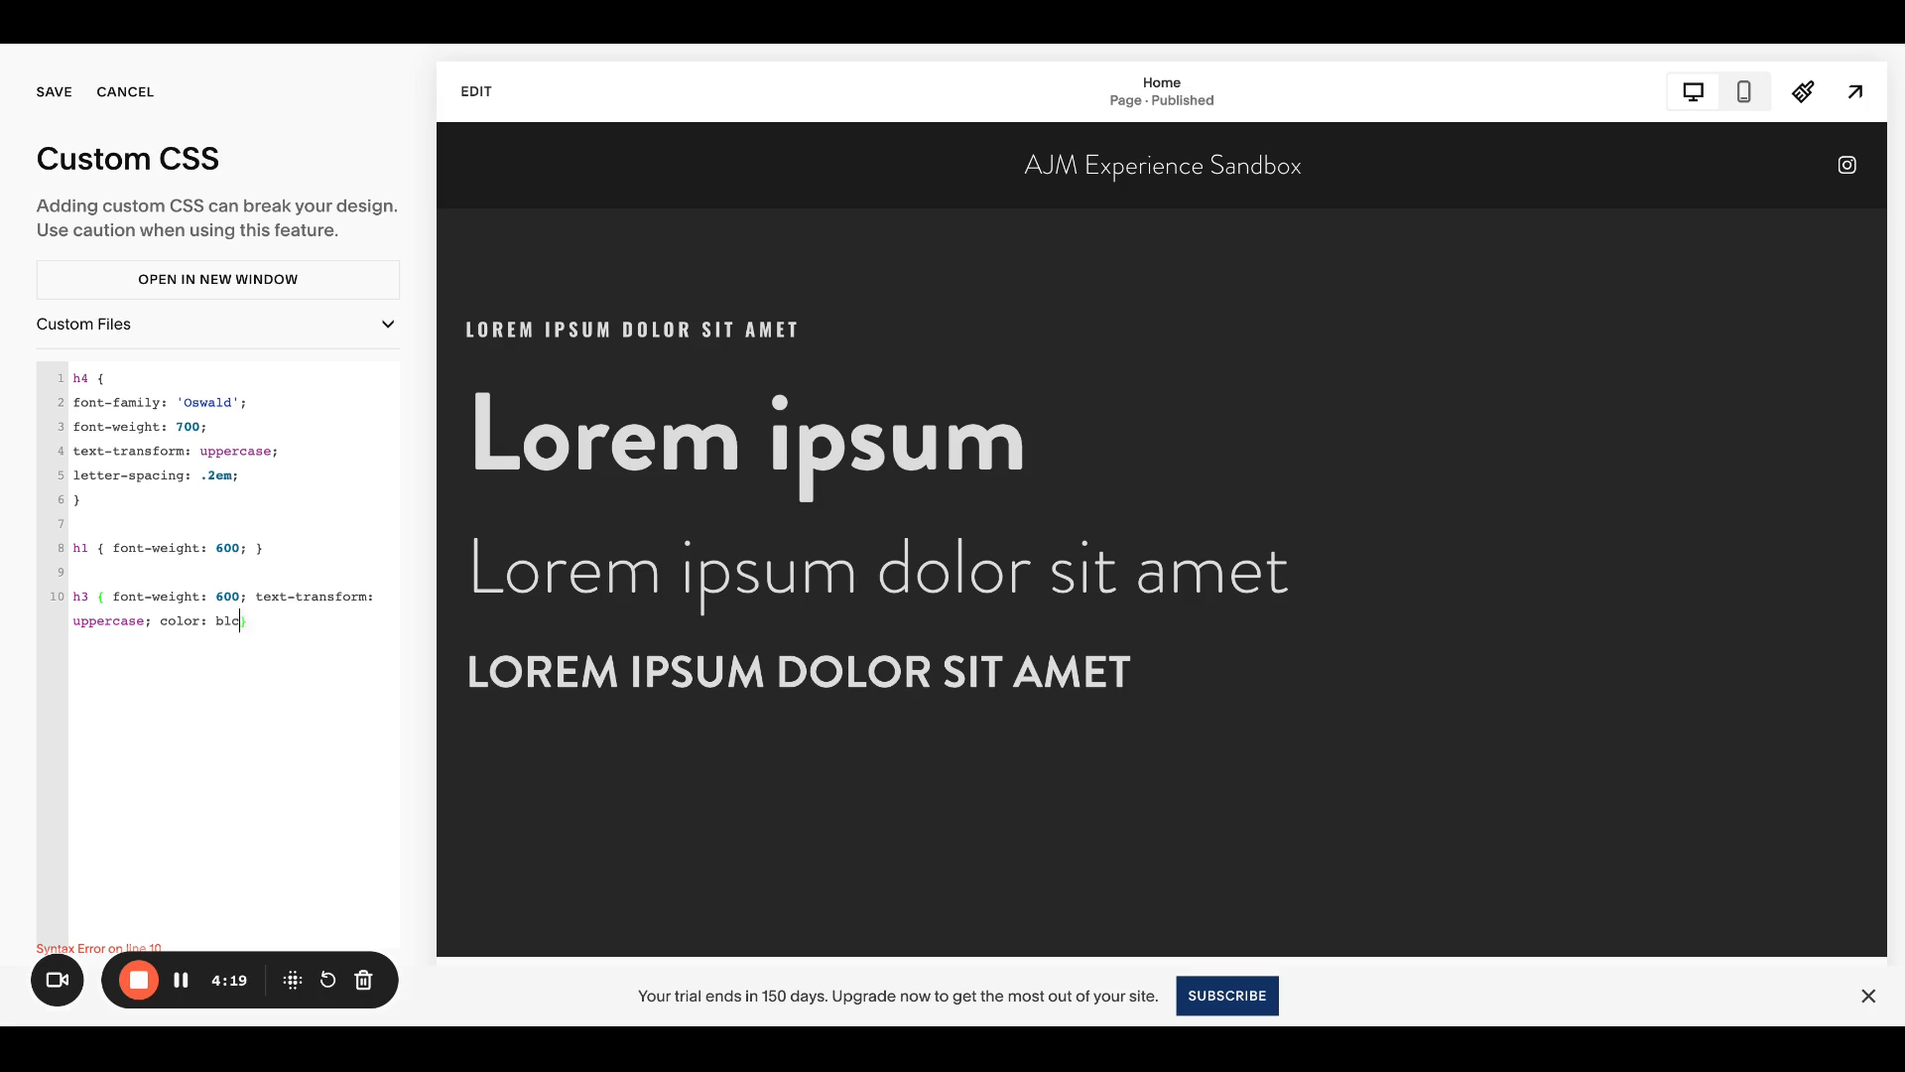
pyautogui.write('ack;')
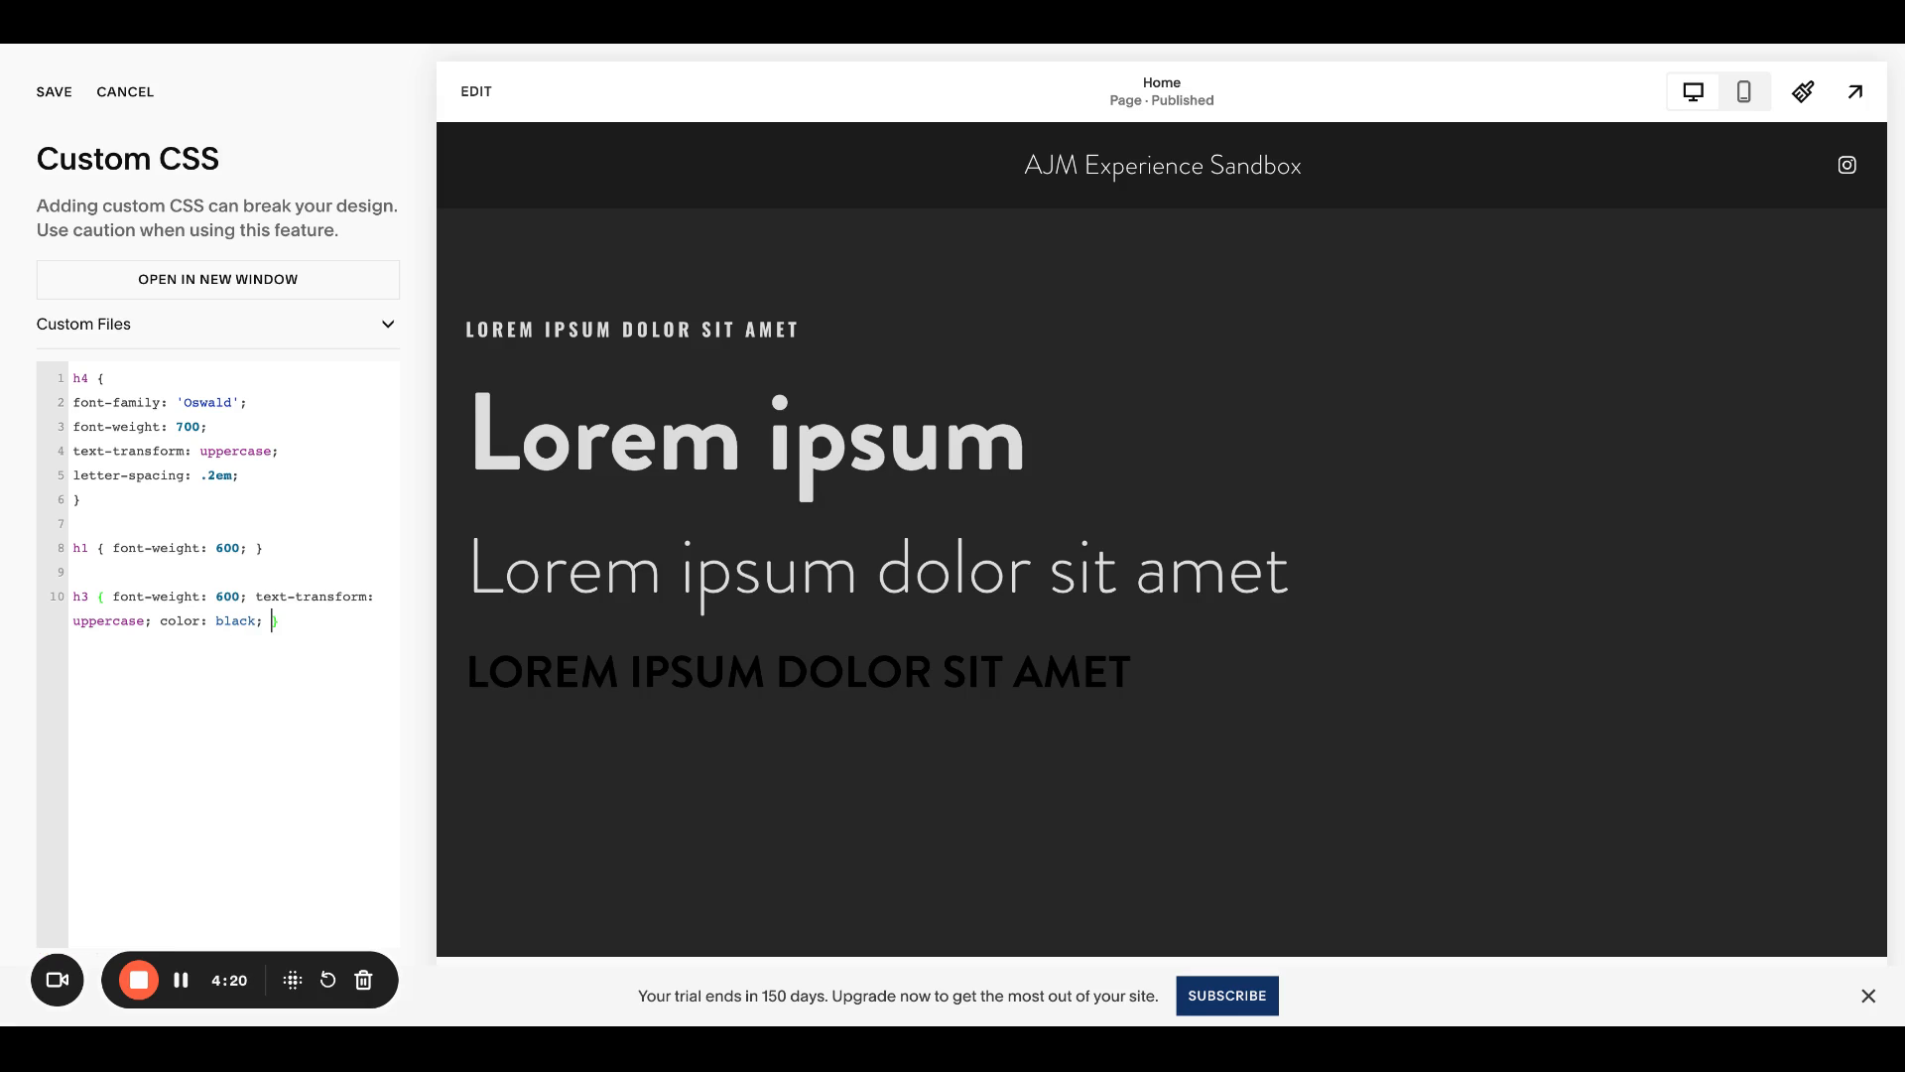
pyautogui.moveTo(673, 621)
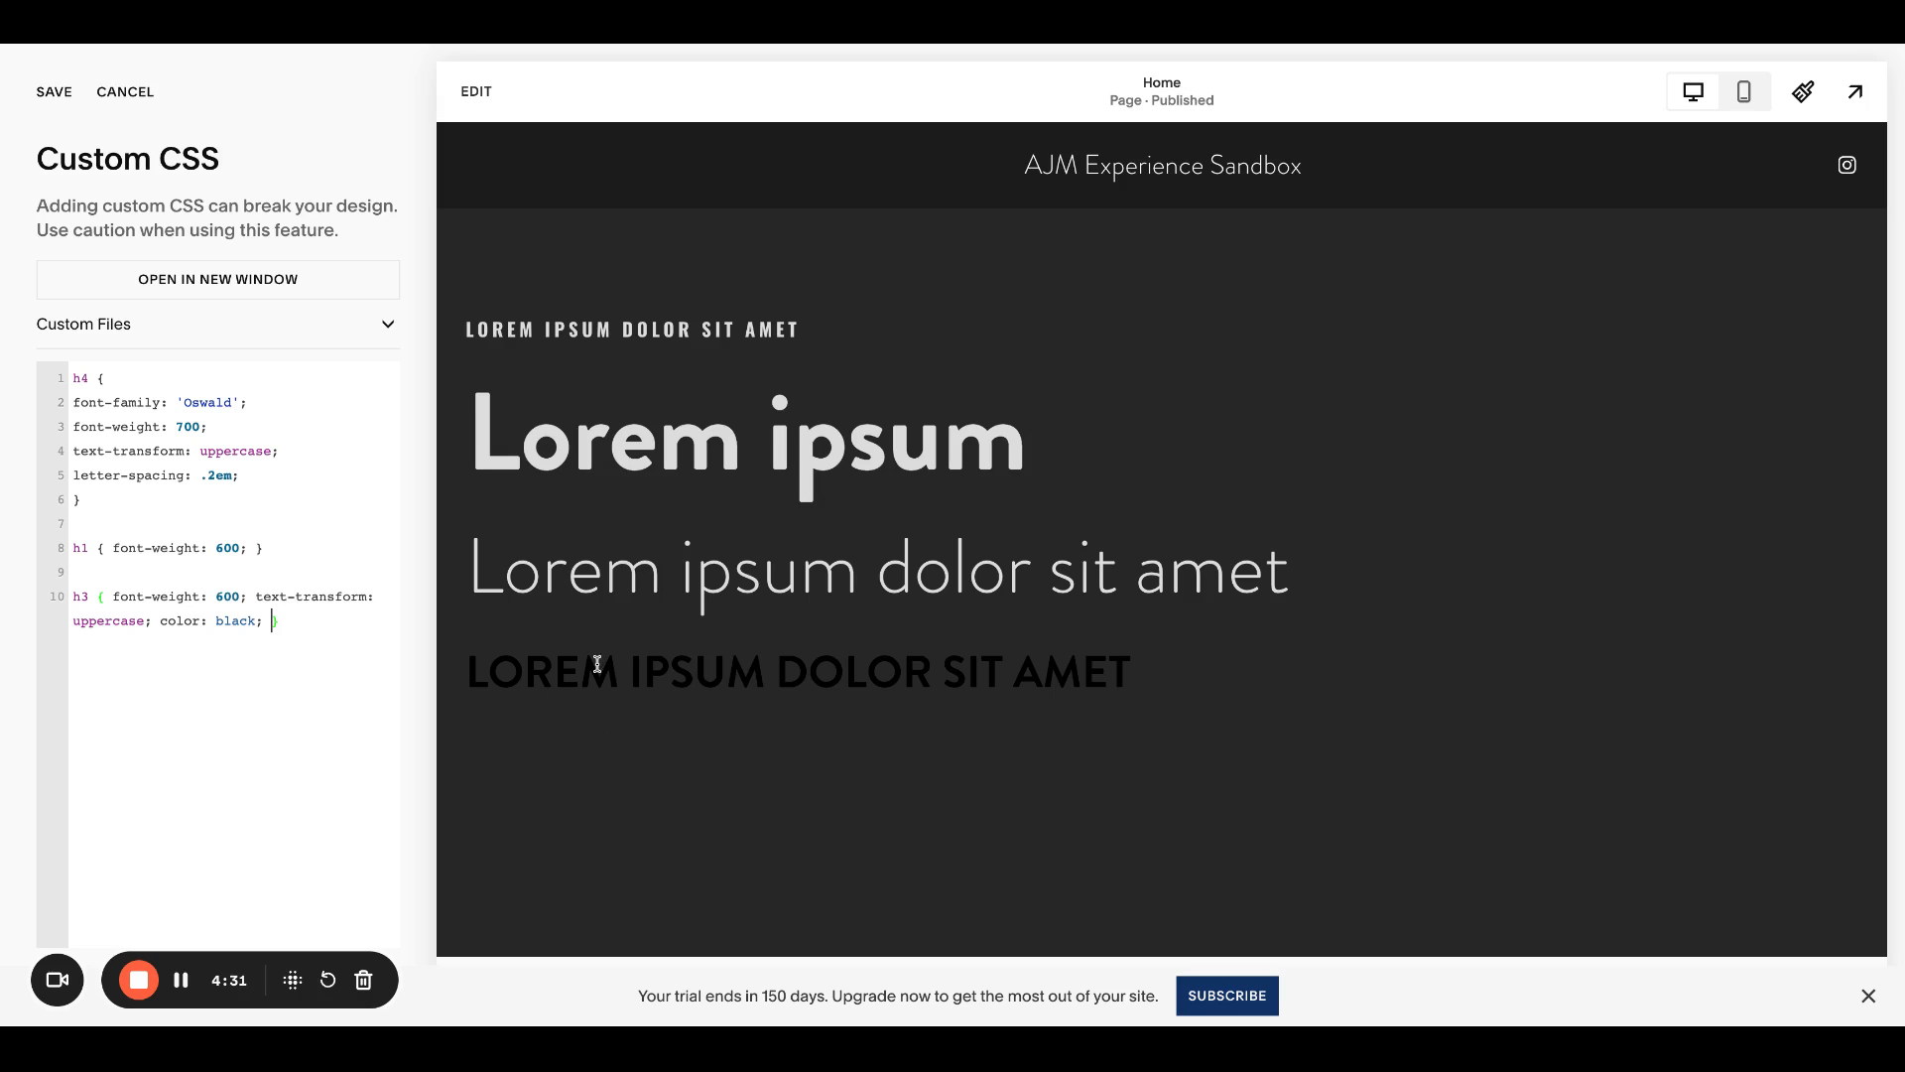
pyautogui.moveTo(310, 611)
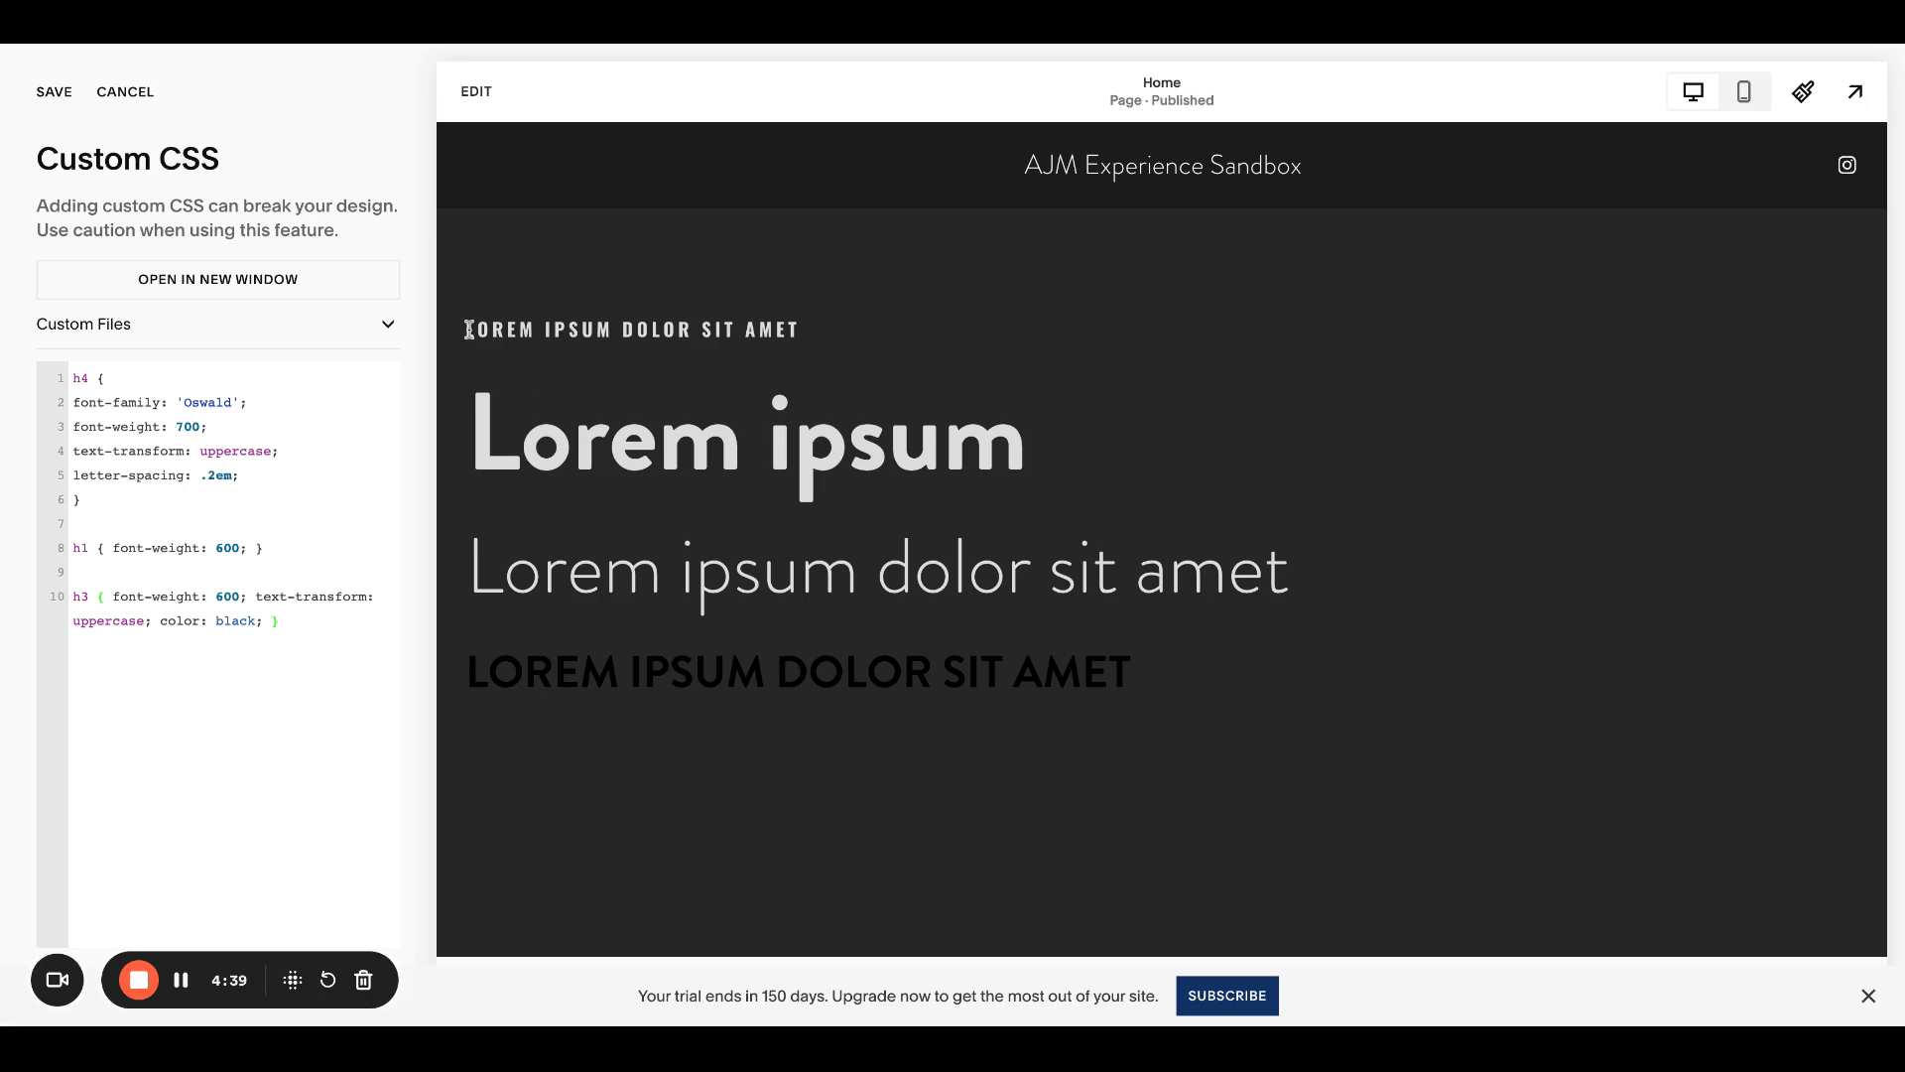
pyautogui.moveTo(1140, 719)
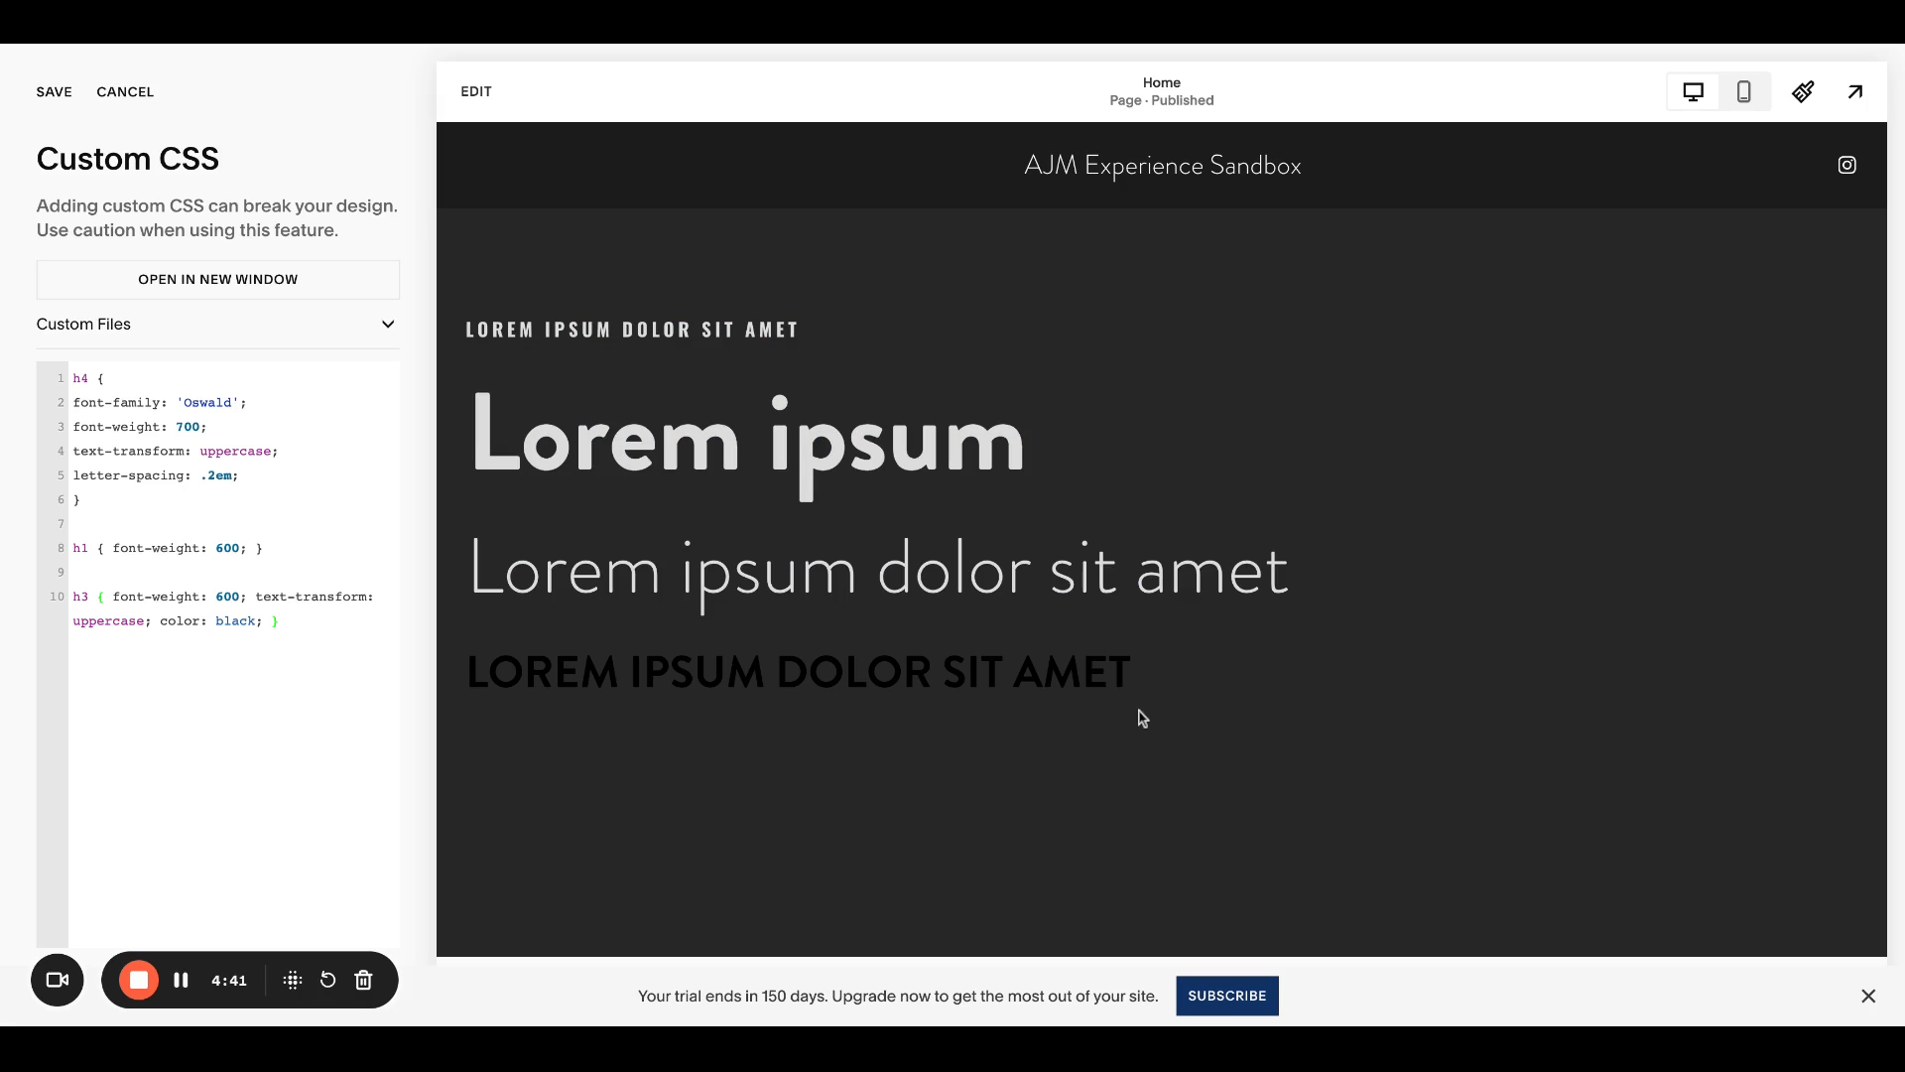